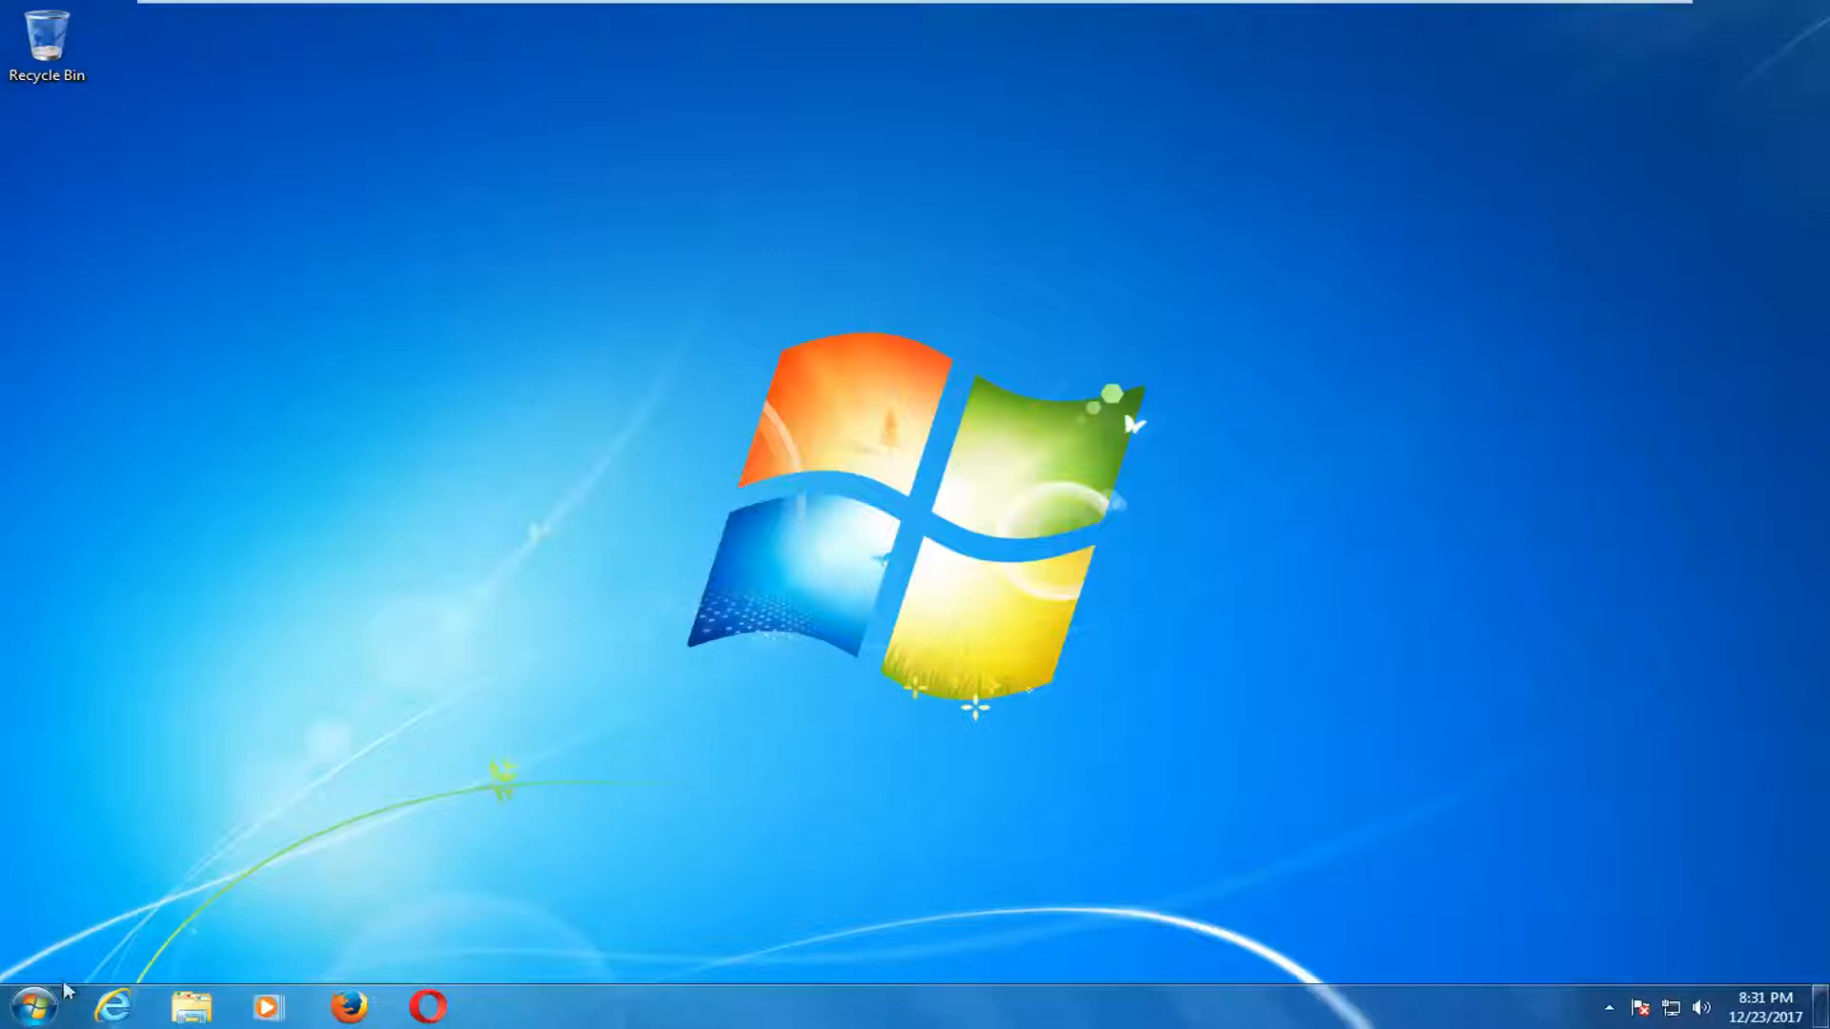
# Search 'computer' from the Start menu and show the Computer drive overview with Local Disk (C:).
pyautogui.click(32, 1006)
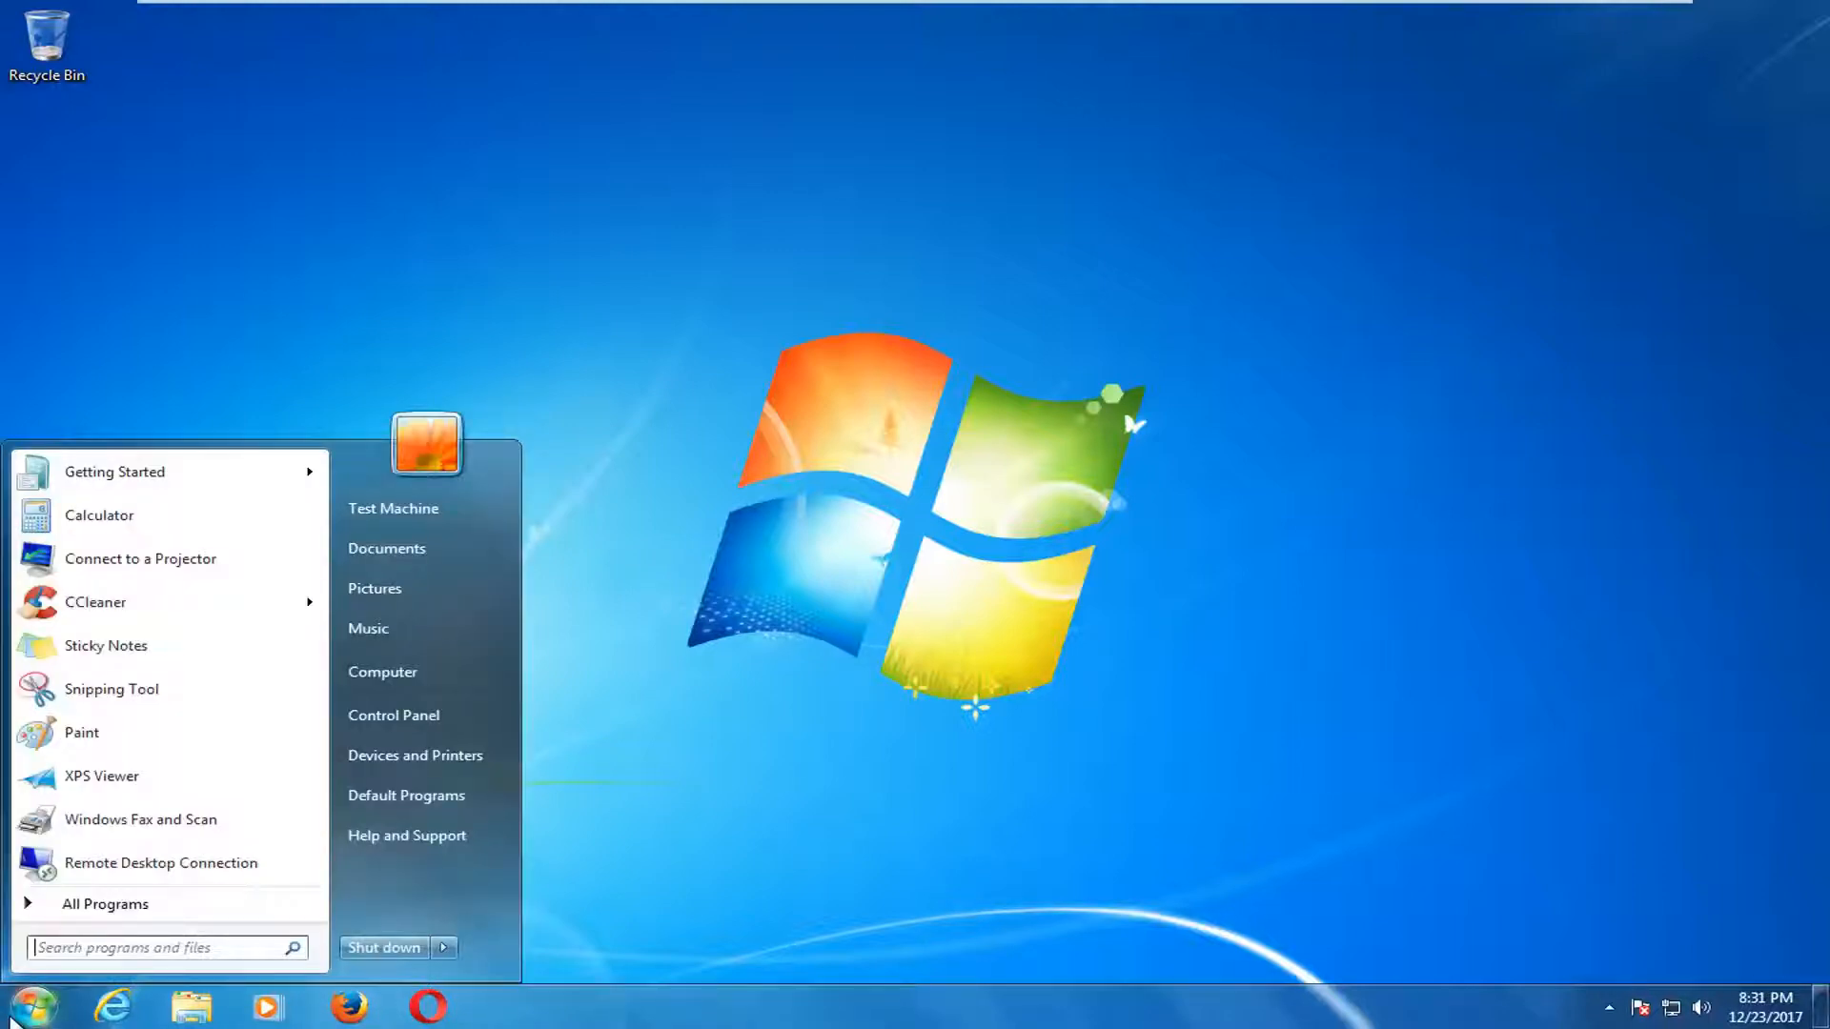
pyautogui.write('computer')
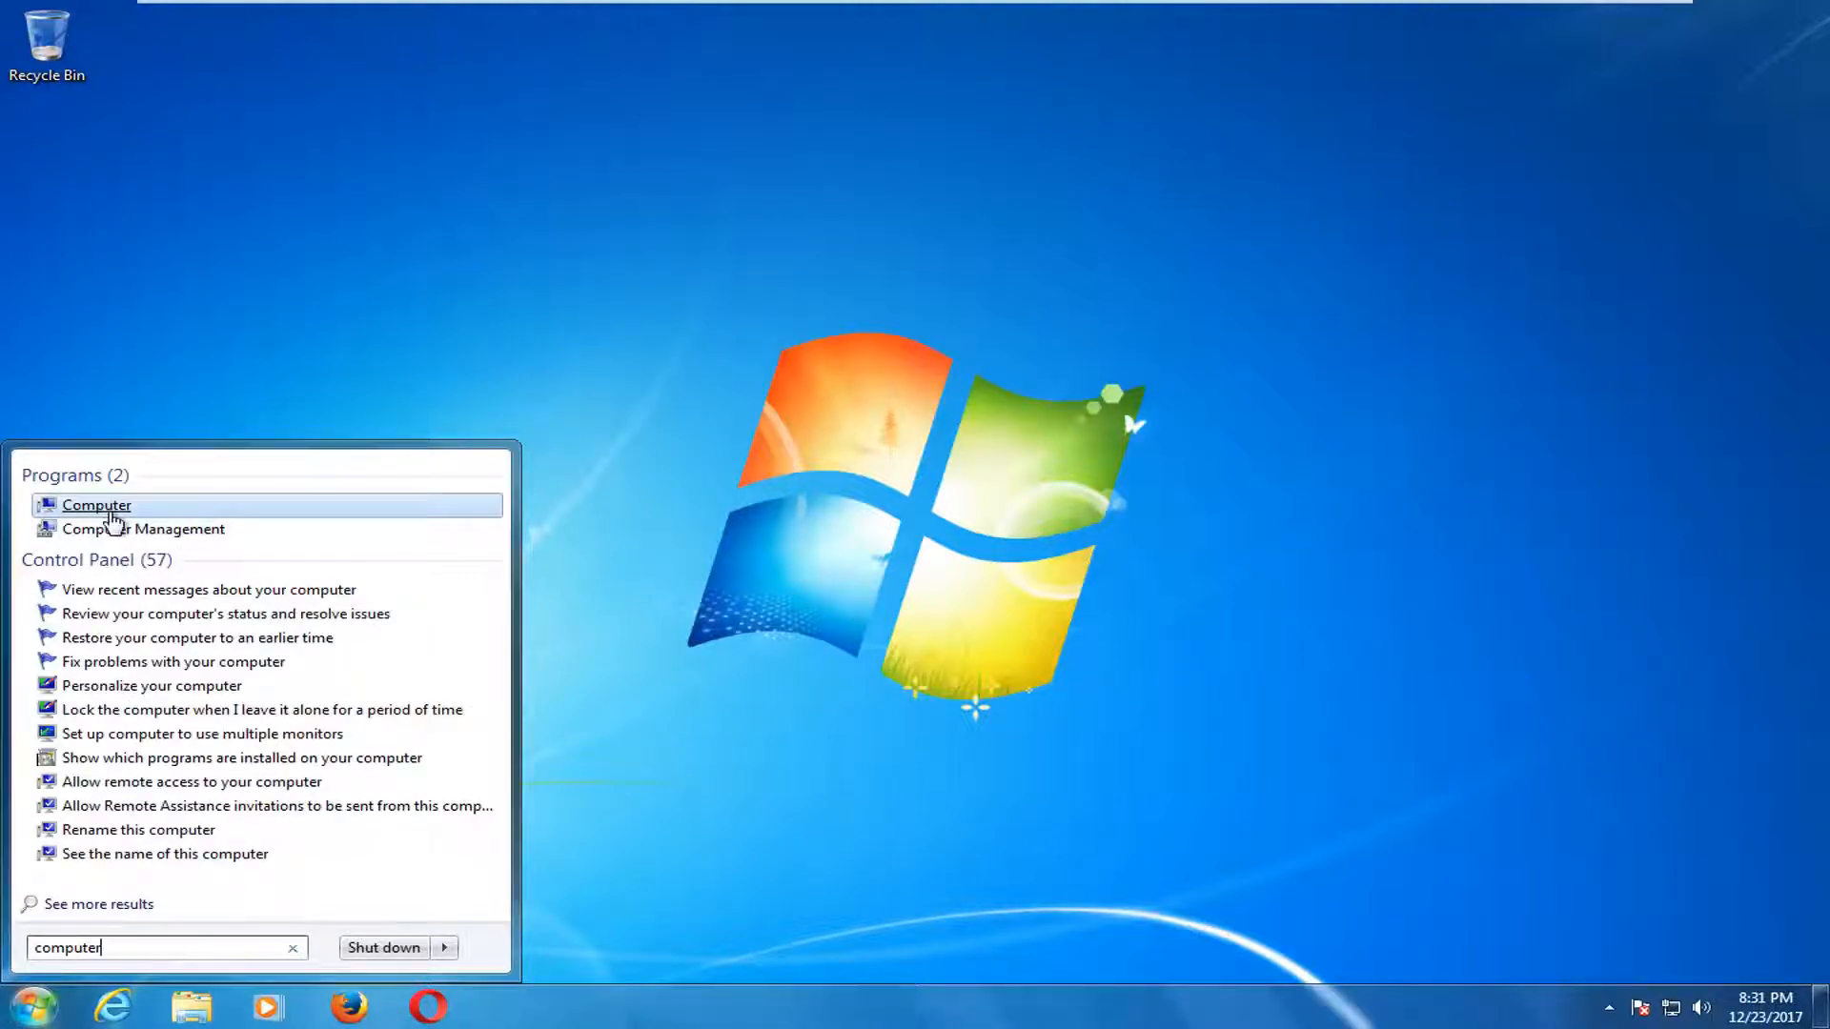
pyautogui.moveTo(143, 528)
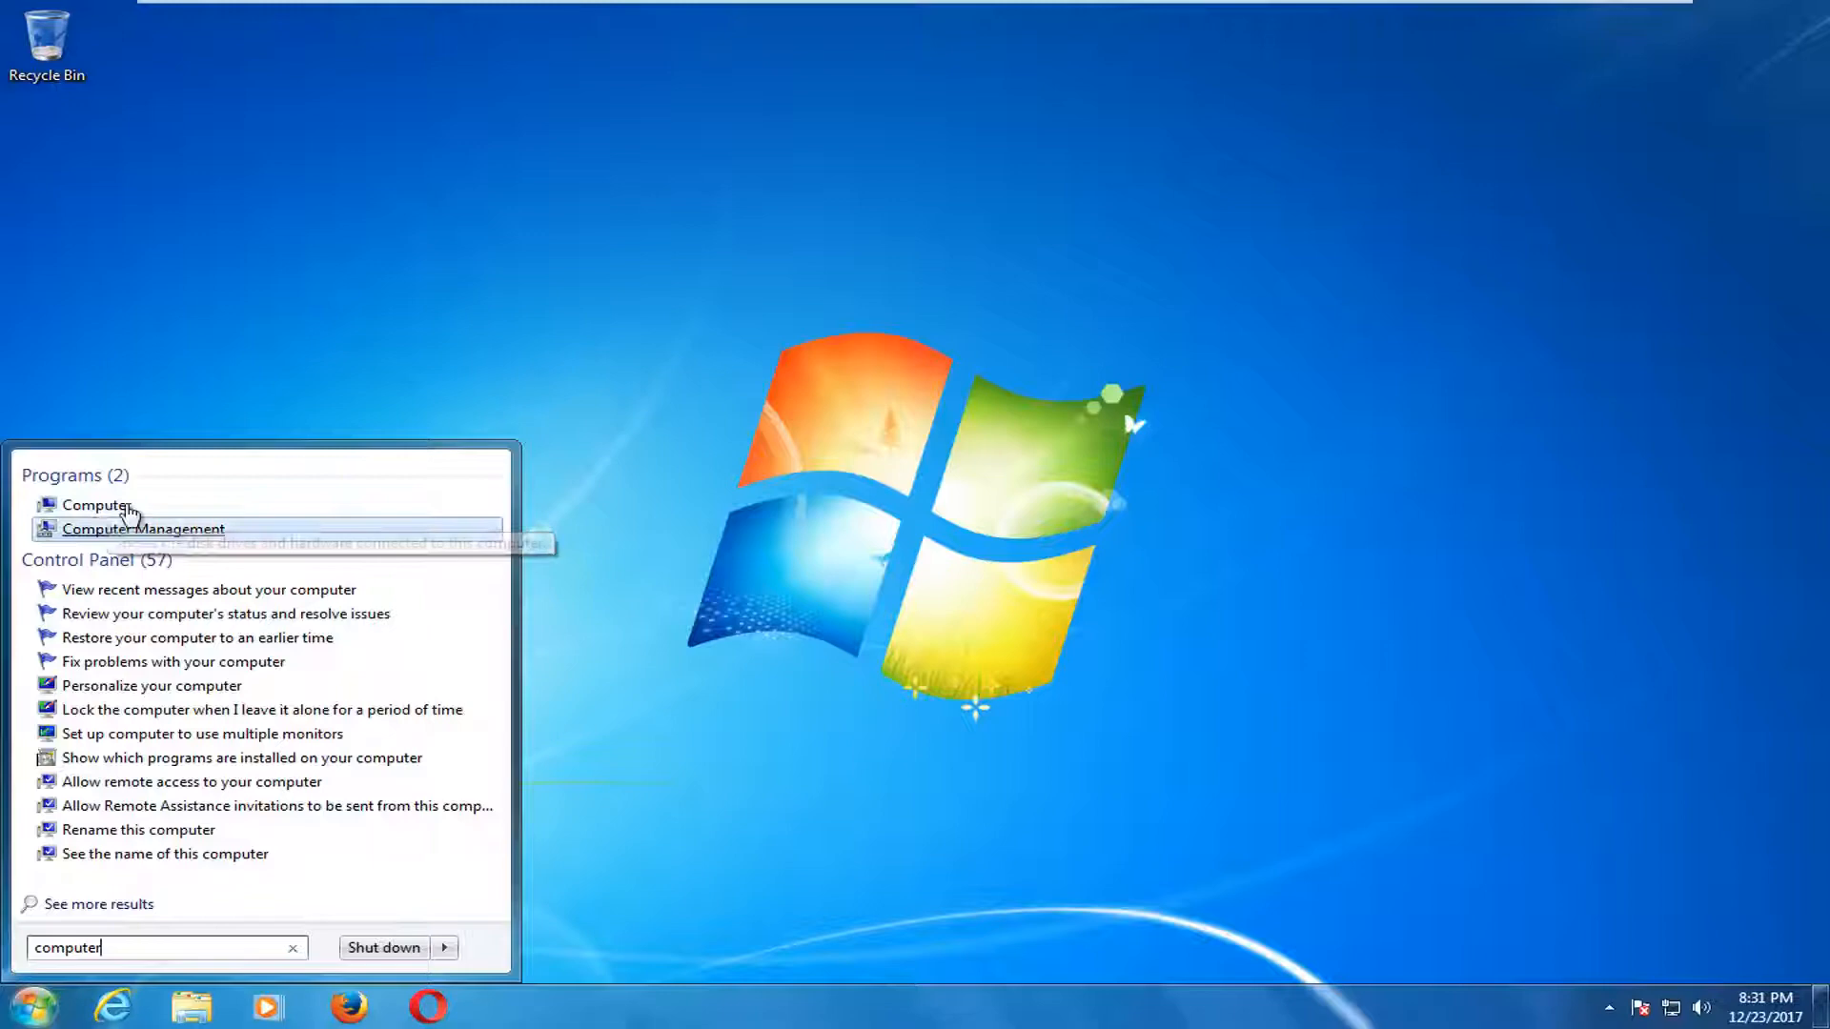
pyautogui.click(97, 505)
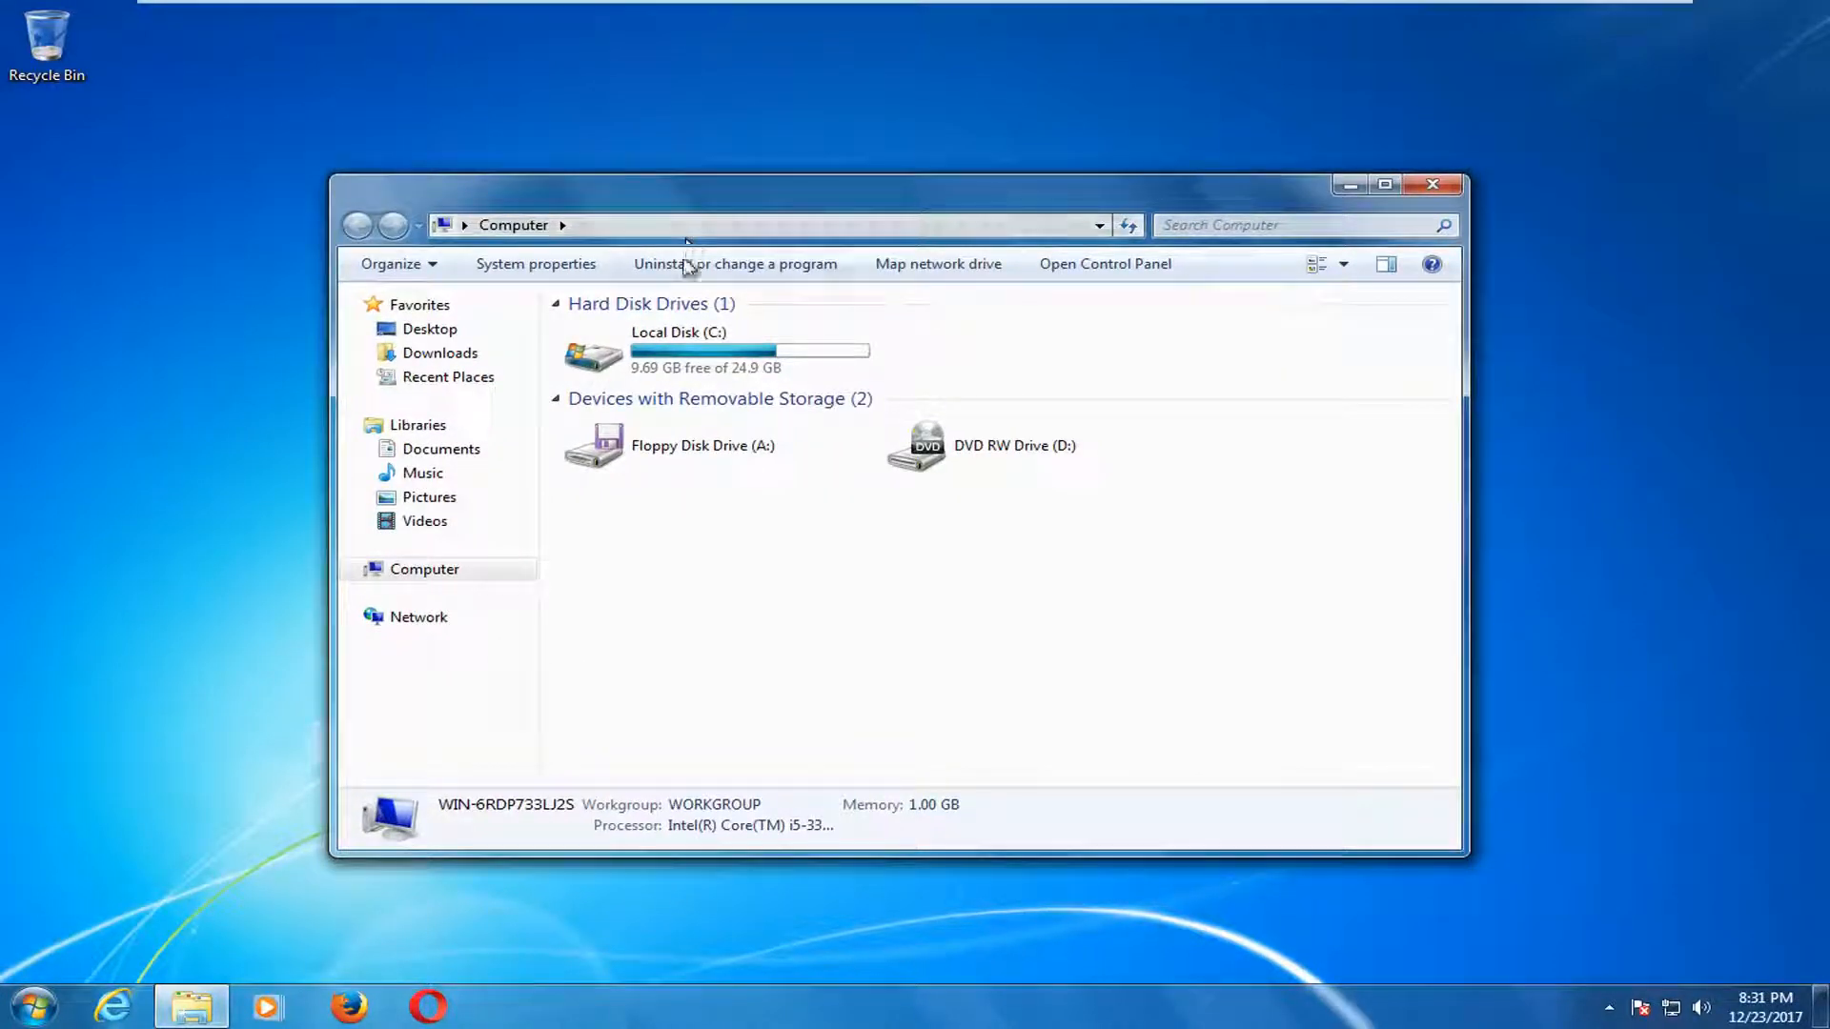
pyautogui.moveTo(617, 356)
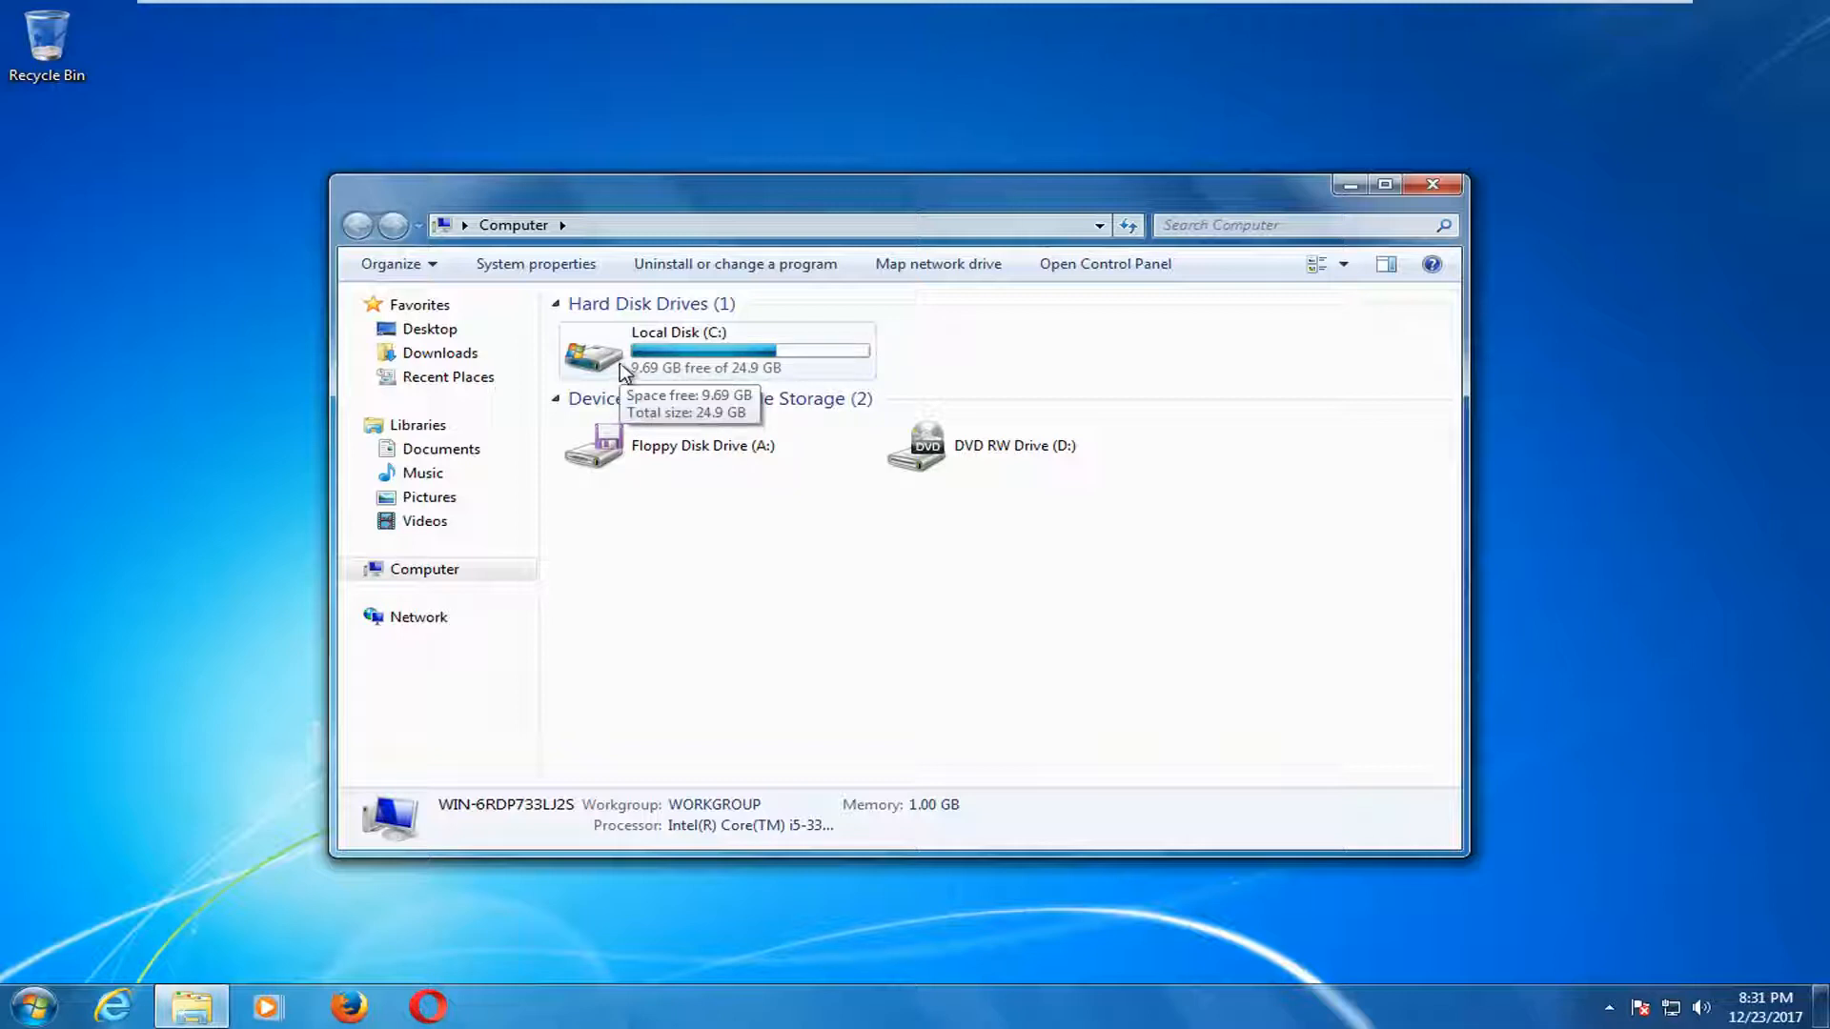
pyautogui.moveTo(690, 347)
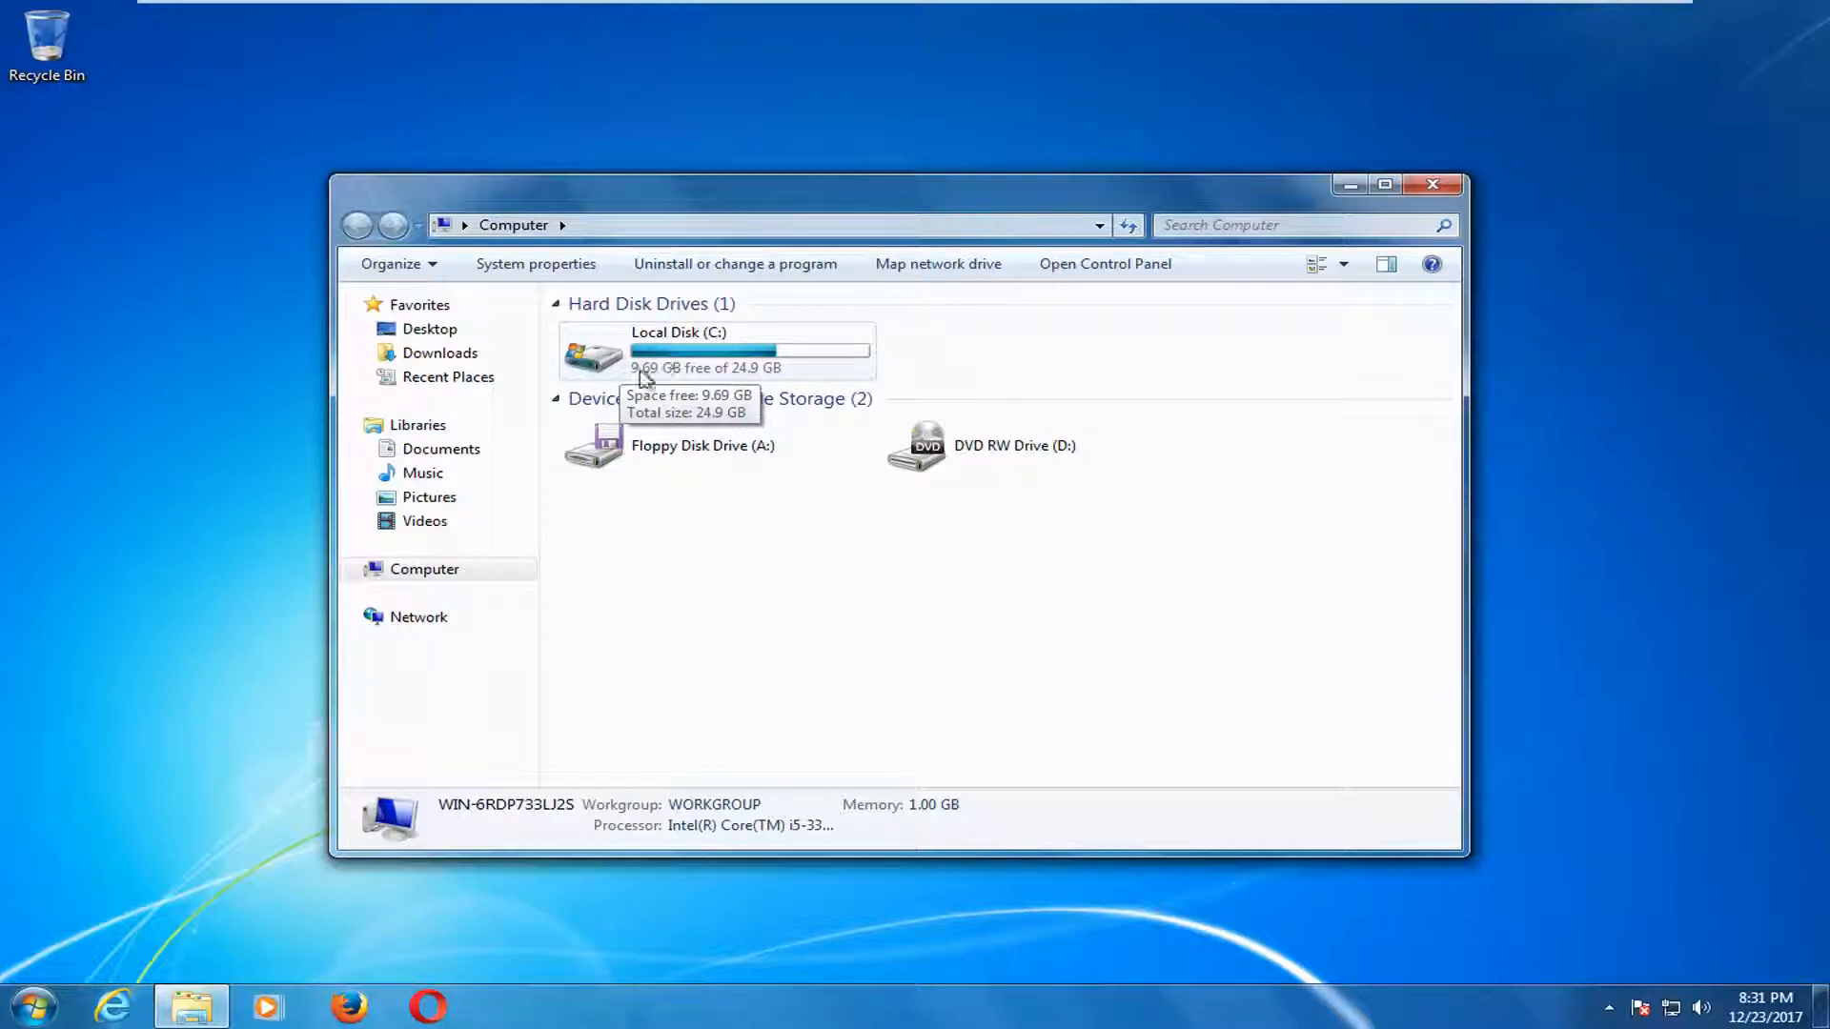
# Navigate from Local Disk (C:) into Program Files > Google > Chrome.
pyautogui.doubleClick(591, 350)
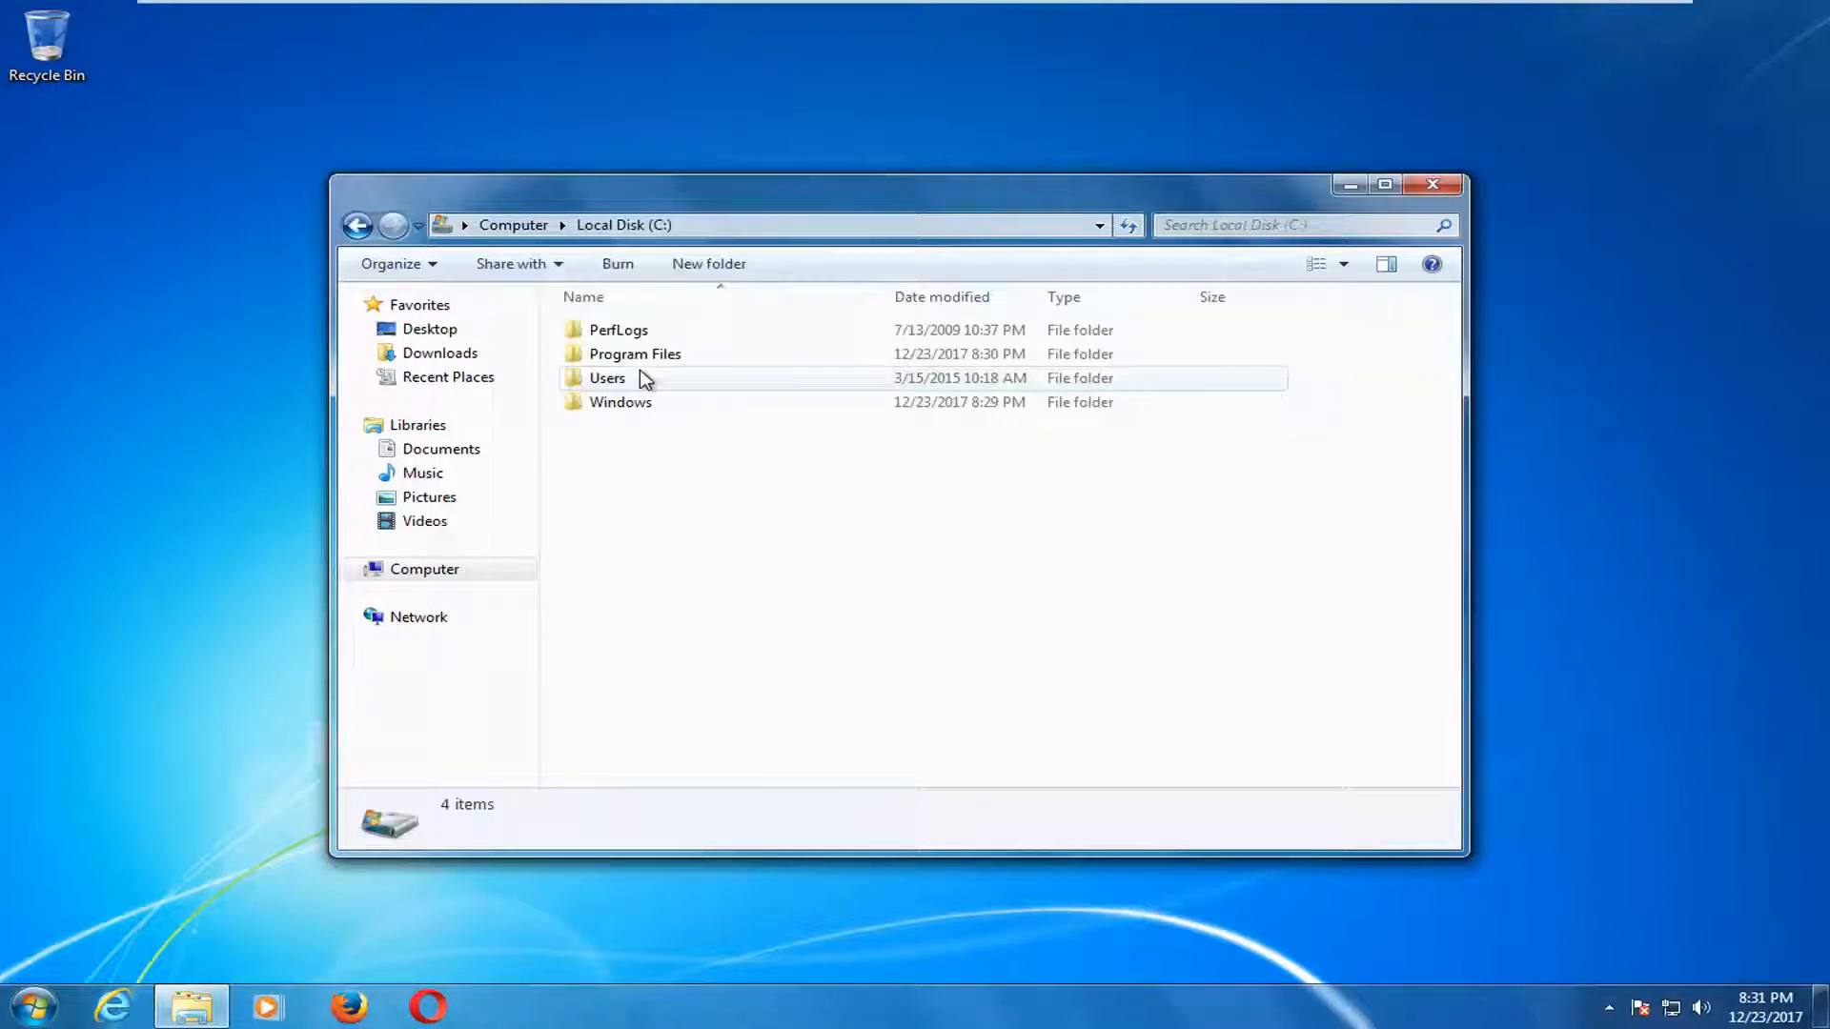
pyautogui.click(635, 355)
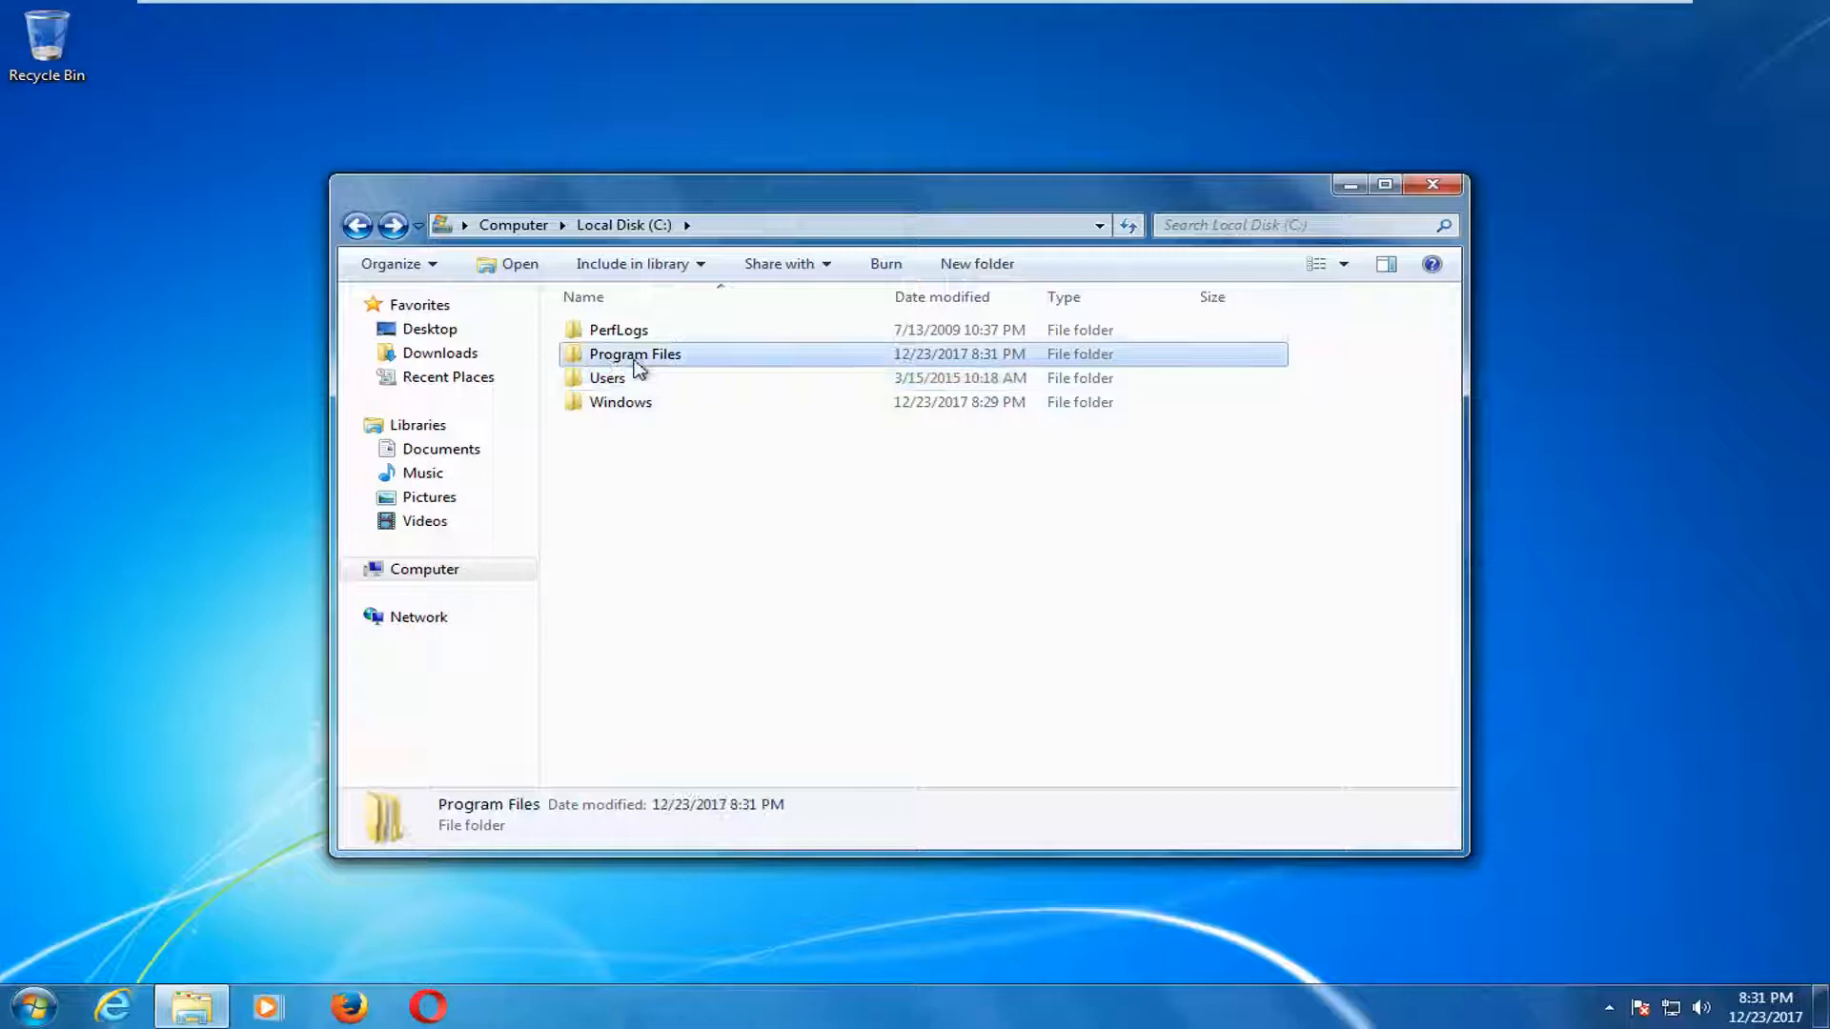
pyautogui.doubleClick(635, 354)
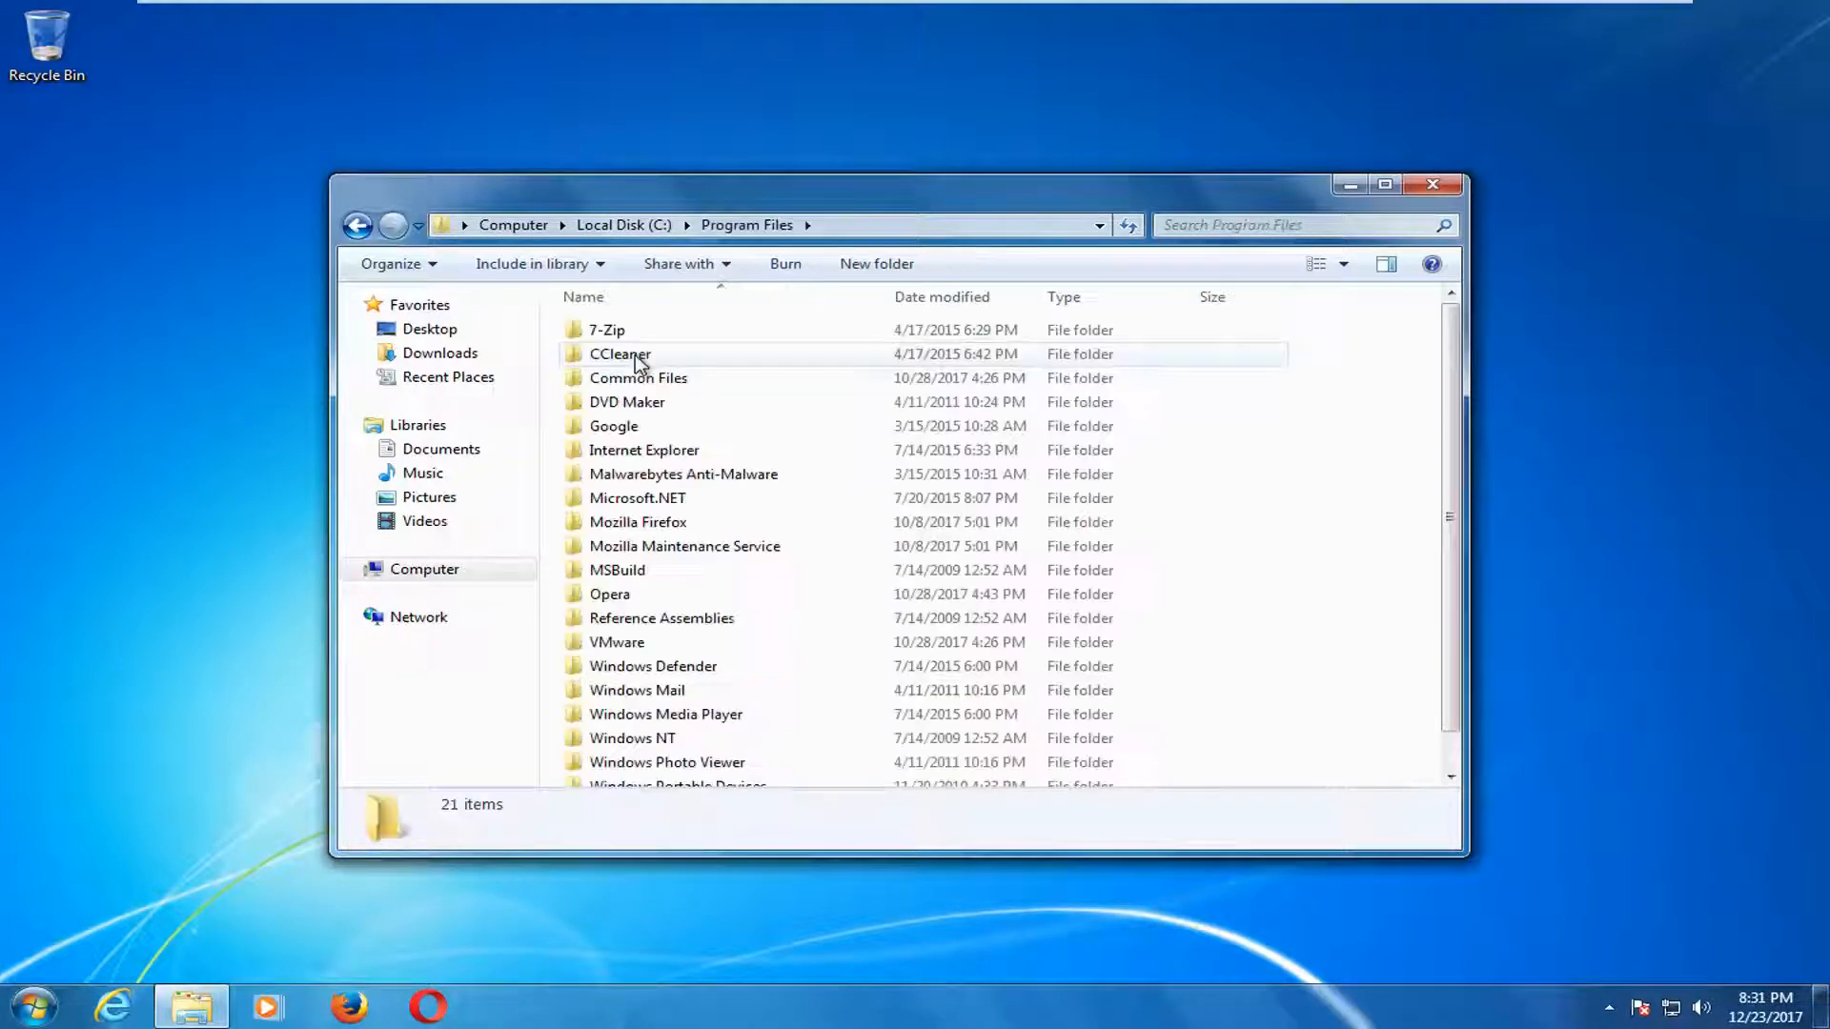
pyautogui.doubleClick(614, 425)
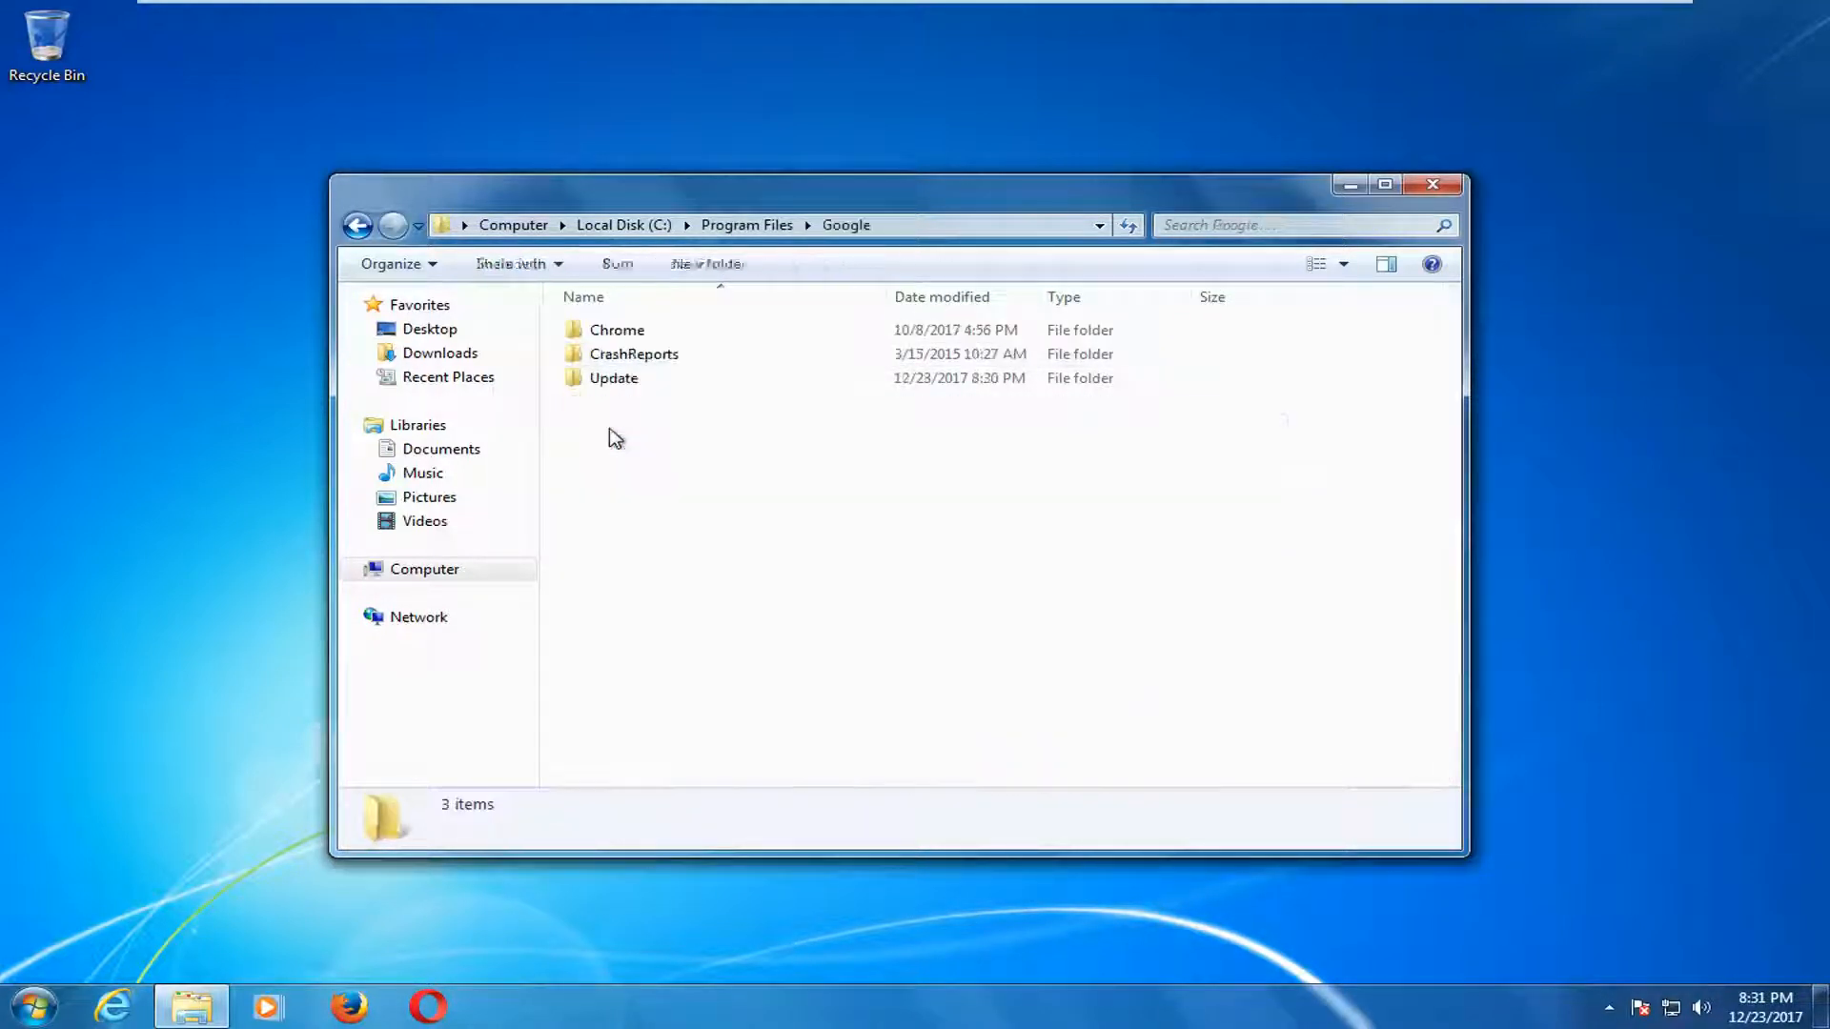
pyautogui.click(615, 329)
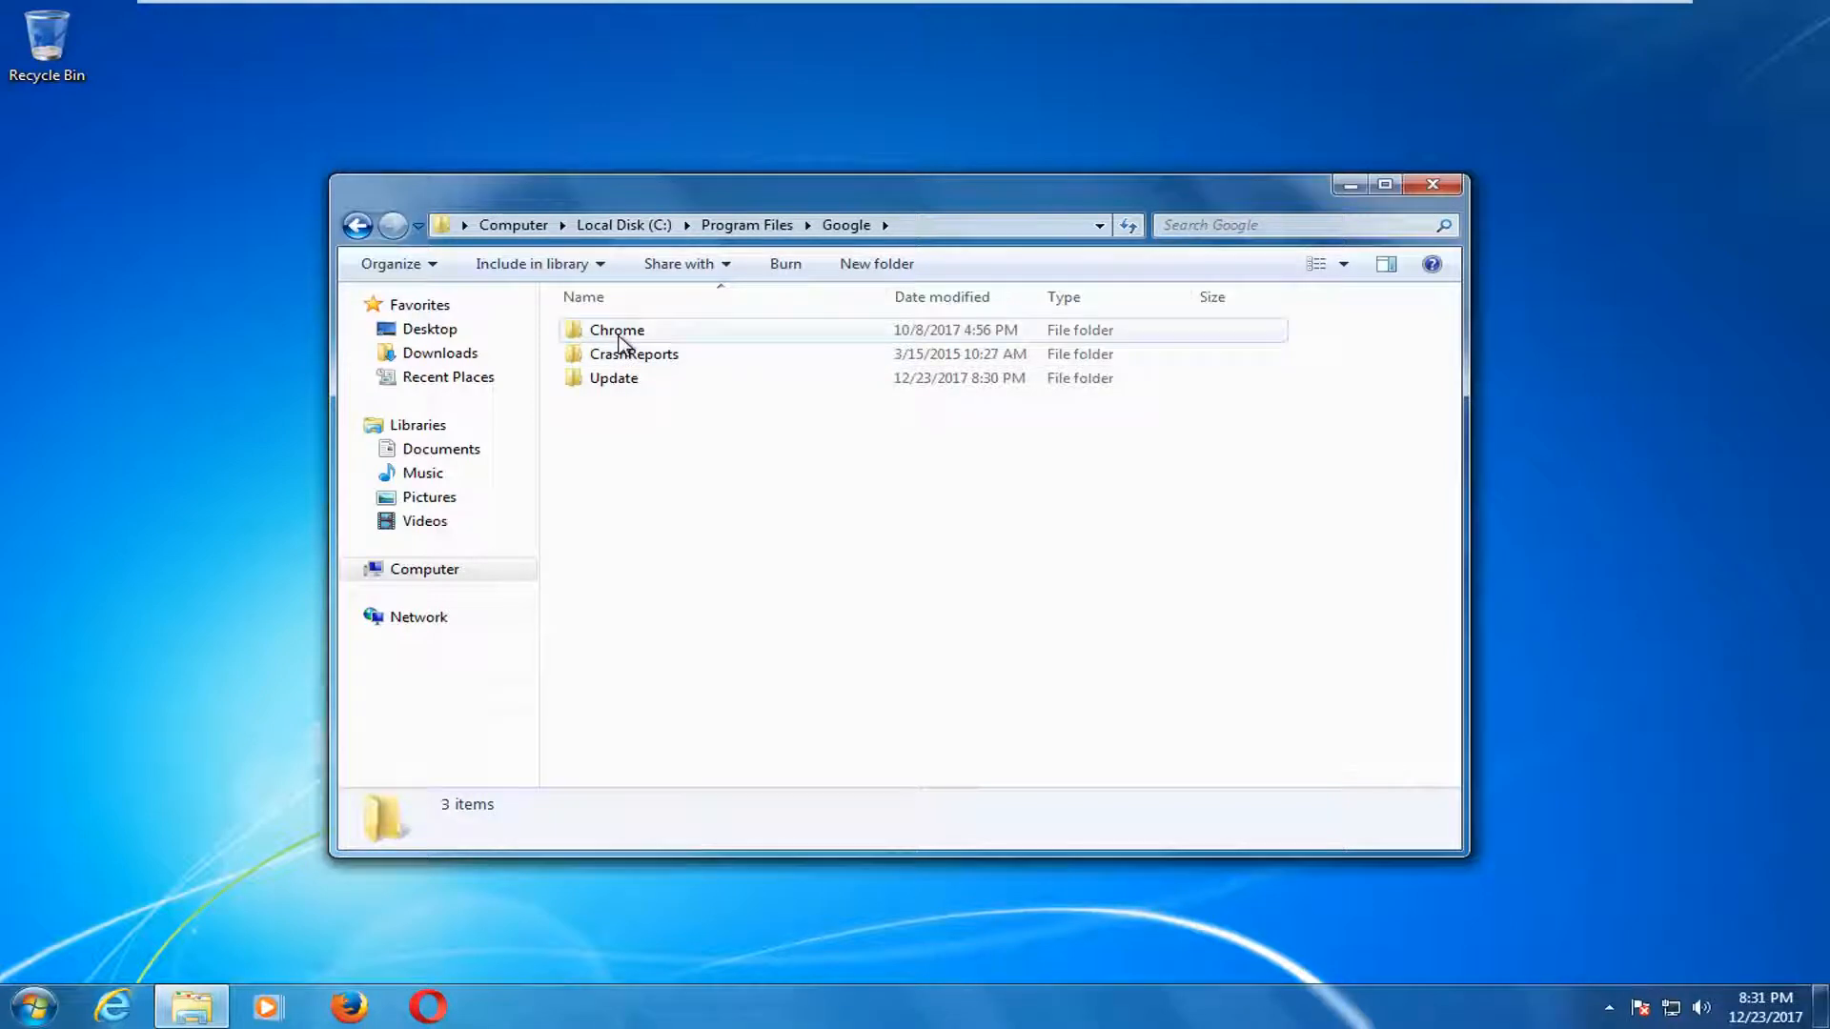
pyautogui.doubleClick(616, 330)
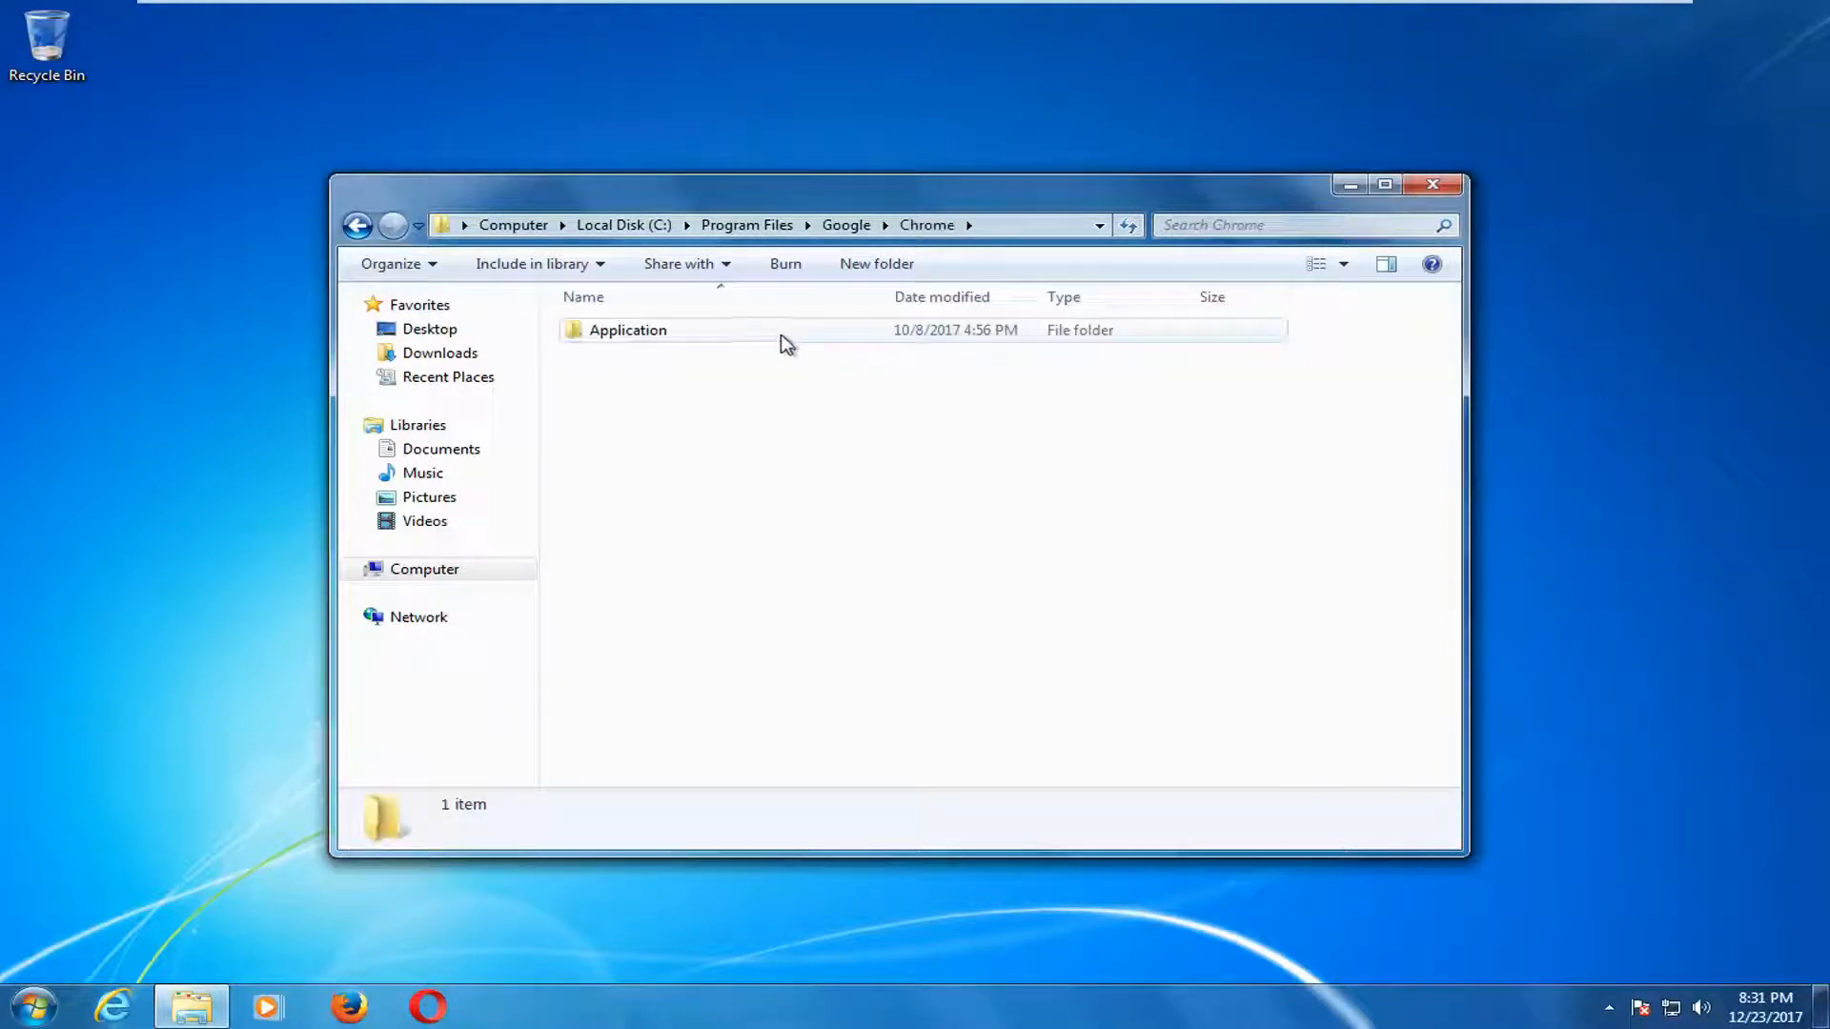
# Enter Application > 61.0.3163.100 and select chrome.dll.
pyautogui.doubleClick(627, 330)
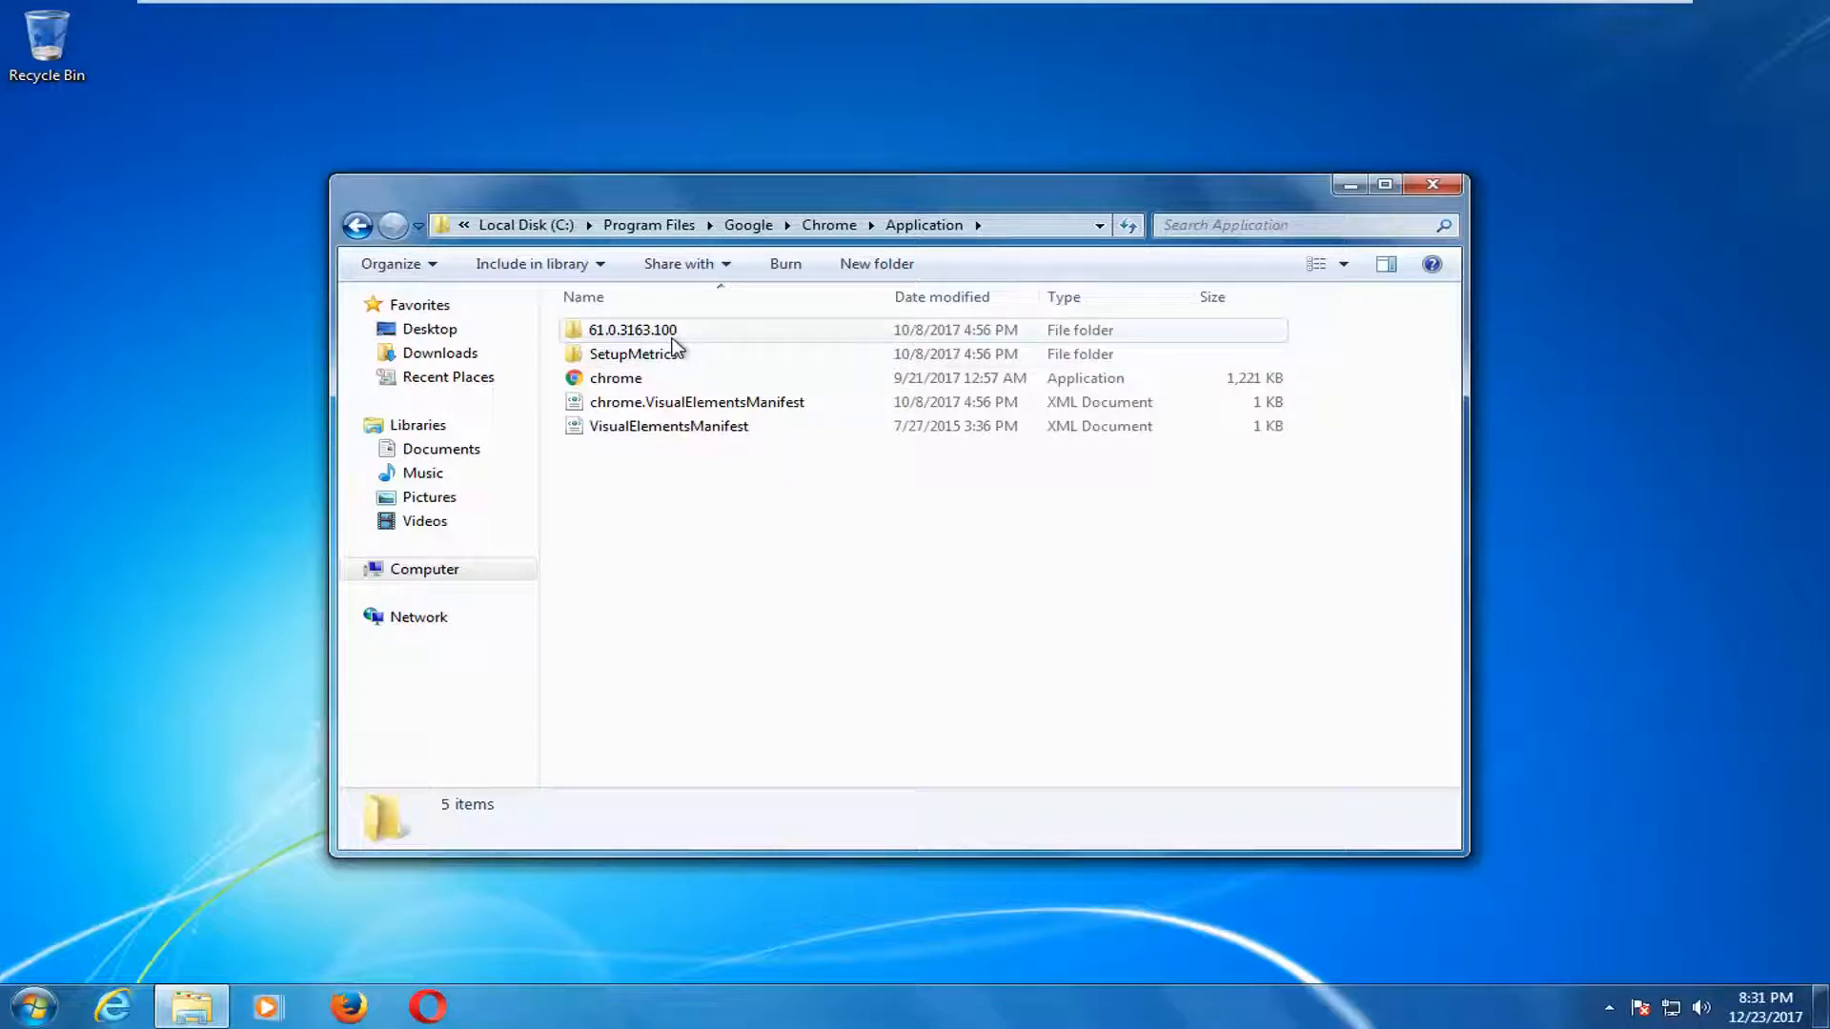
pyautogui.doubleClick(632, 330)
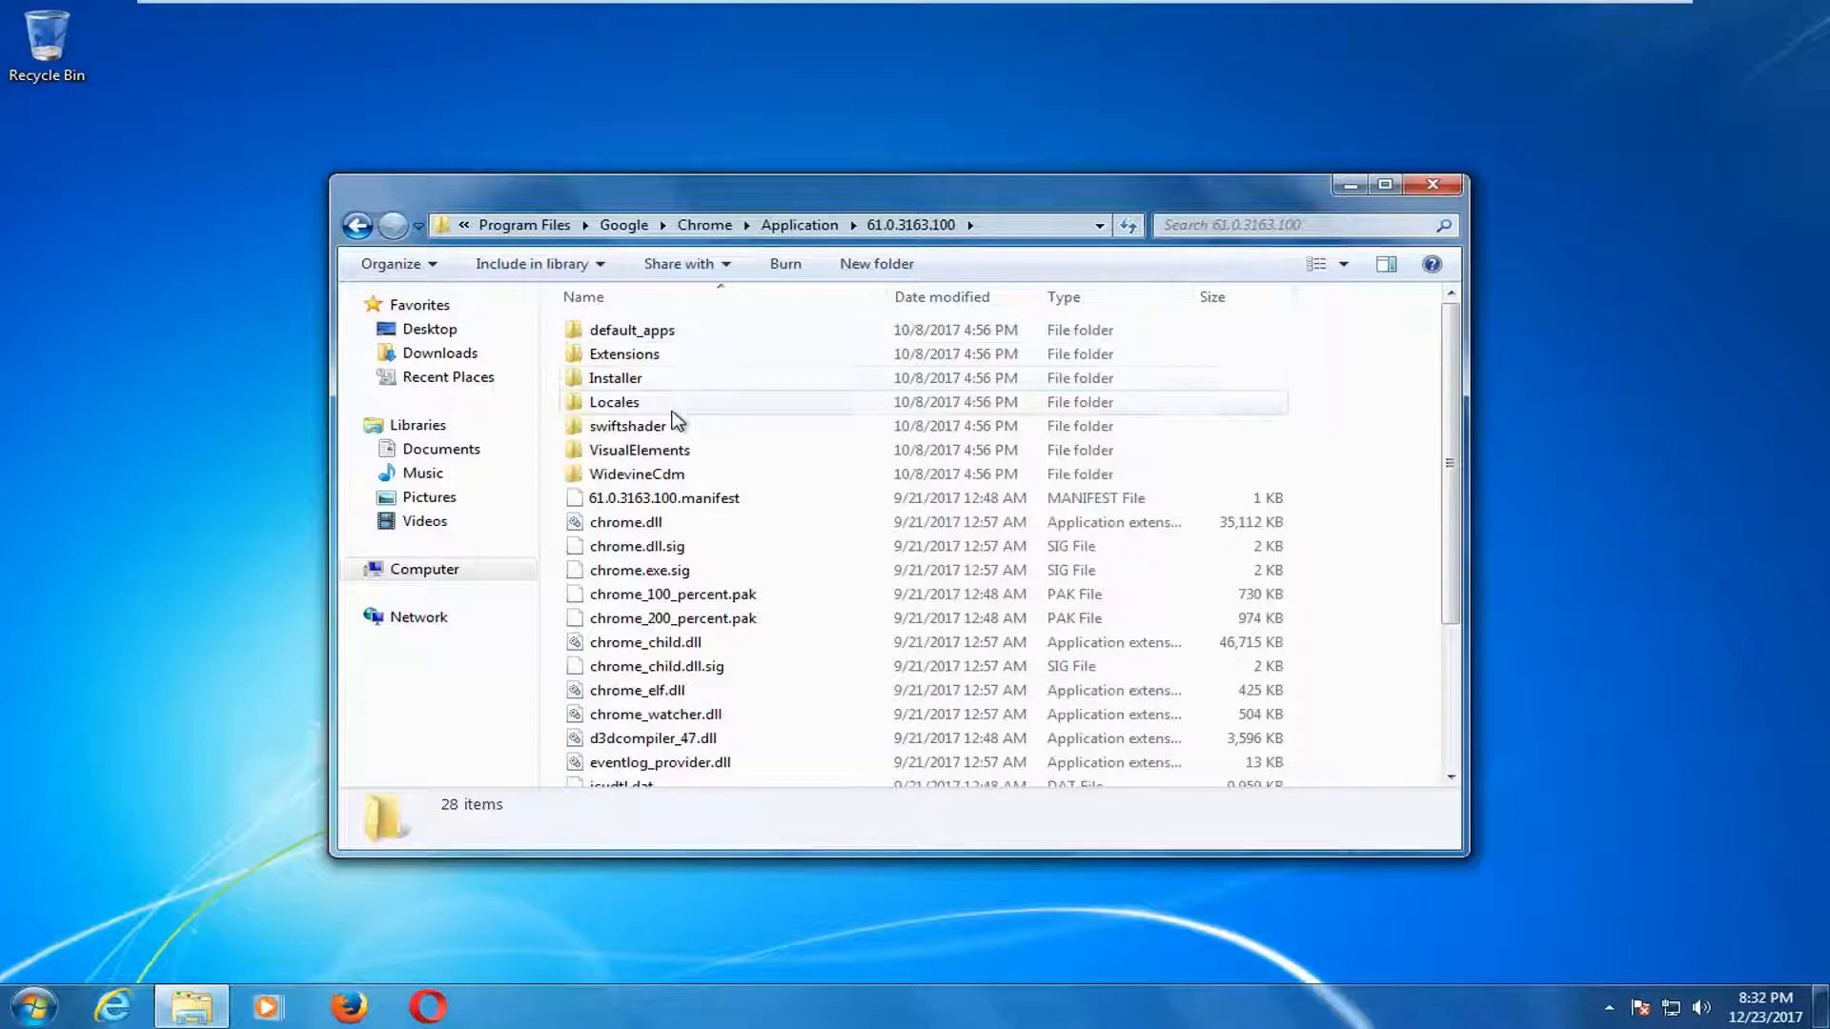
pyautogui.click(625, 522)
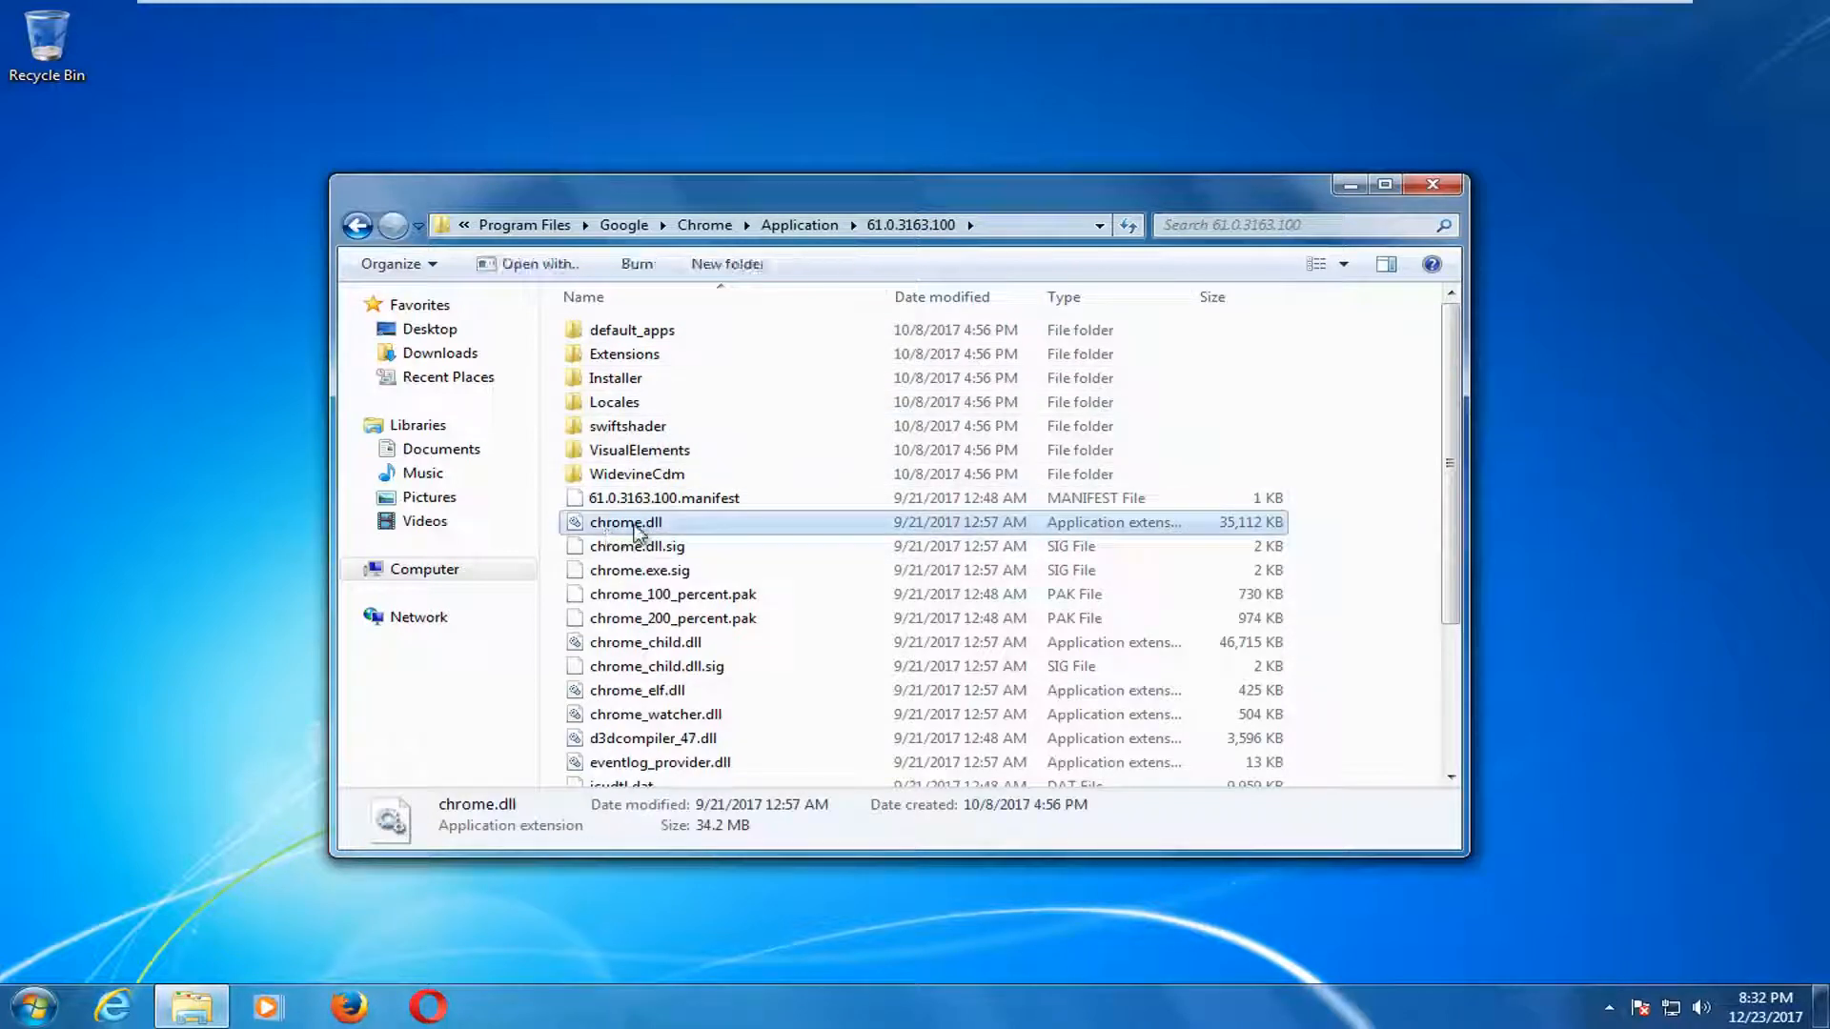
# Delete chrome.dll to the Recycle Bin, then restore it to the 61.0.3163.100 folder.
pyautogui.rightClick(625, 522)
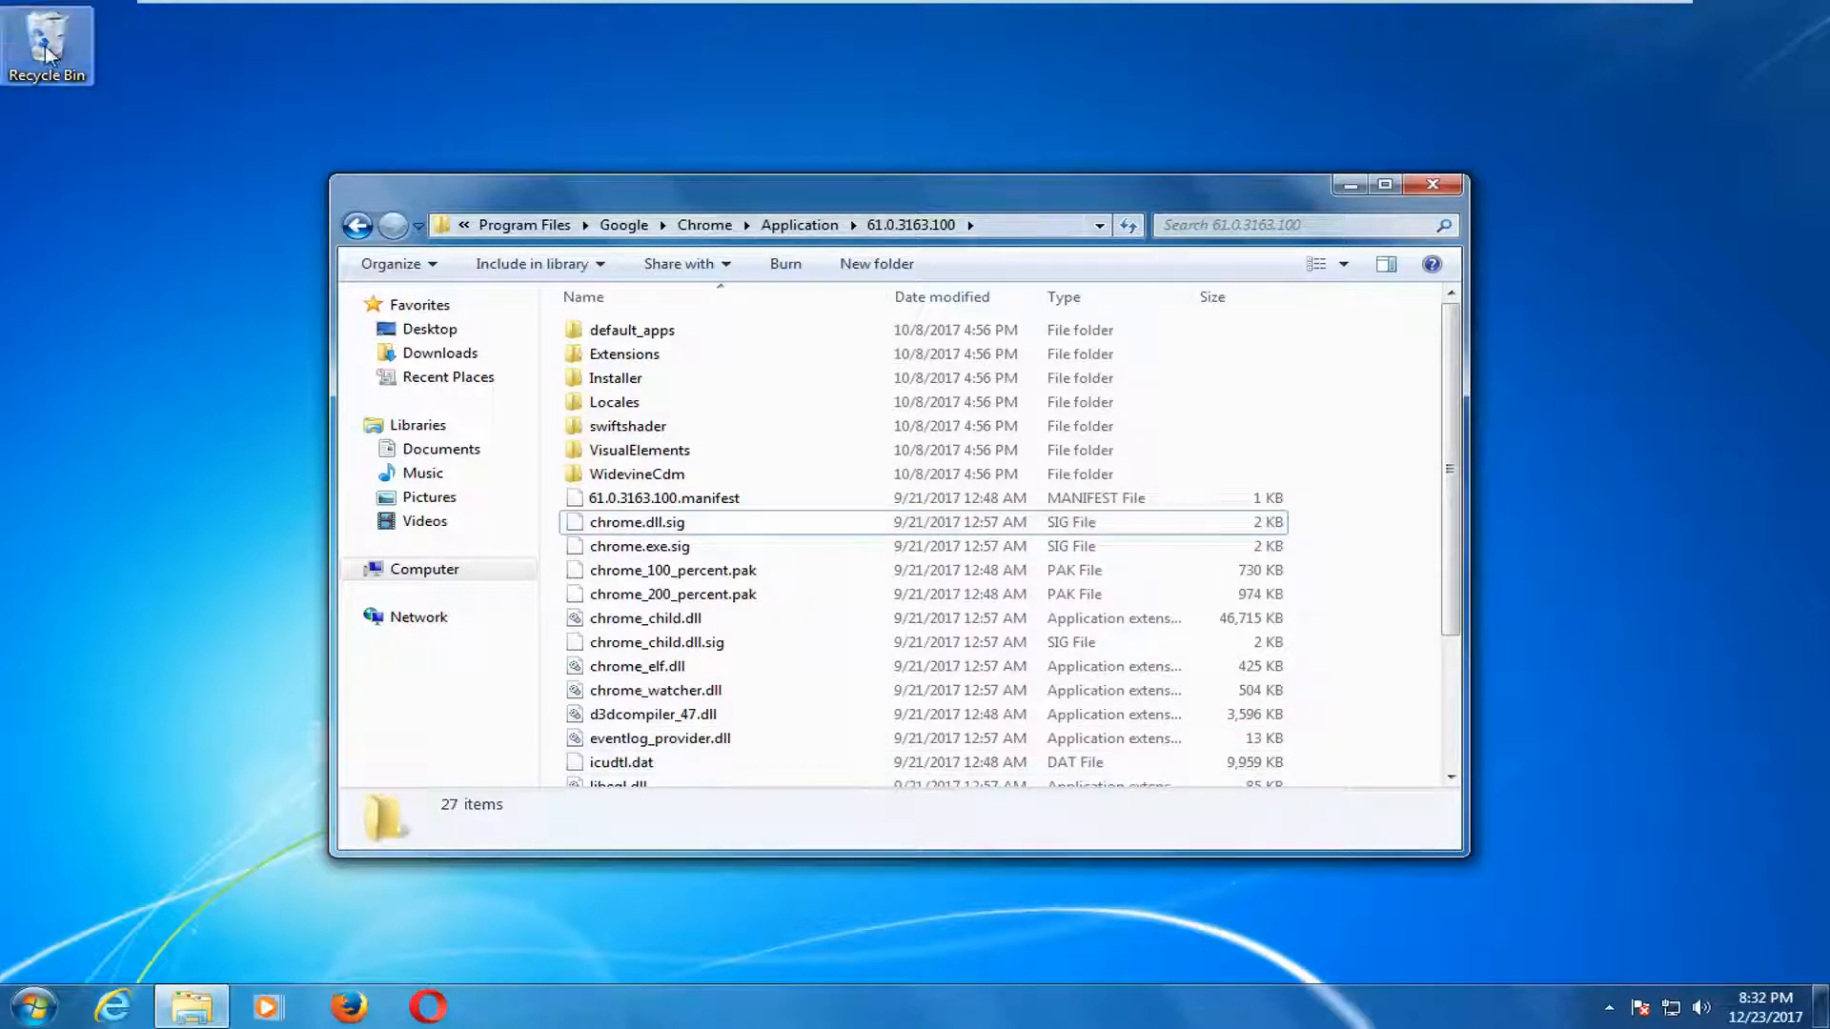
pyautogui.doubleClick(46, 45)
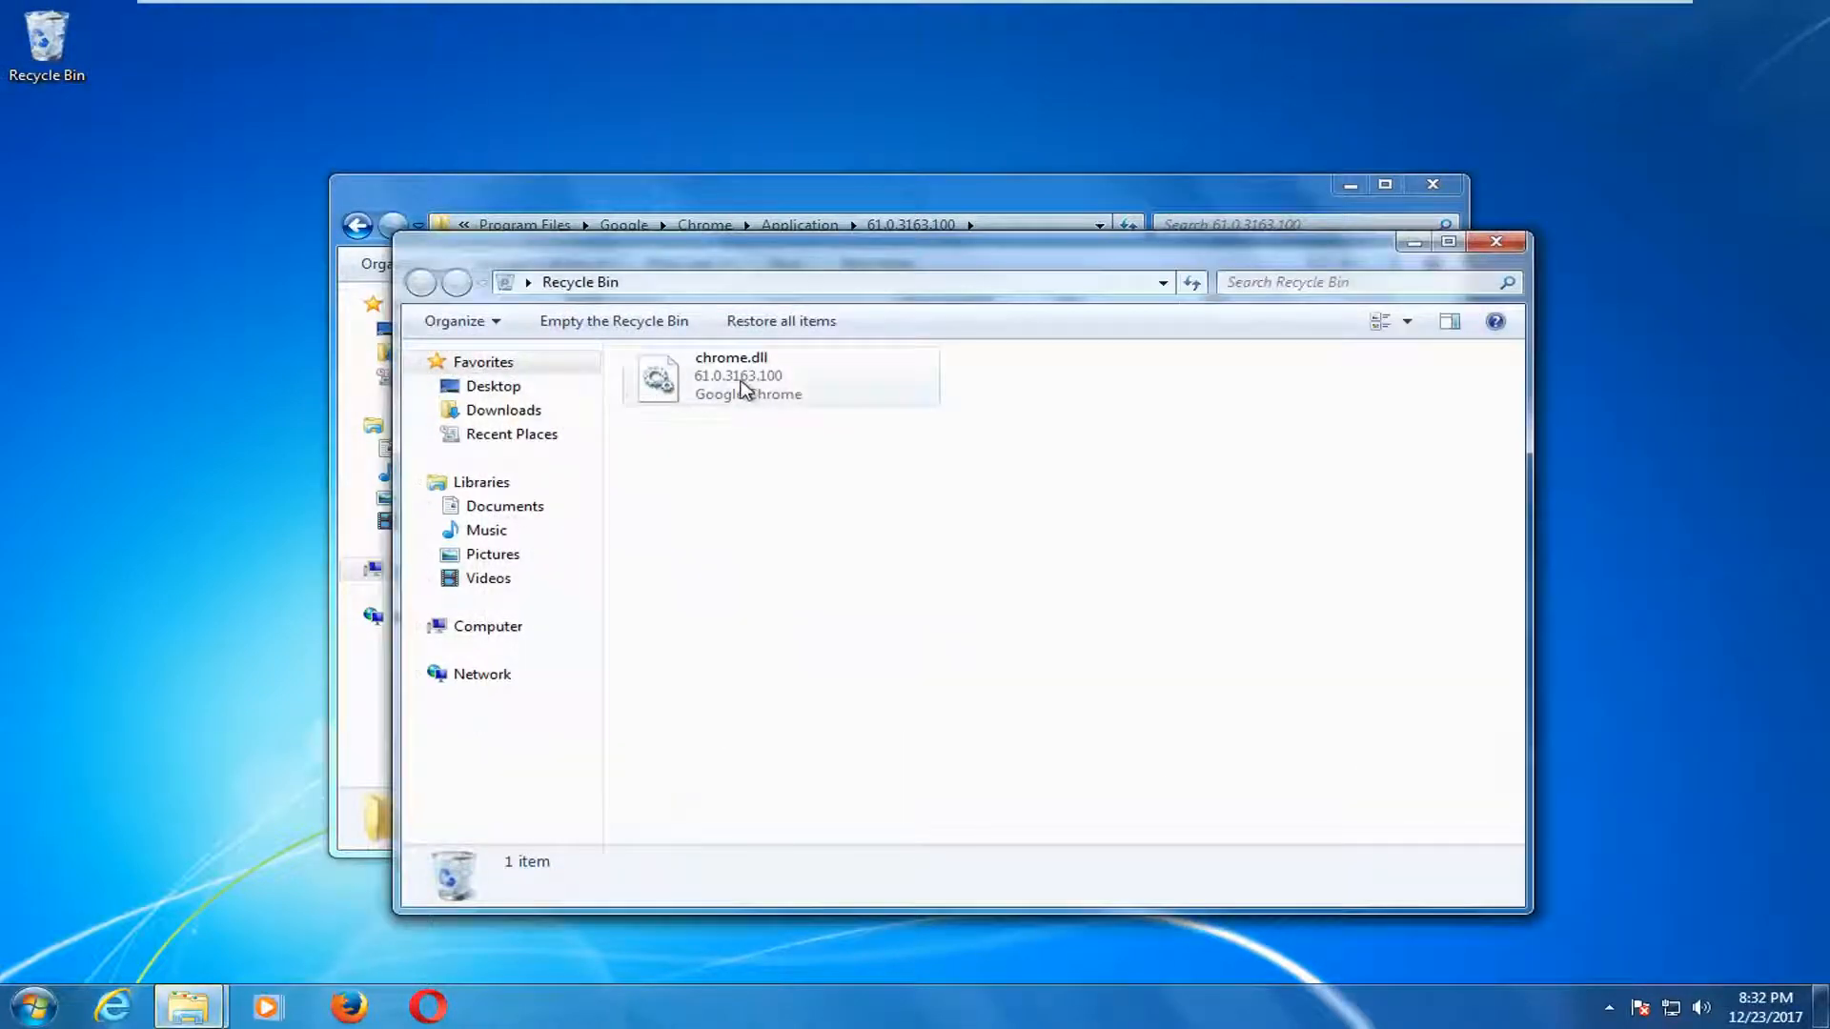
pyautogui.click(747, 376)
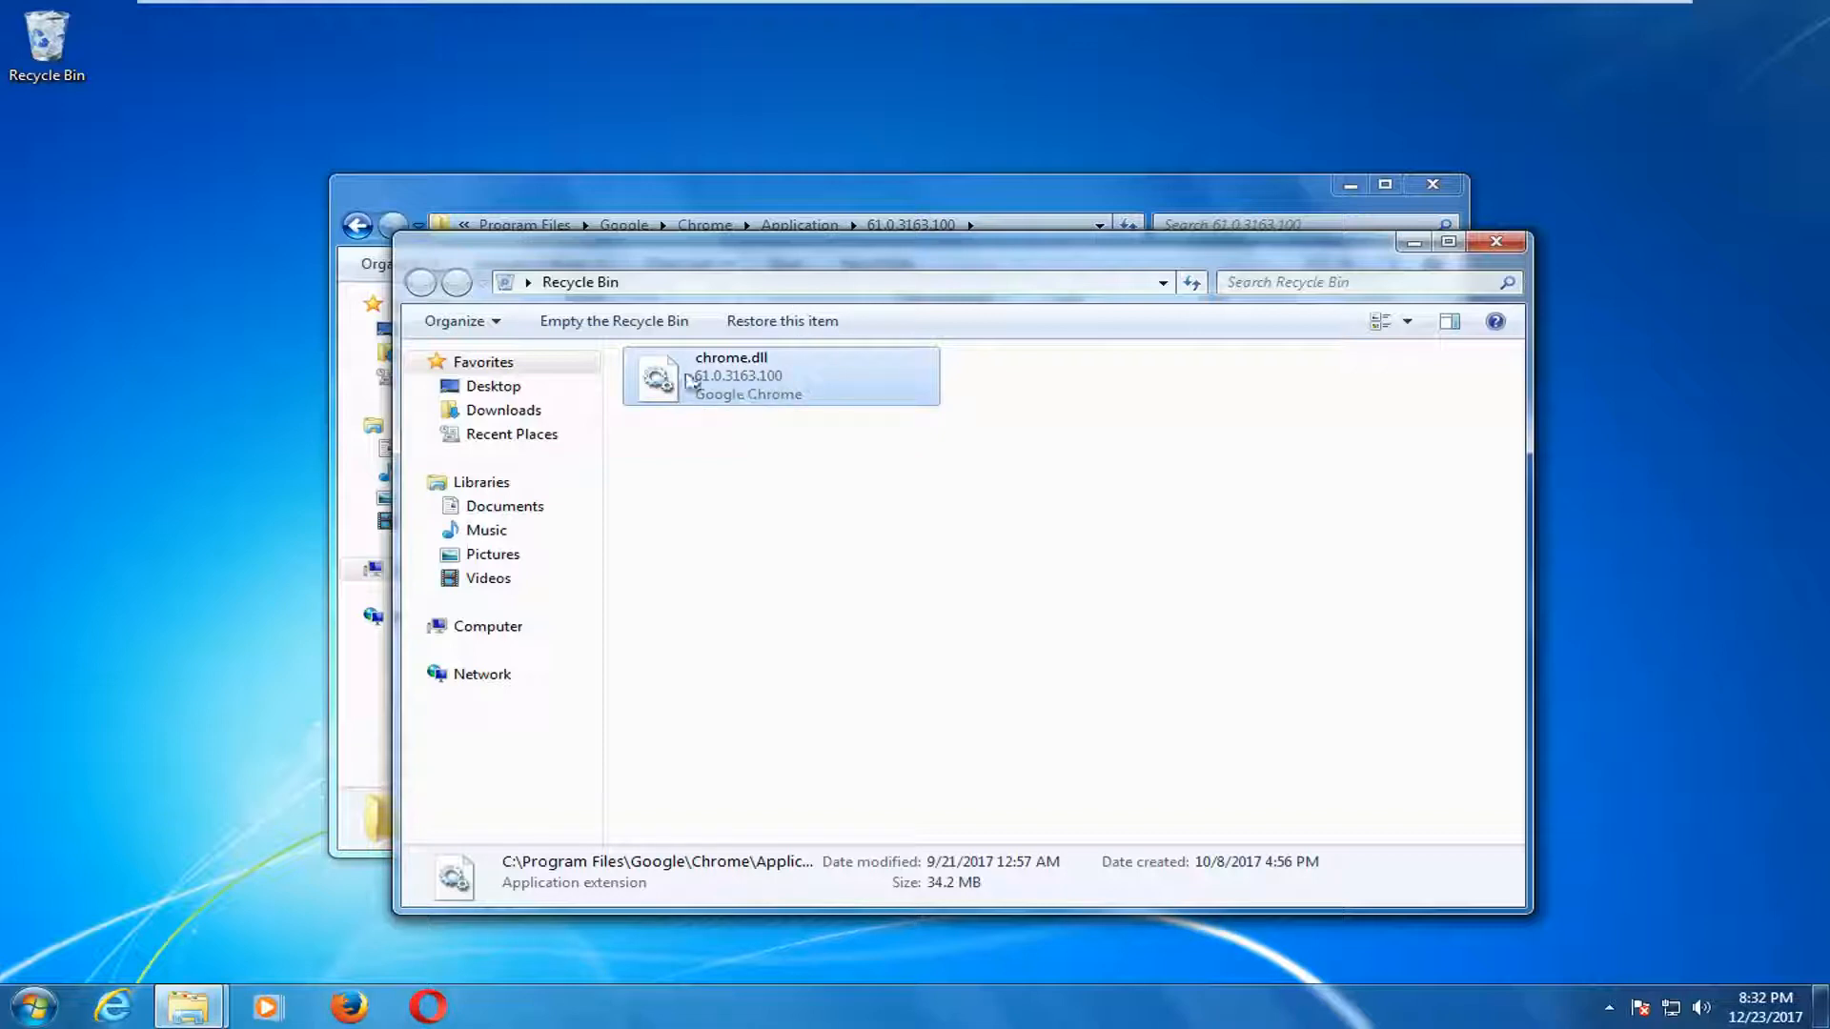
pyautogui.rightClick(730, 375)
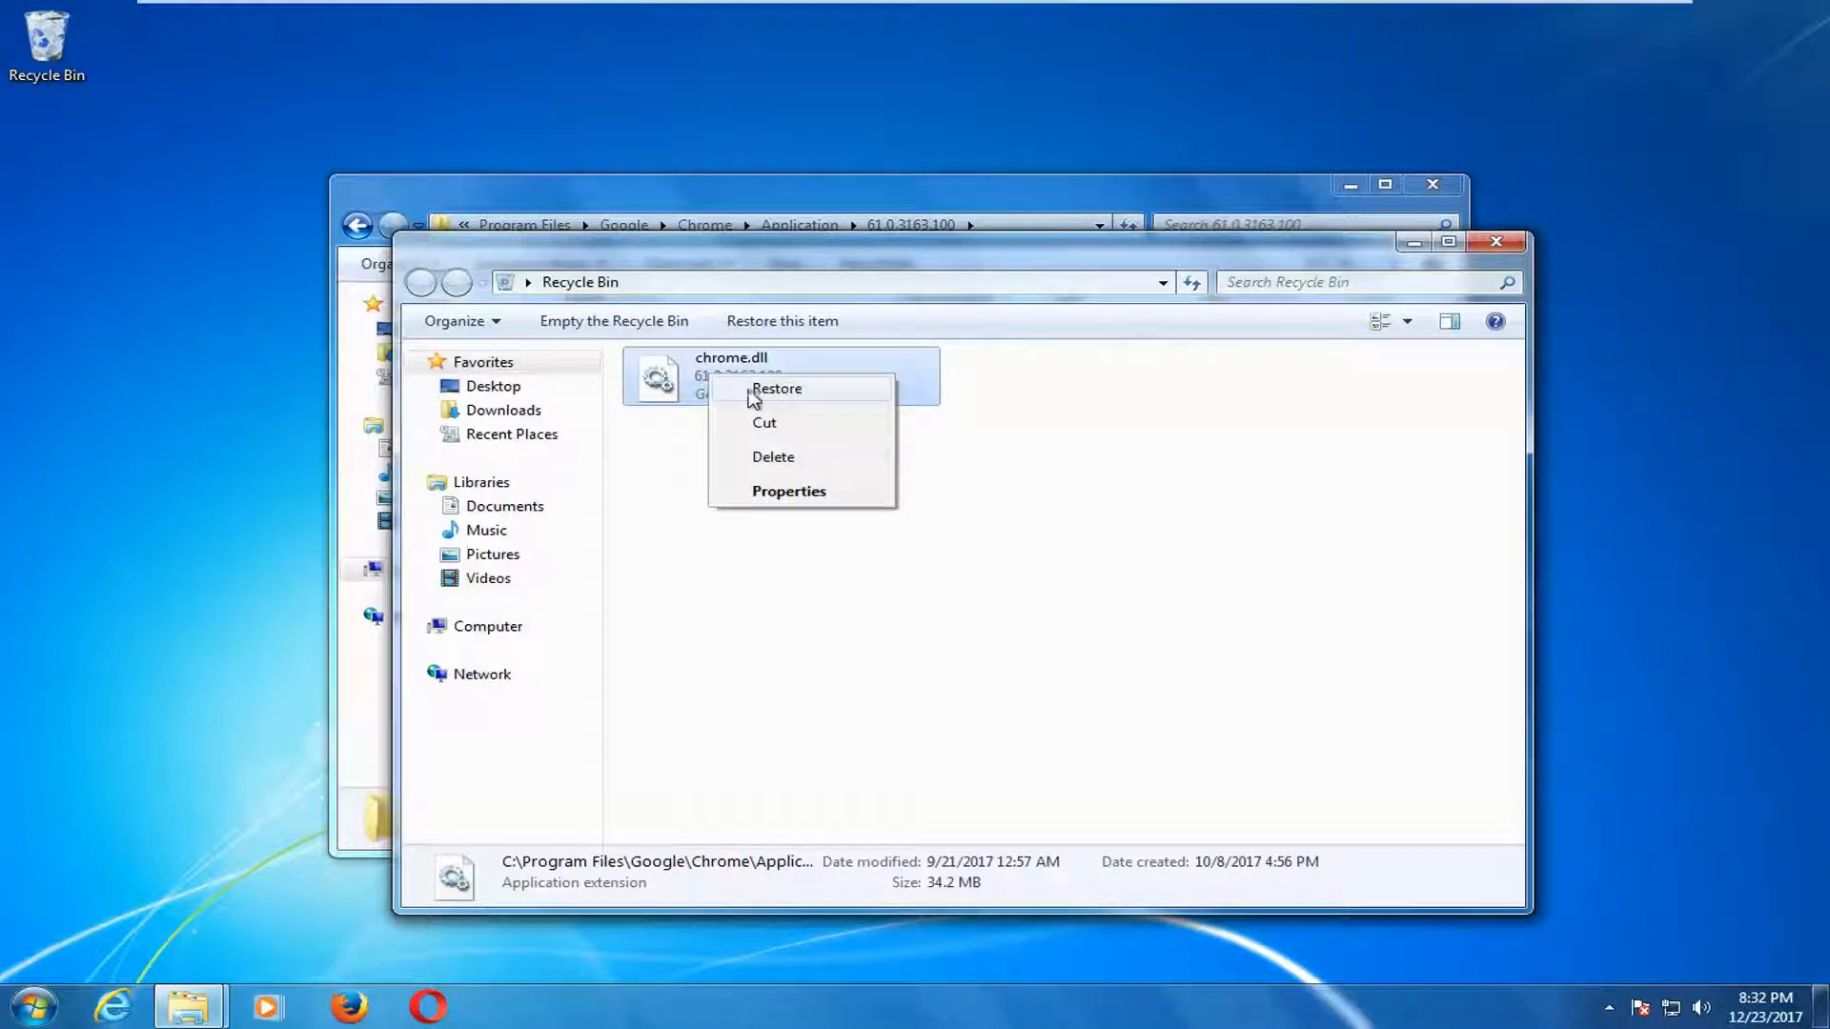
pyautogui.click(777, 387)
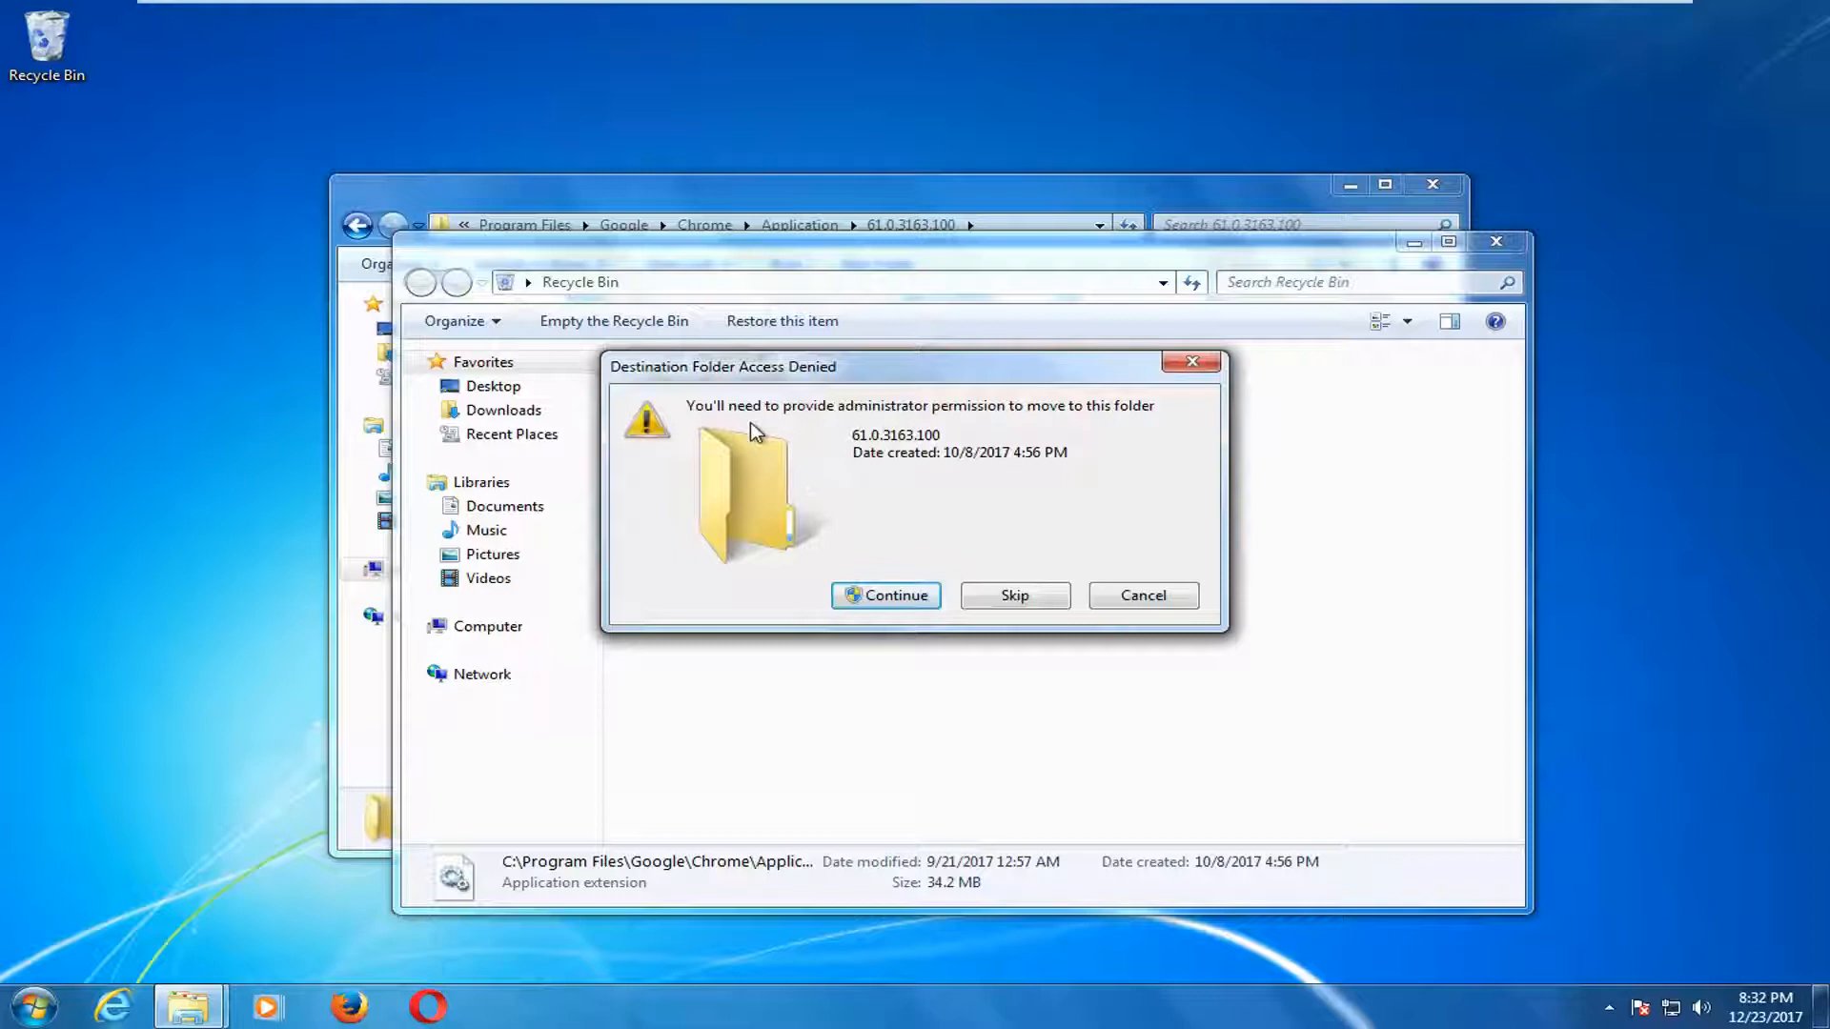
pyautogui.moveTo(980, 434)
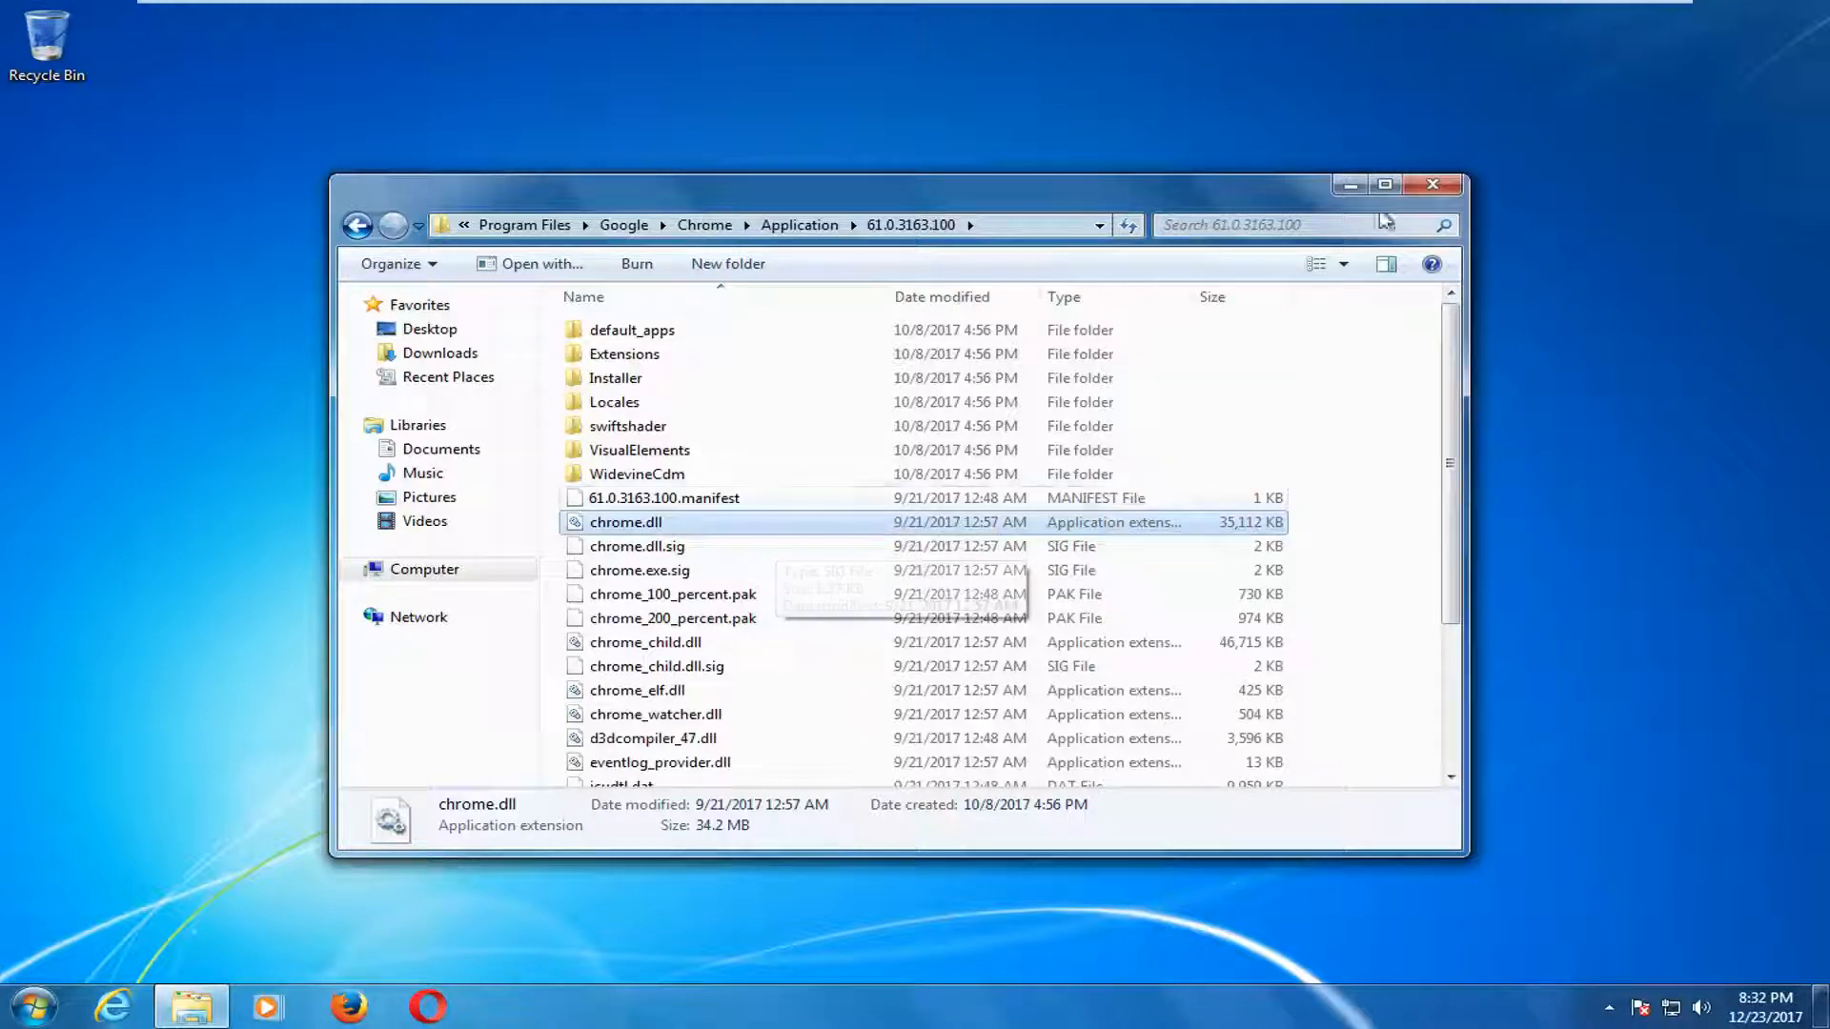
# Search 'cmd' and run Command Prompt as administrator, approving the UAC prompt.
pyautogui.click(33, 1004)
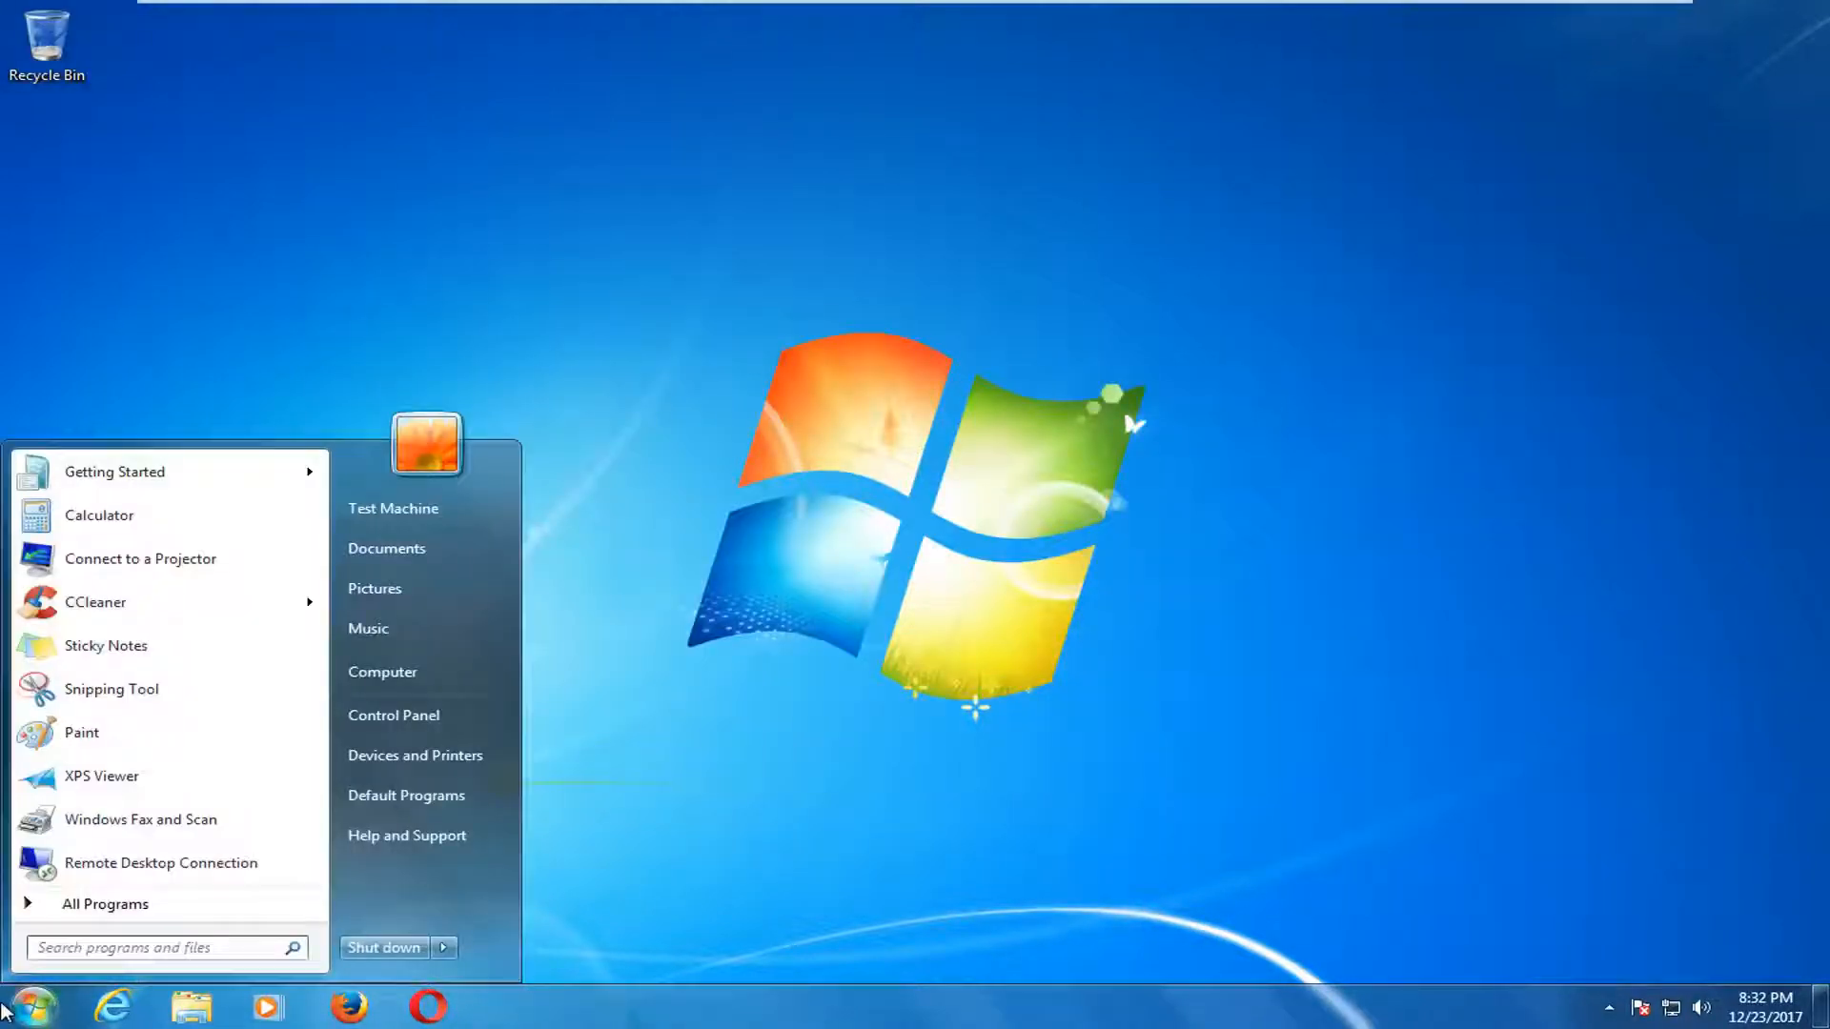
pyautogui.write('c')
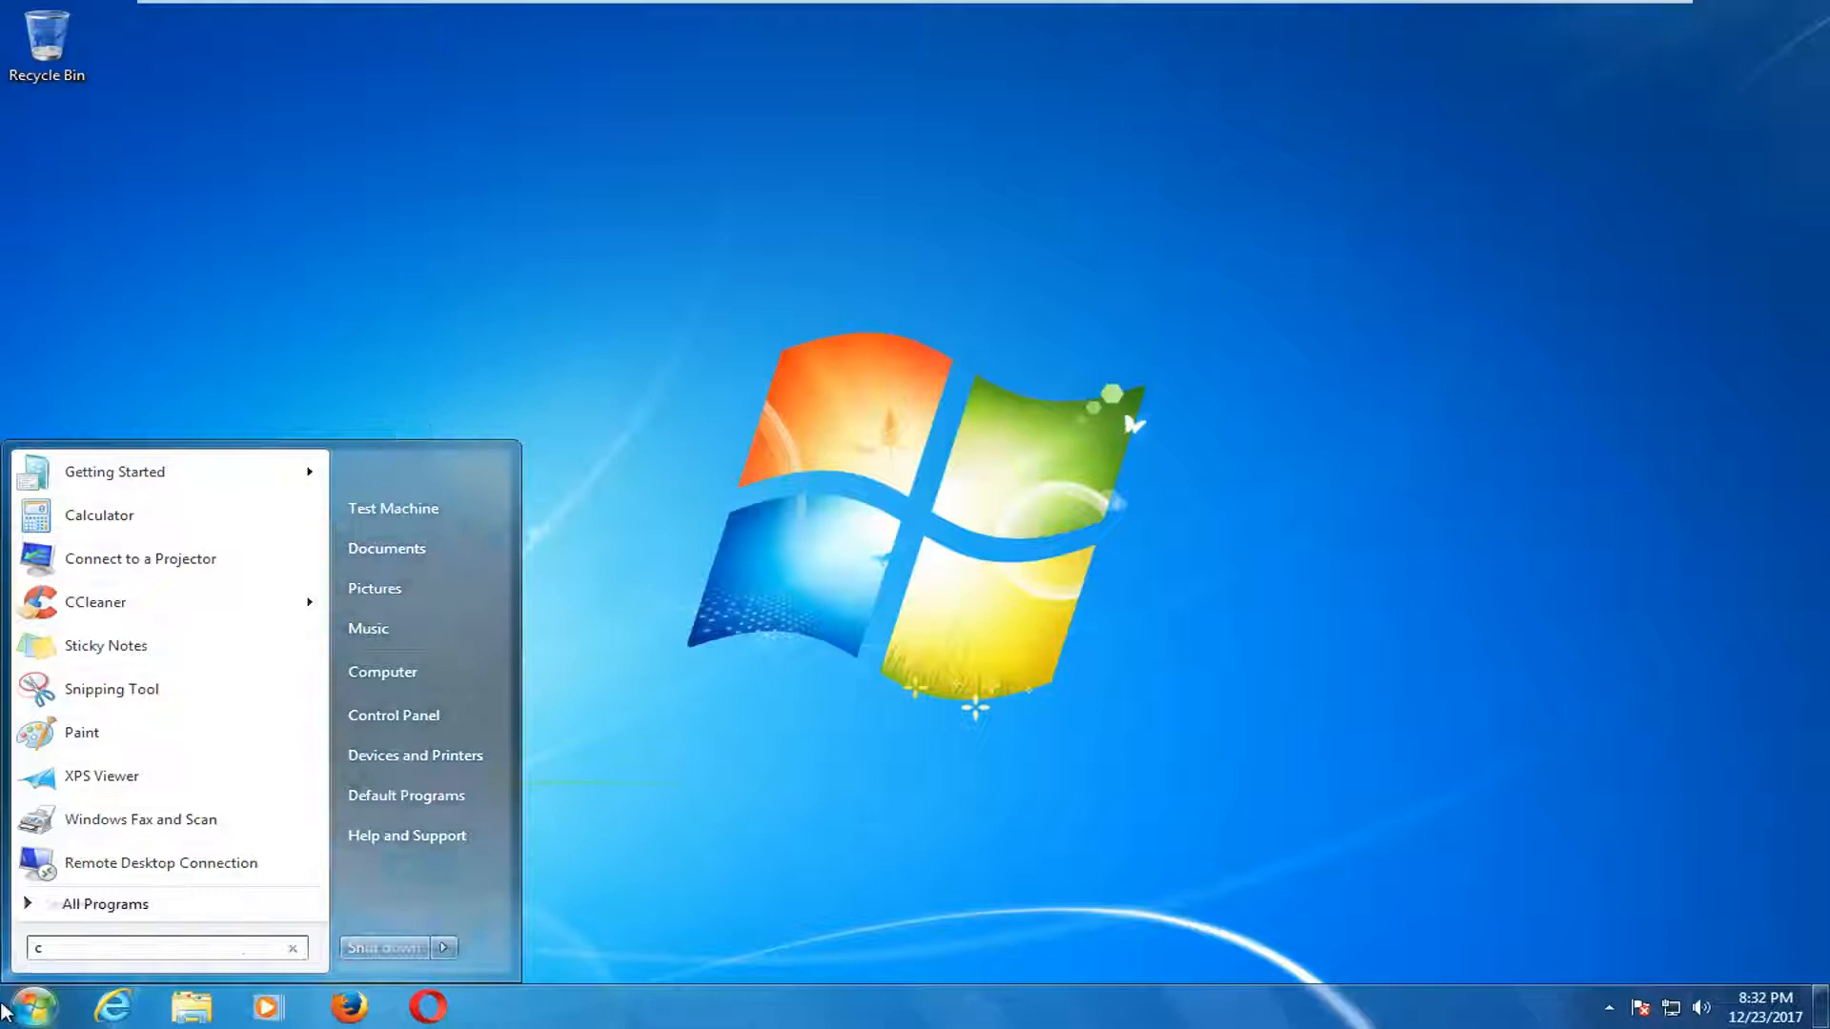
pyautogui.write('md')
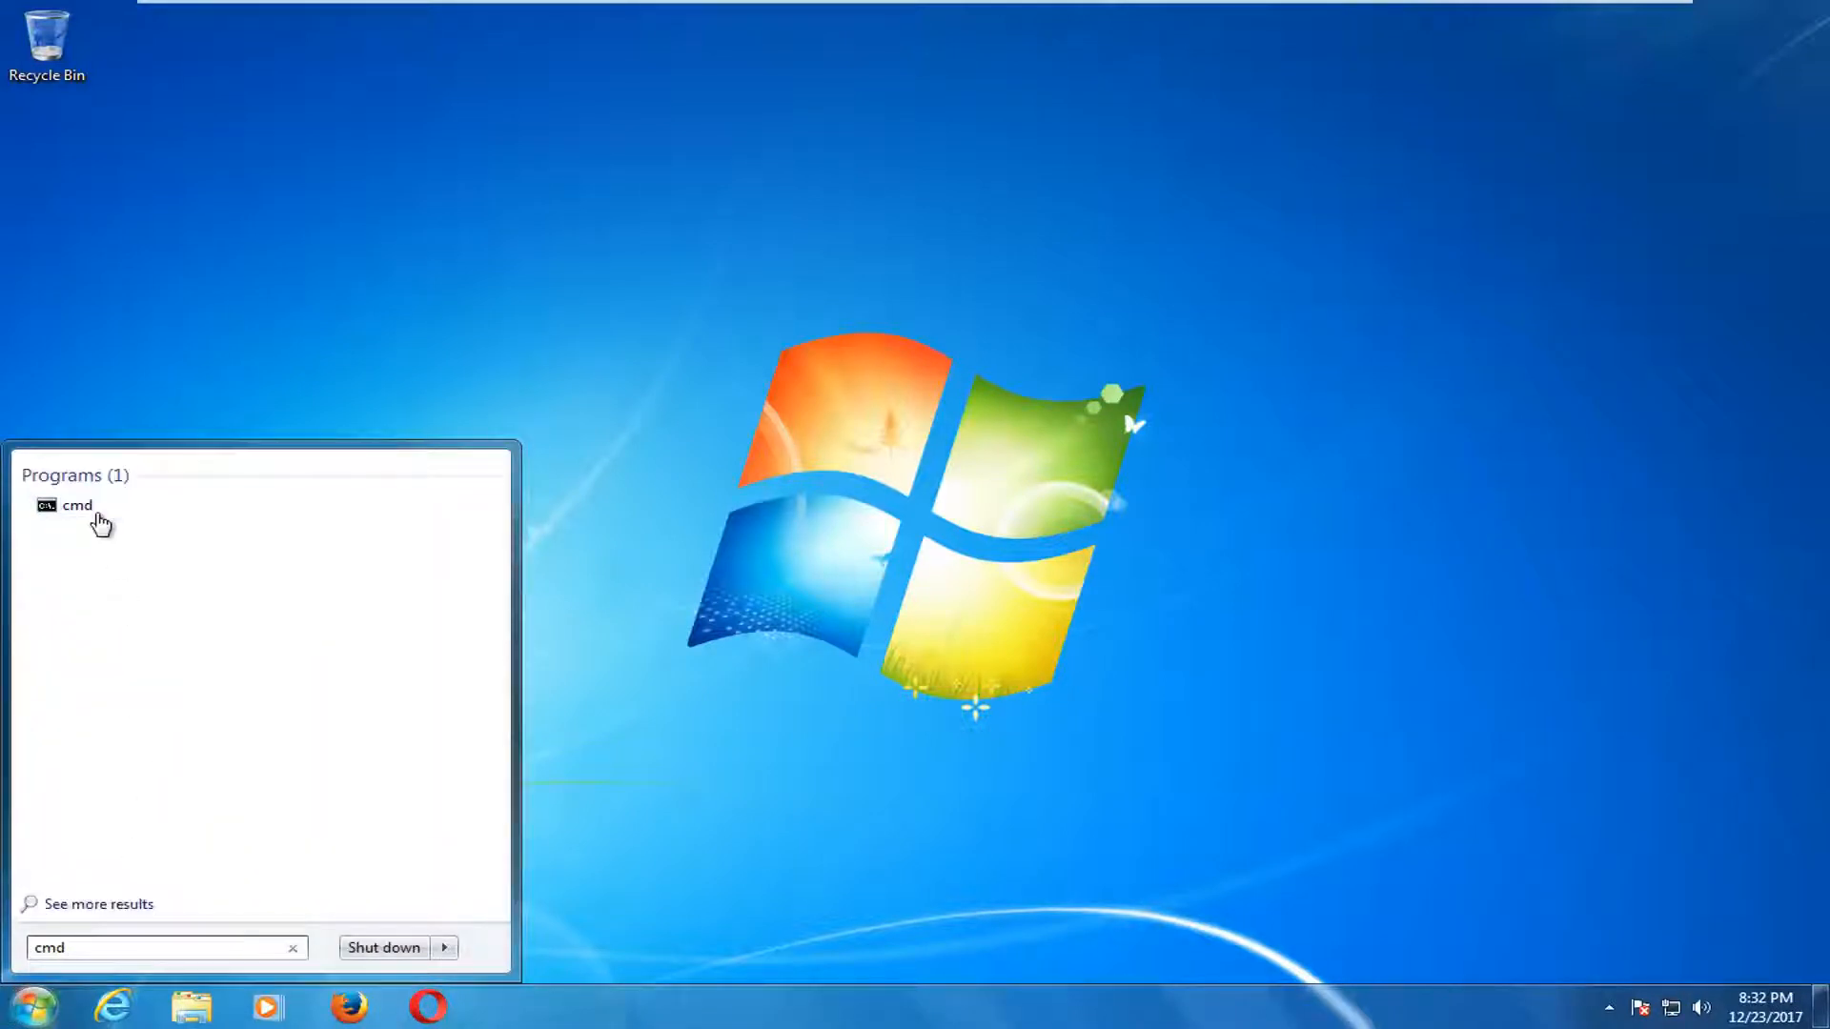
pyautogui.rightClick(76, 503)
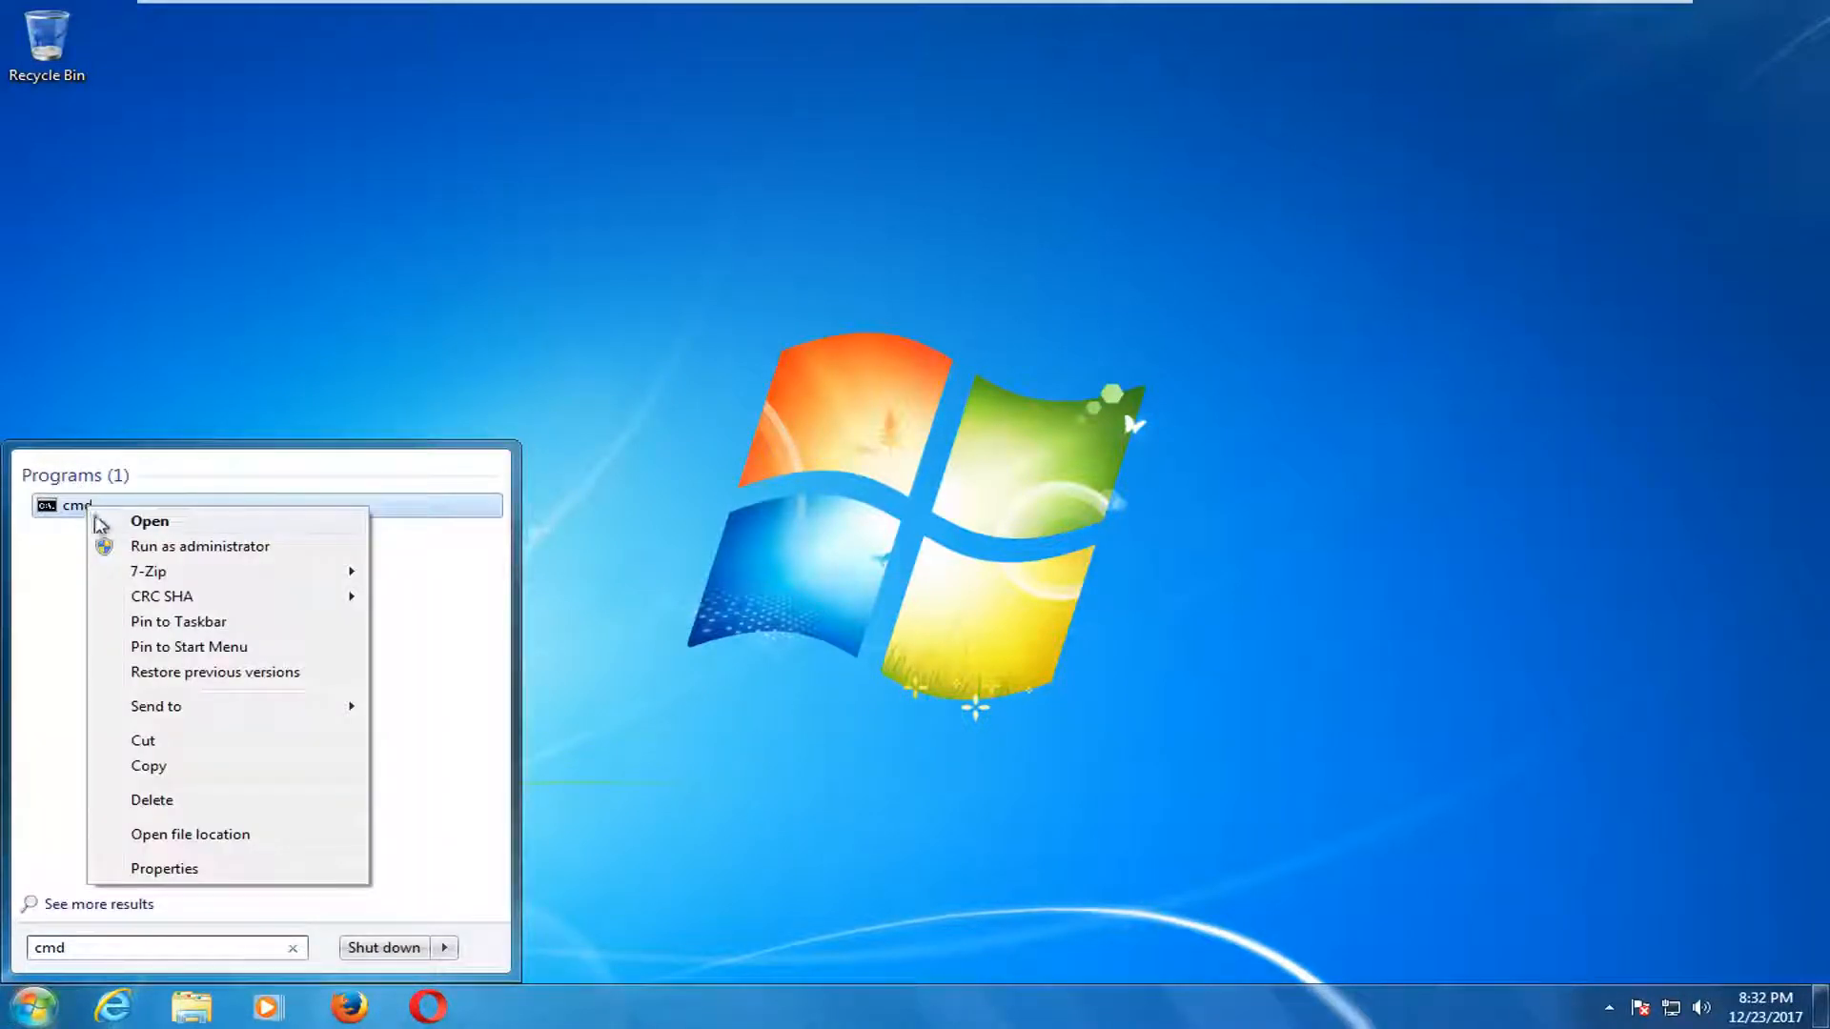
pyautogui.click(200, 545)
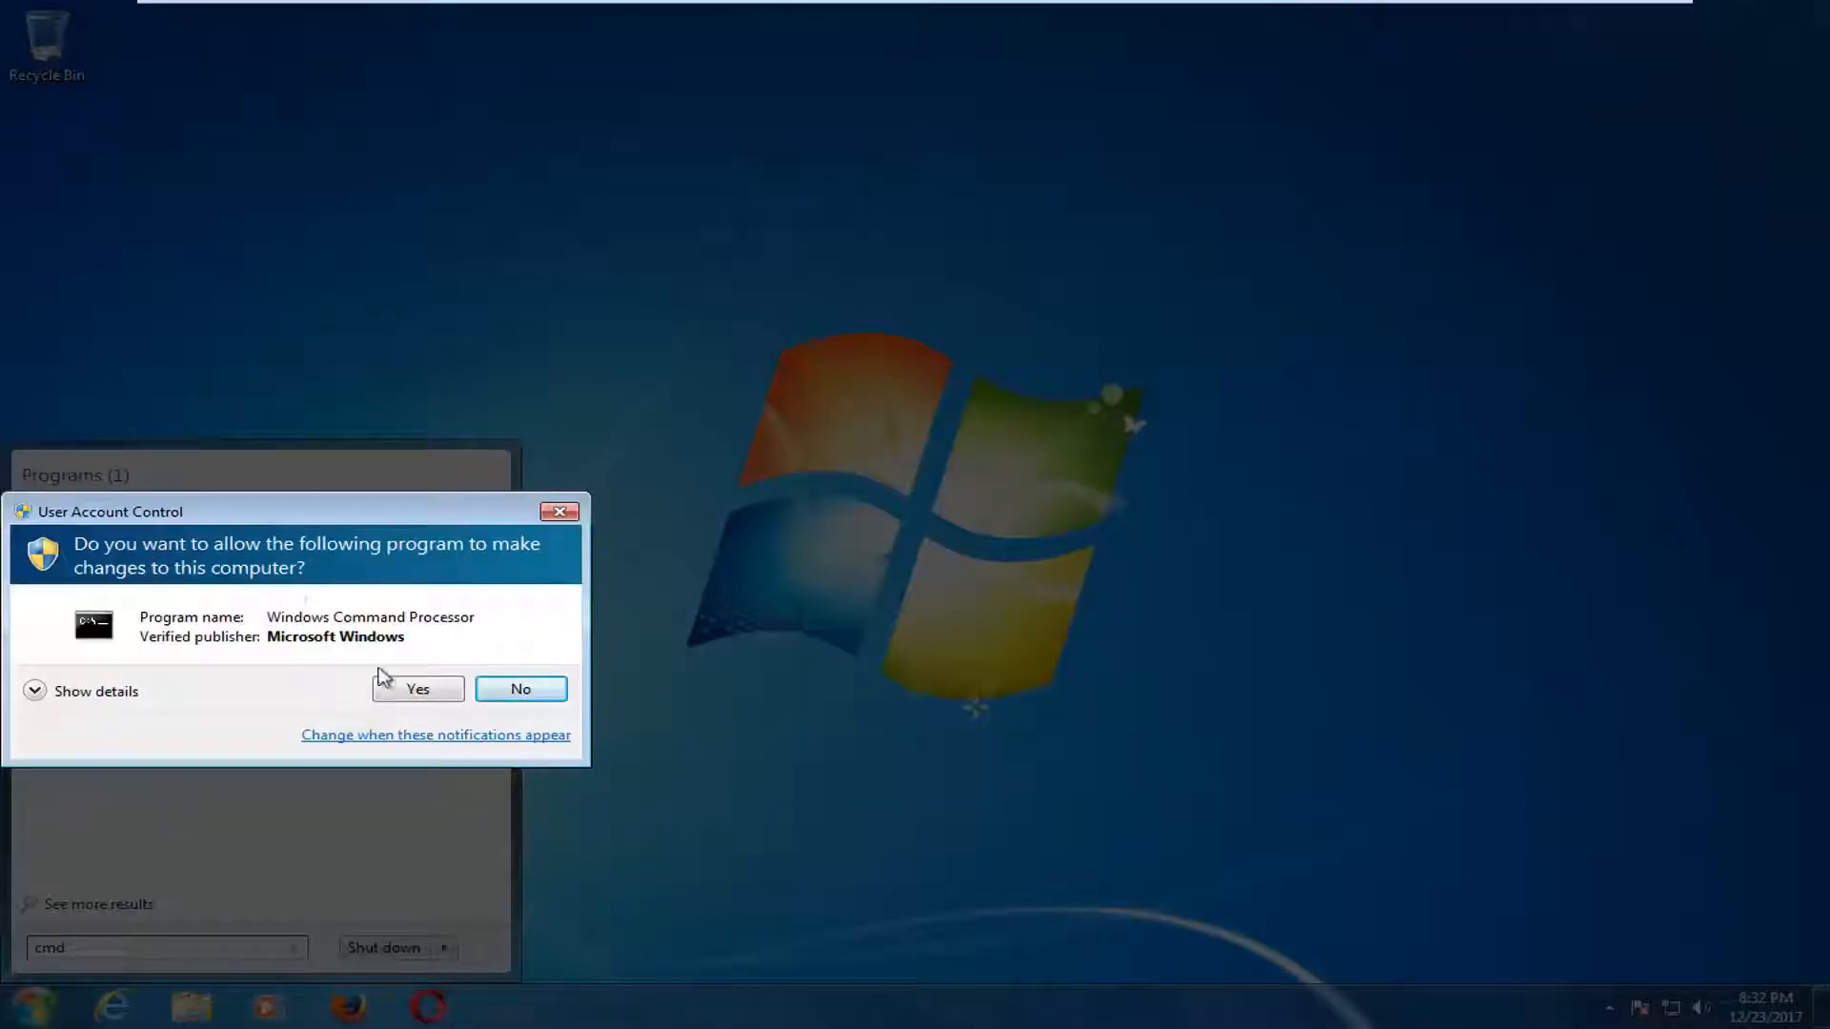
pyautogui.click(417, 688)
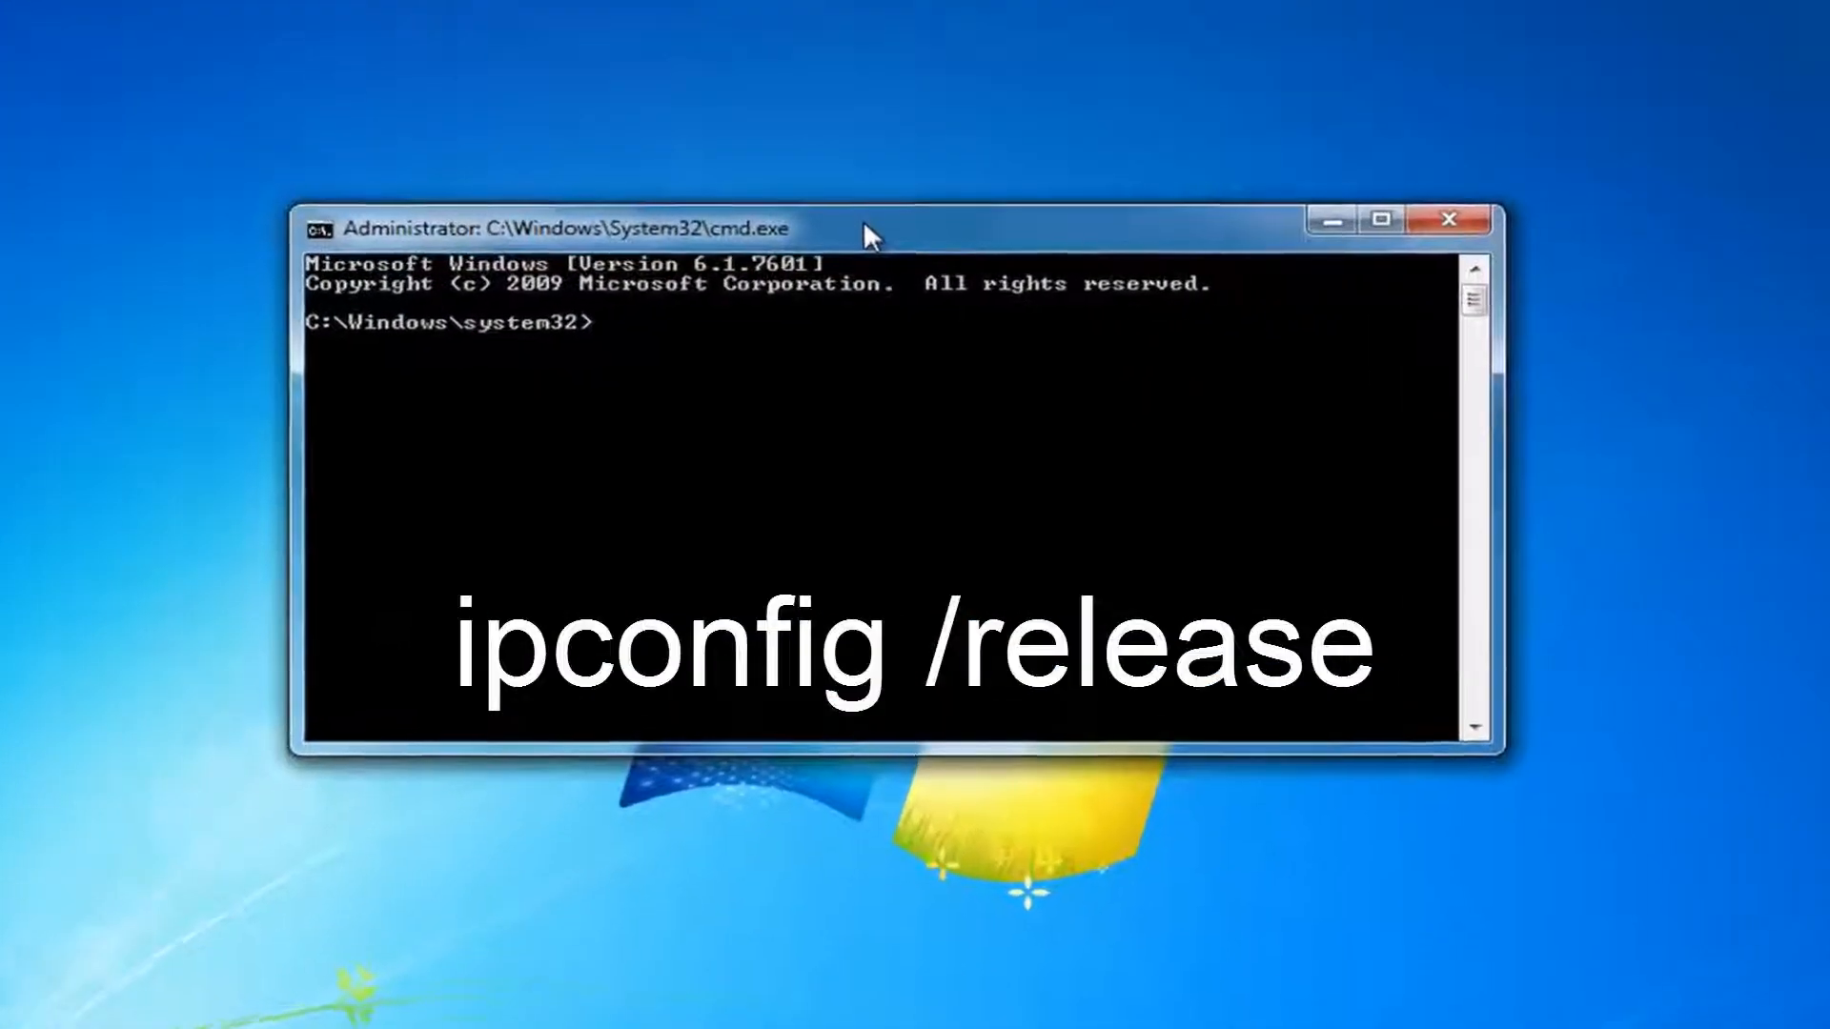
# Run ipconfig /release and ipconfig /flushdns, flushing the DNS resolver cache.
pyautogui.write('ipconfig')
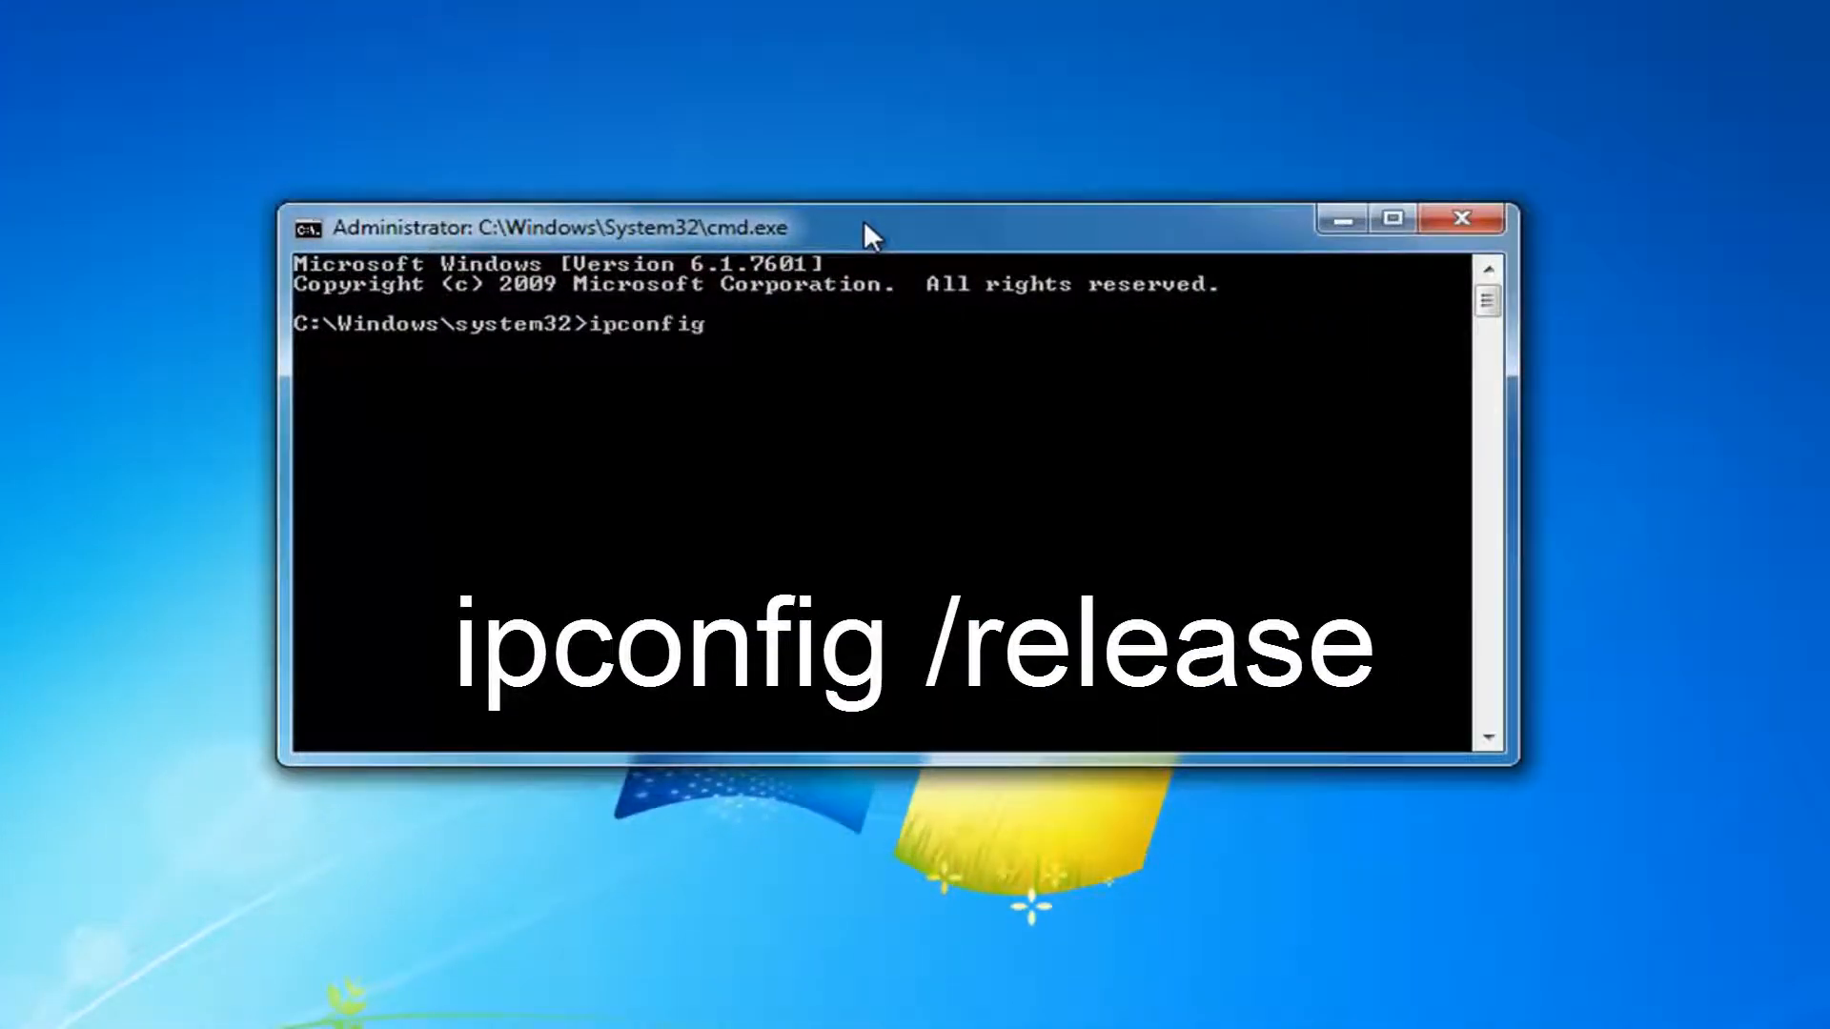
pyautogui.write('/rl')
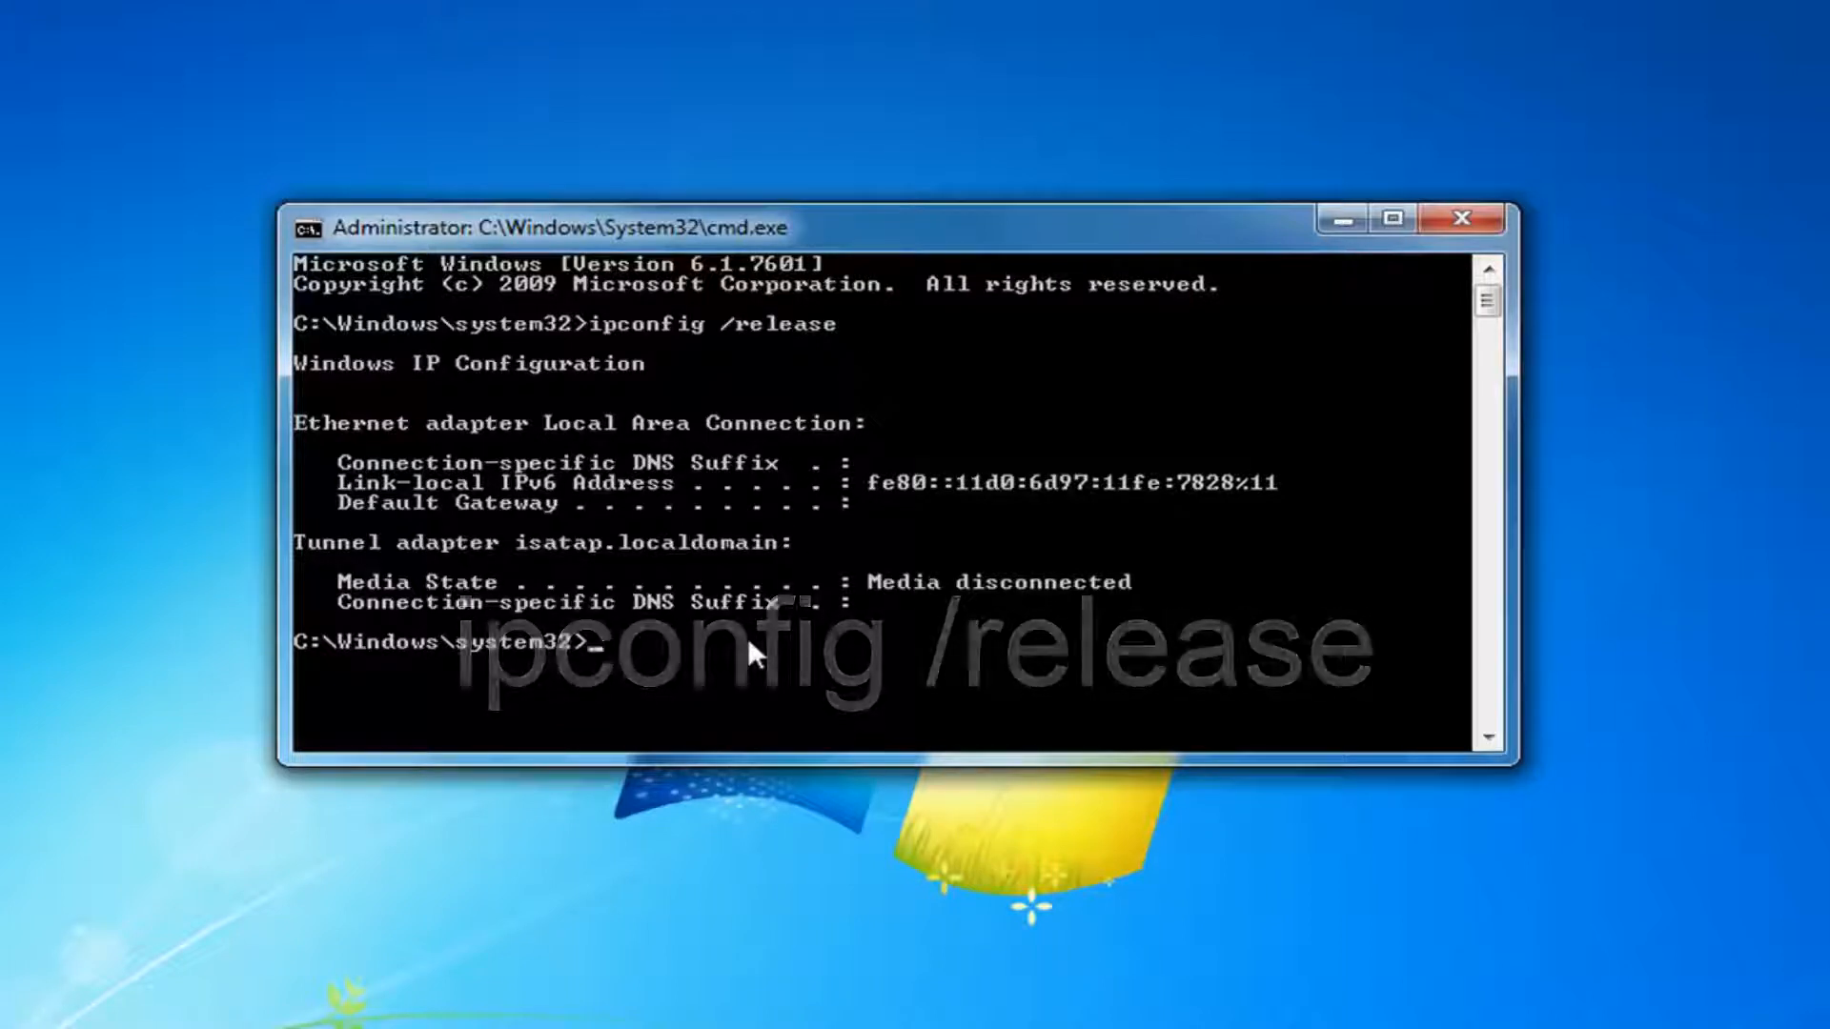
pyautogui.write('ipconfig')
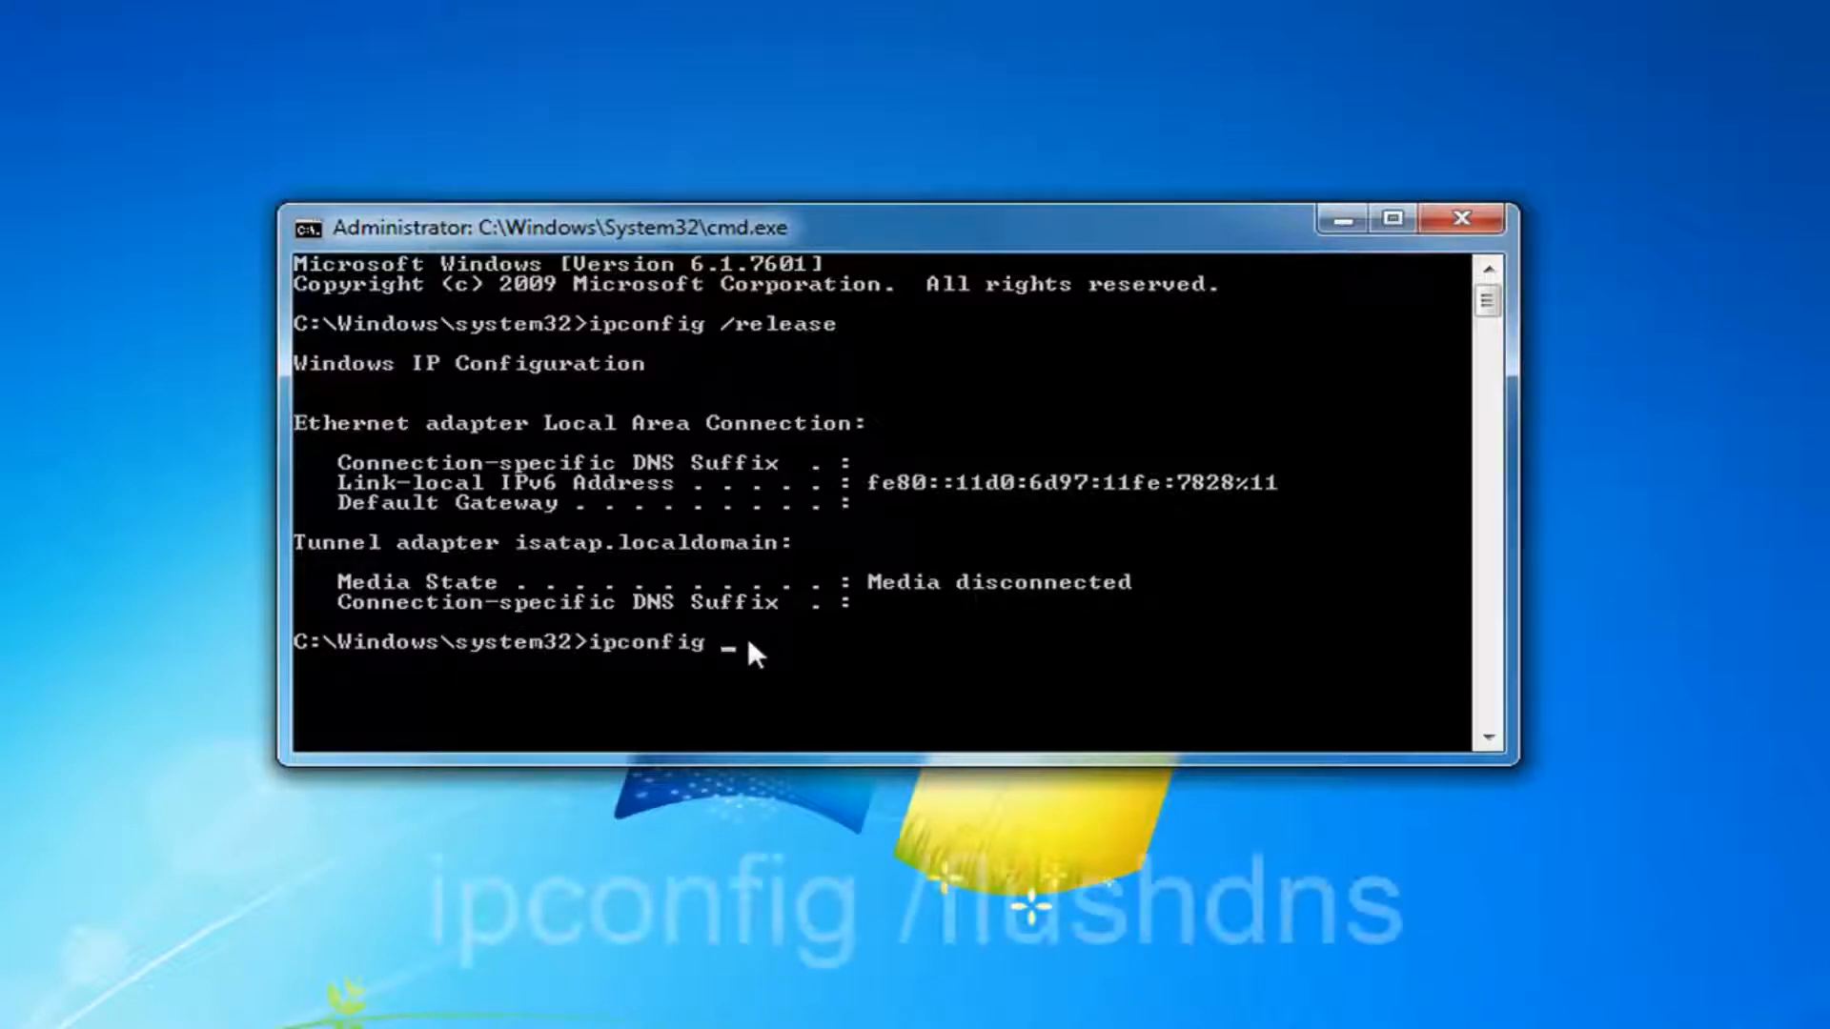
pyautogui.write('/fl')
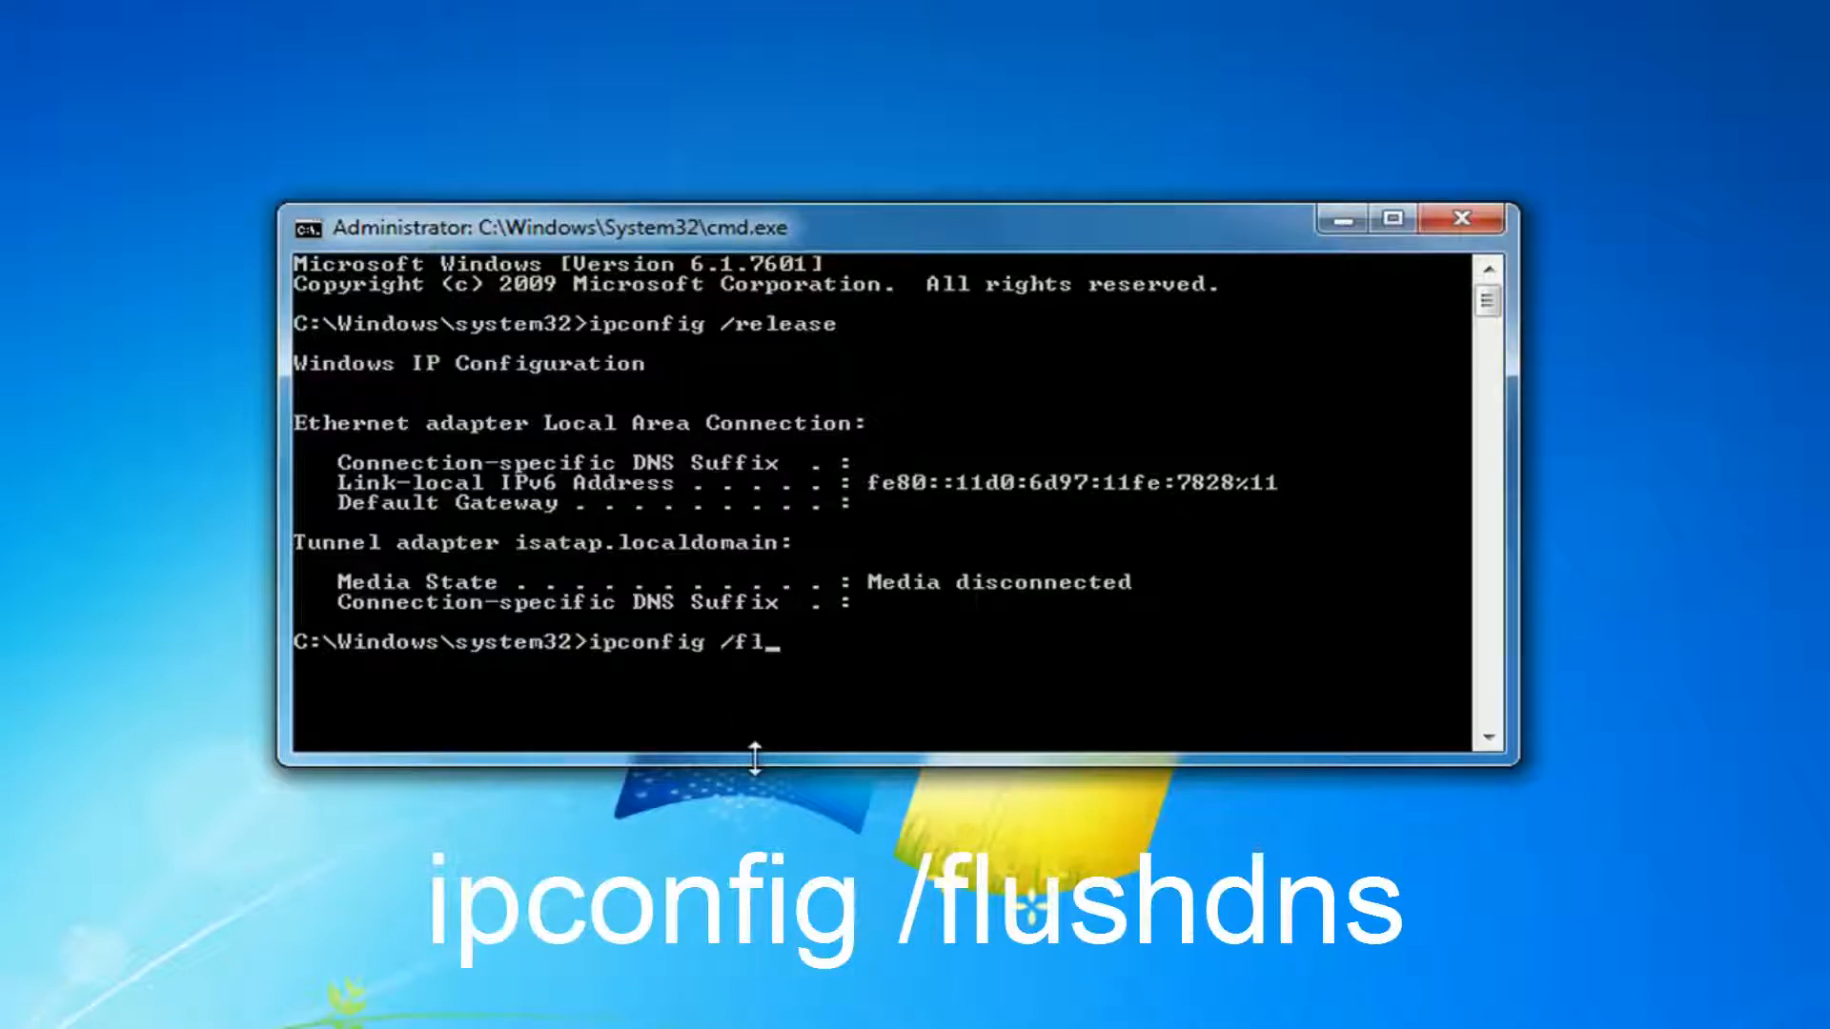
pyautogui.write('ushdns')
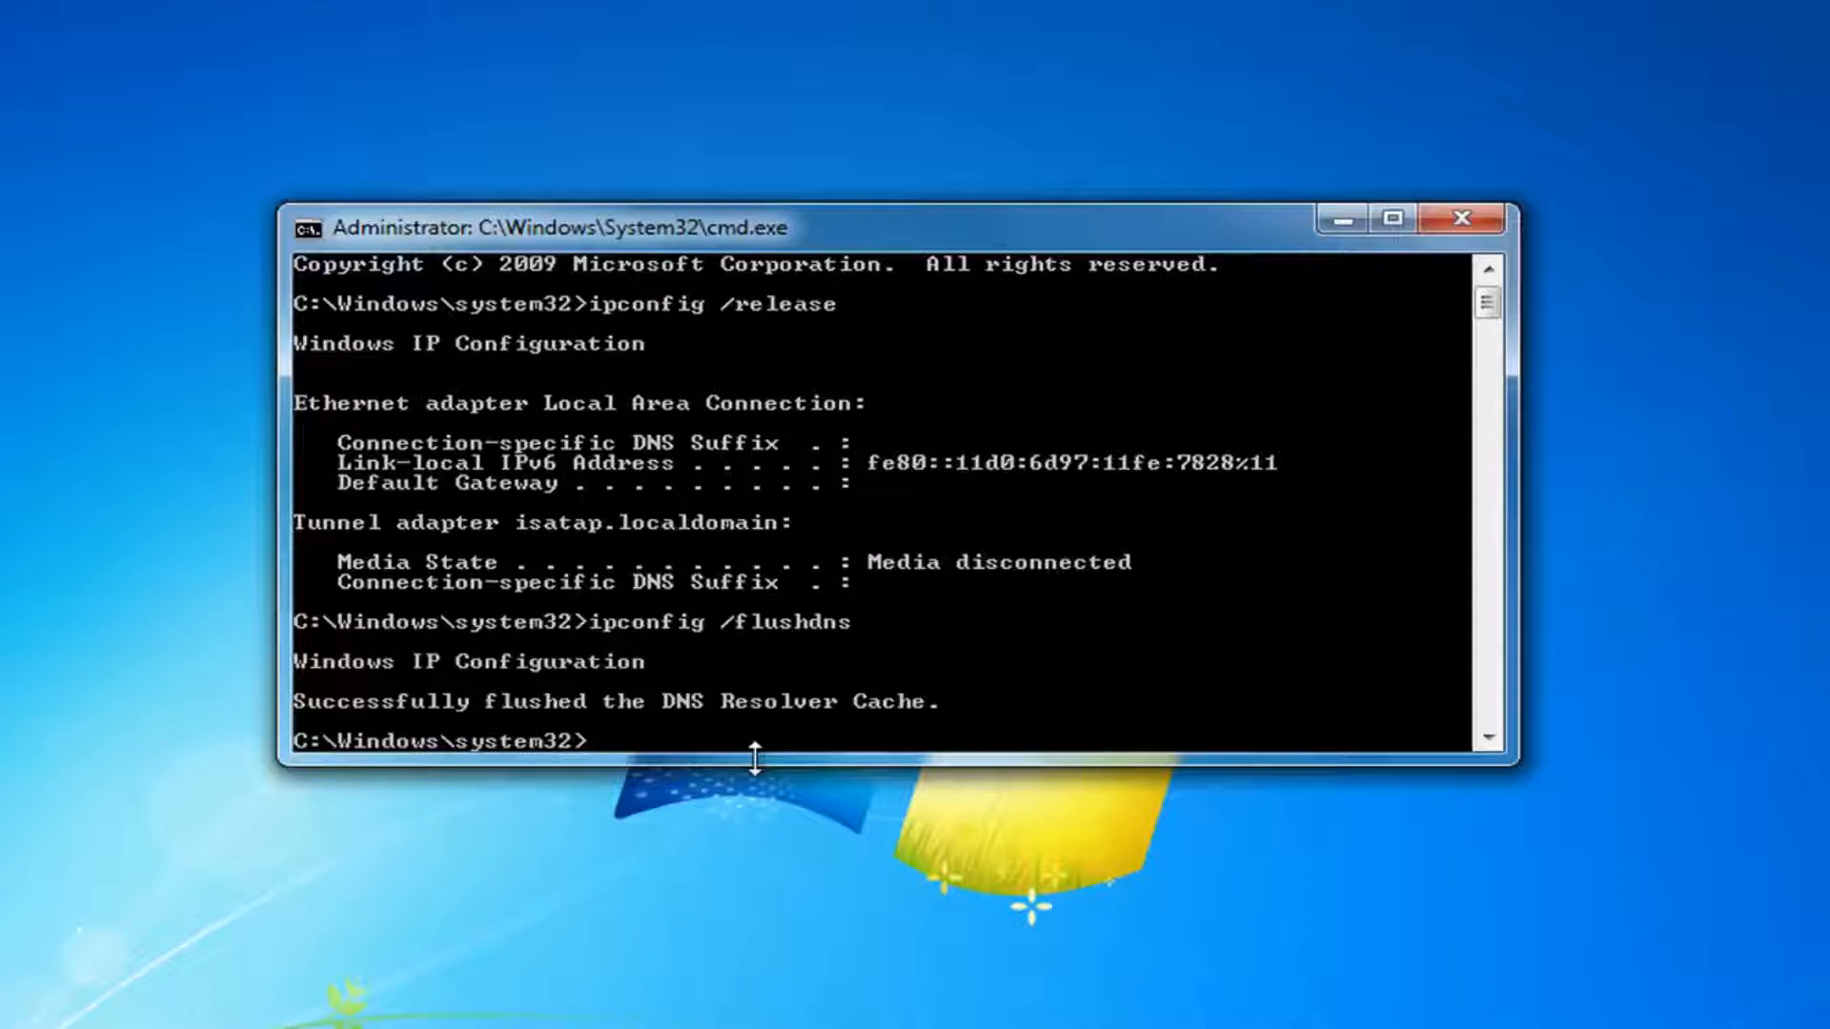
# Run ipconfig /renew to get address 192.168.76.129 and gateway 192.168.76.2.
pyautogui.write('ipconfig /renew')
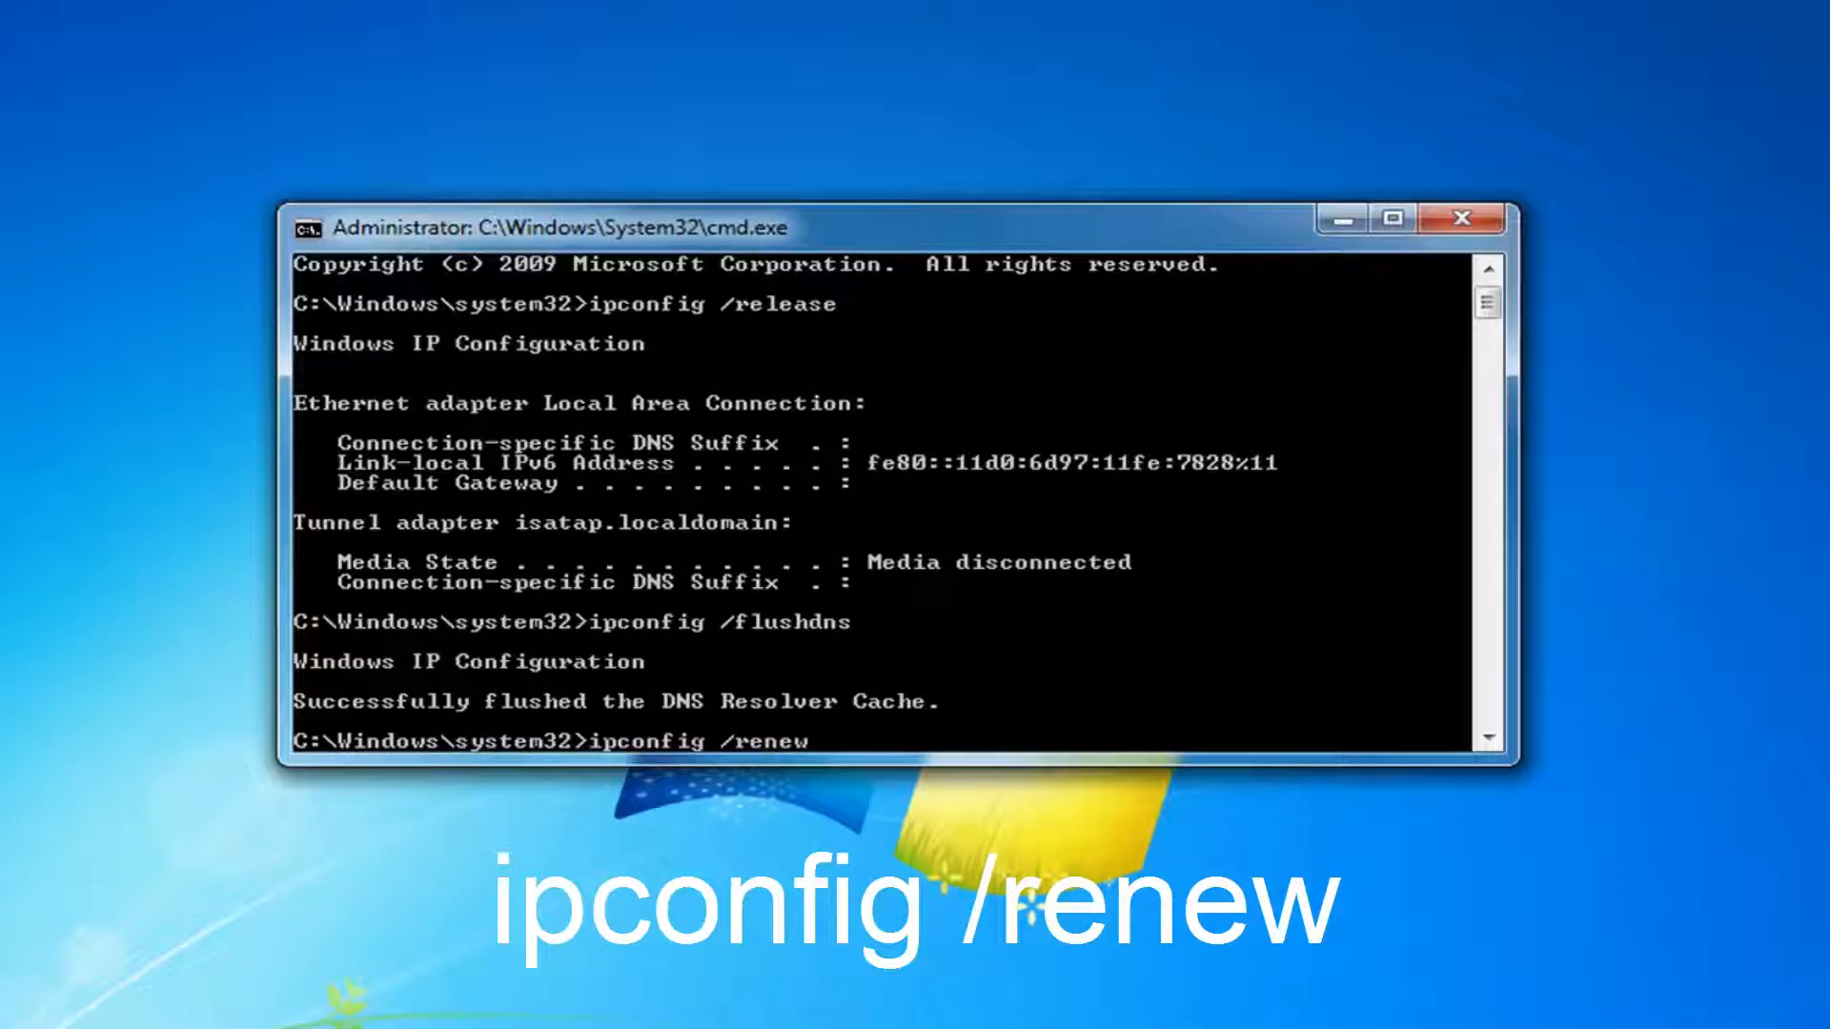
pyautogui.press('enter')
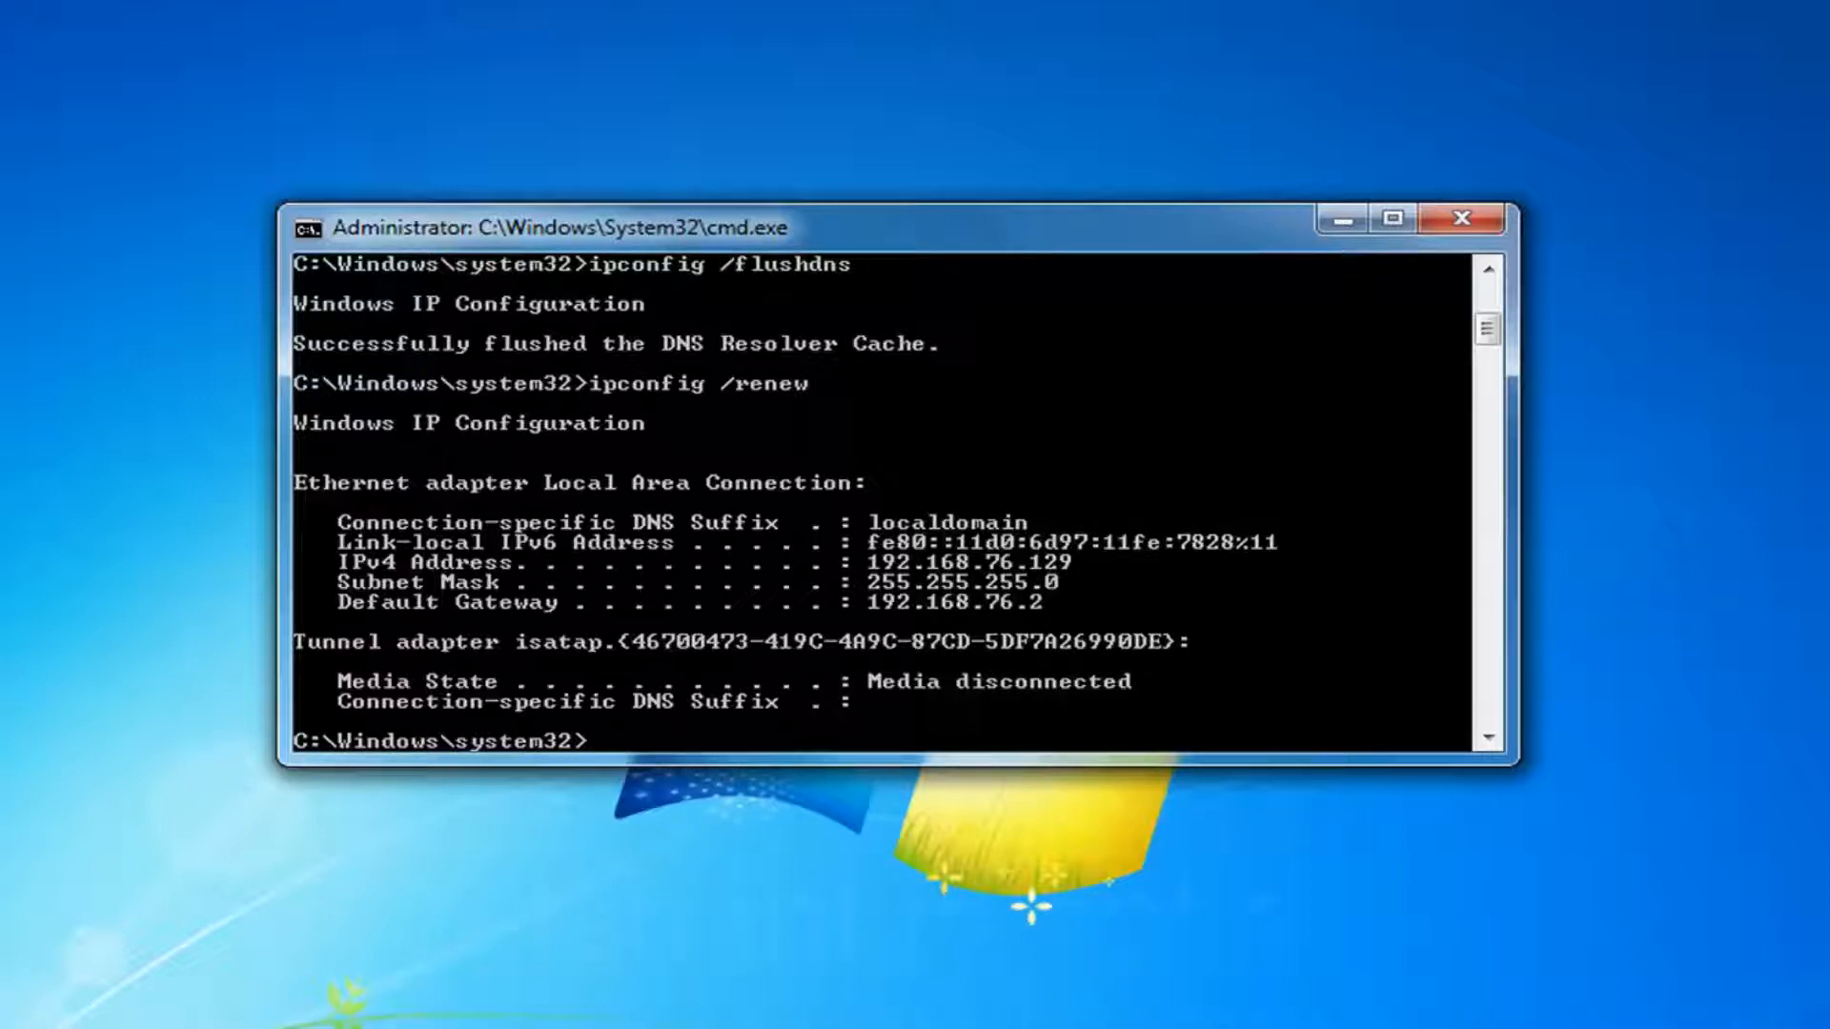
# Run netsh int ip set dns to print the dnsservers usage help and examples.
pyautogui.write('net')
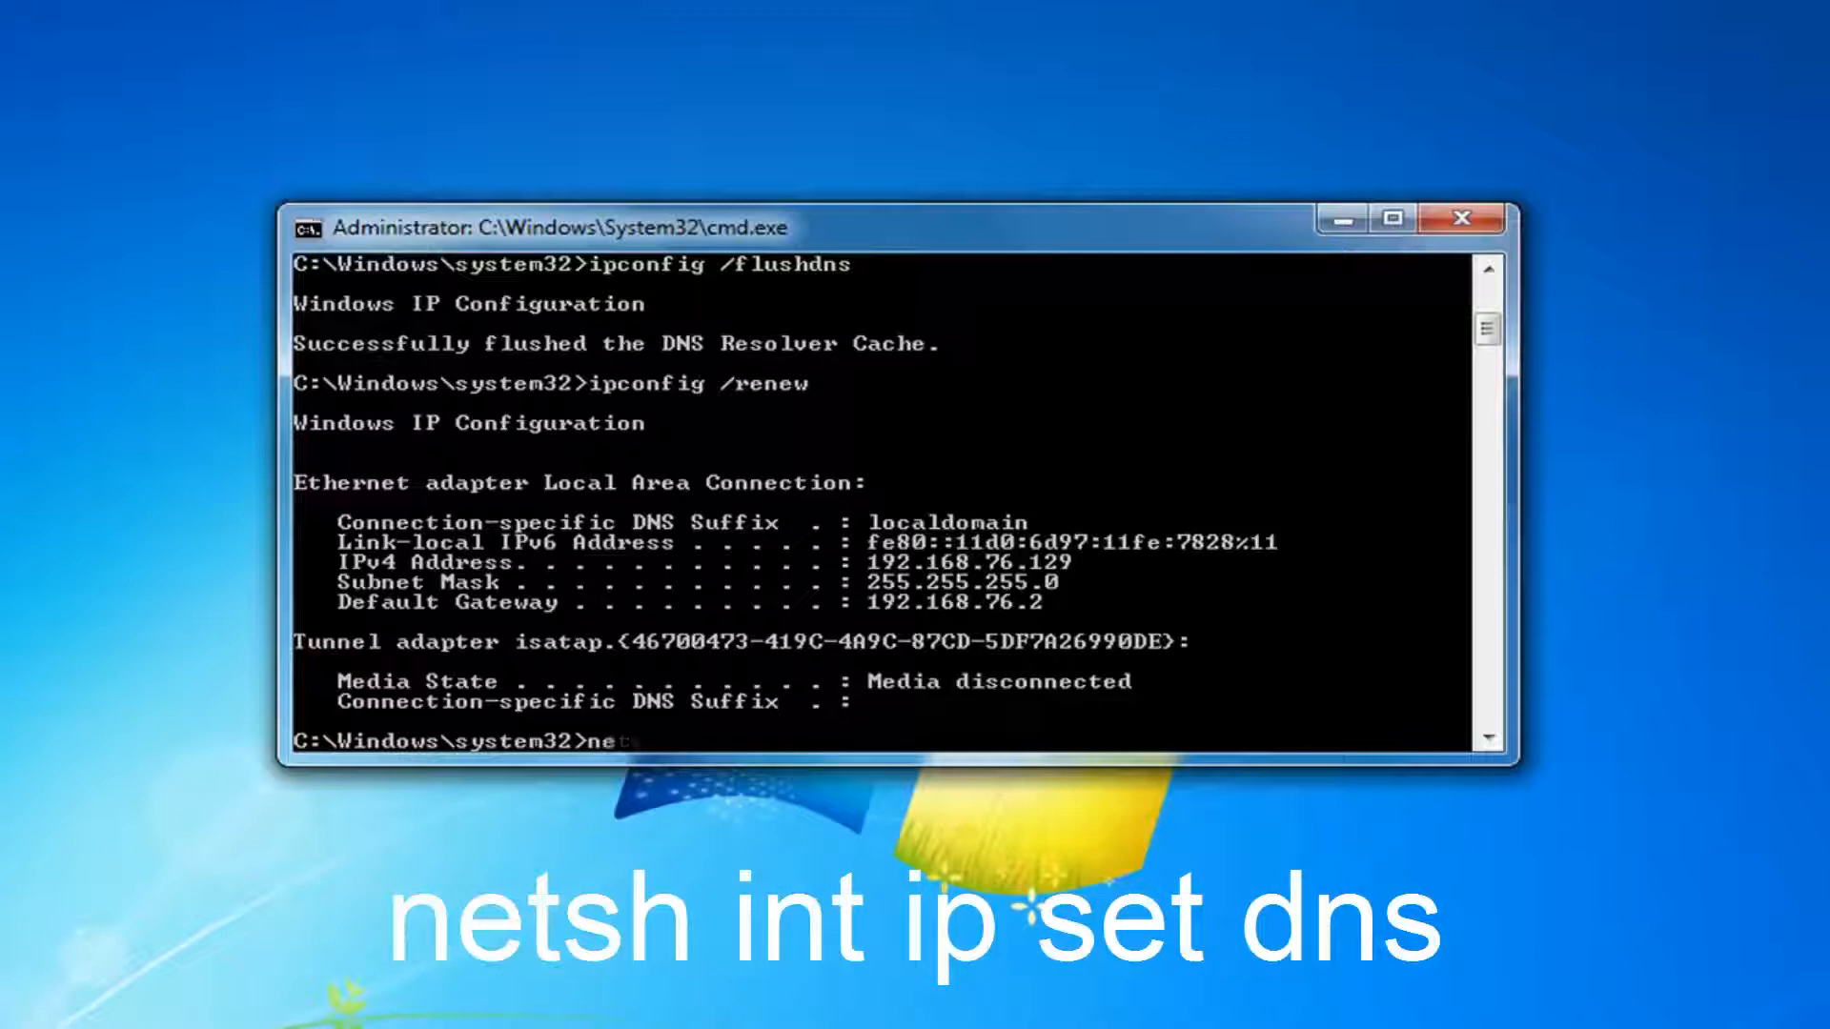
pyautogui.write('netsh')
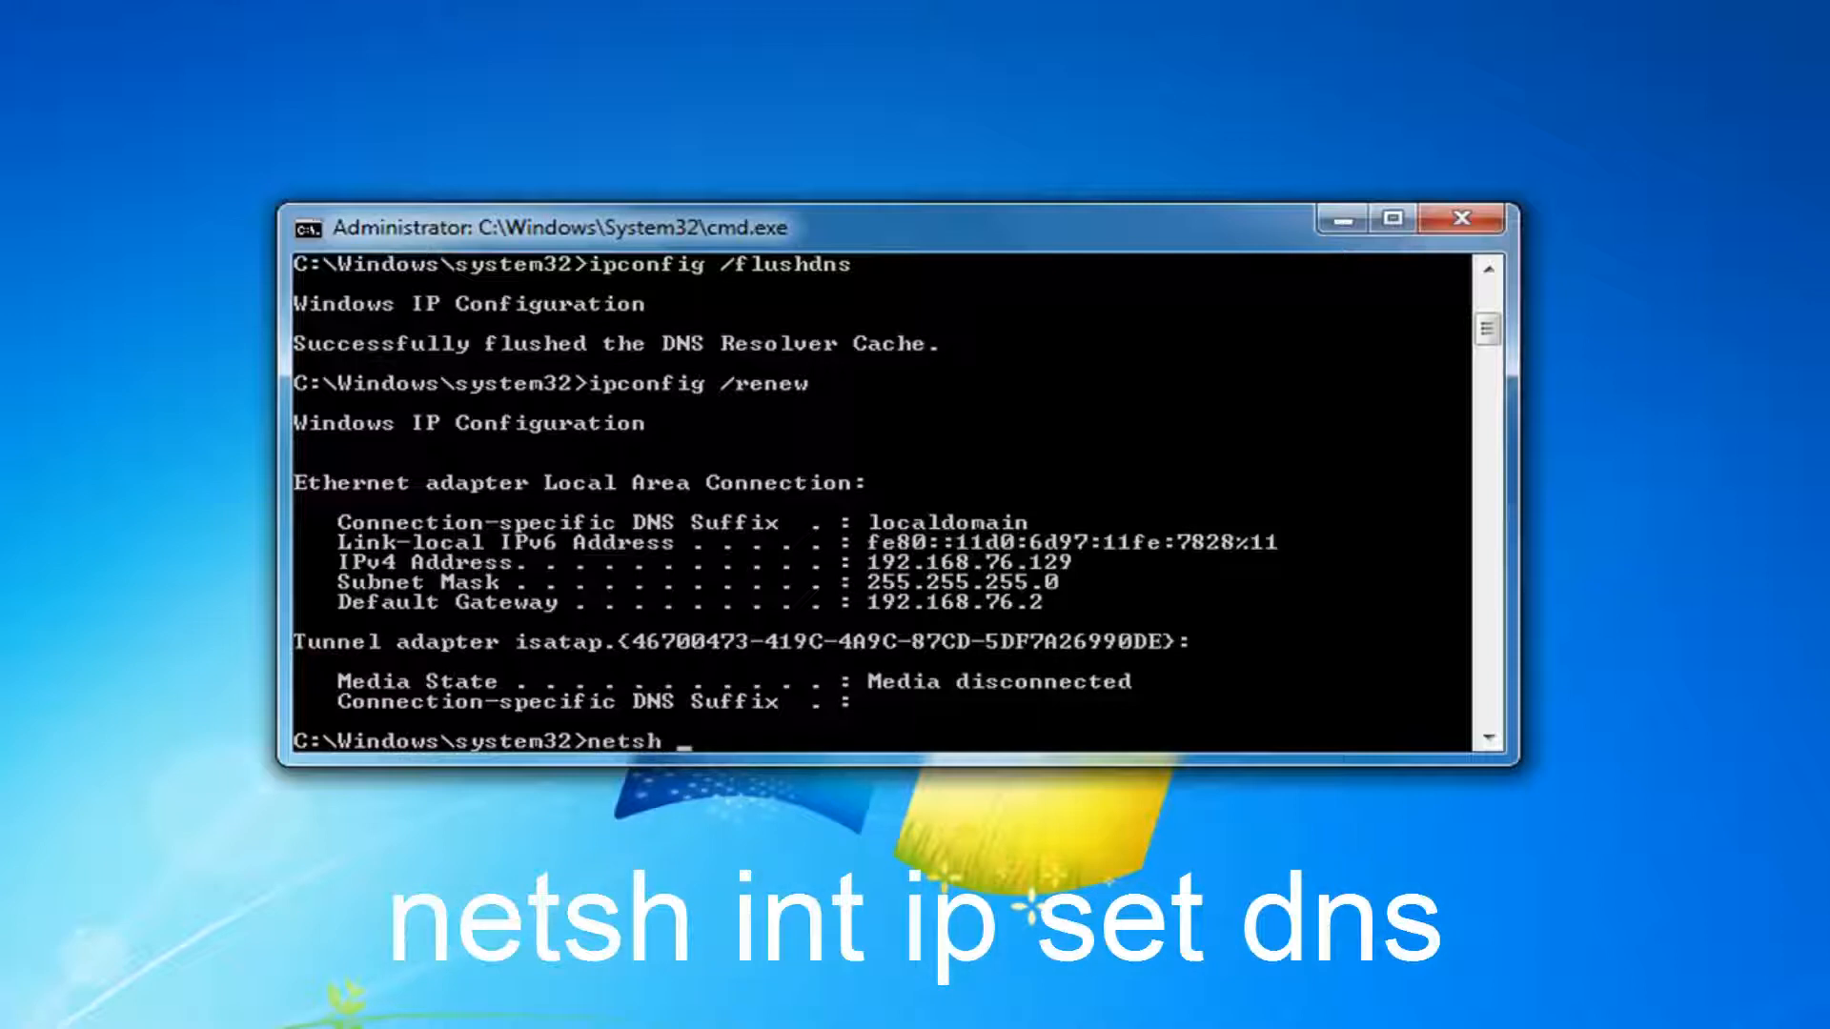
pyautogui.write('int i')
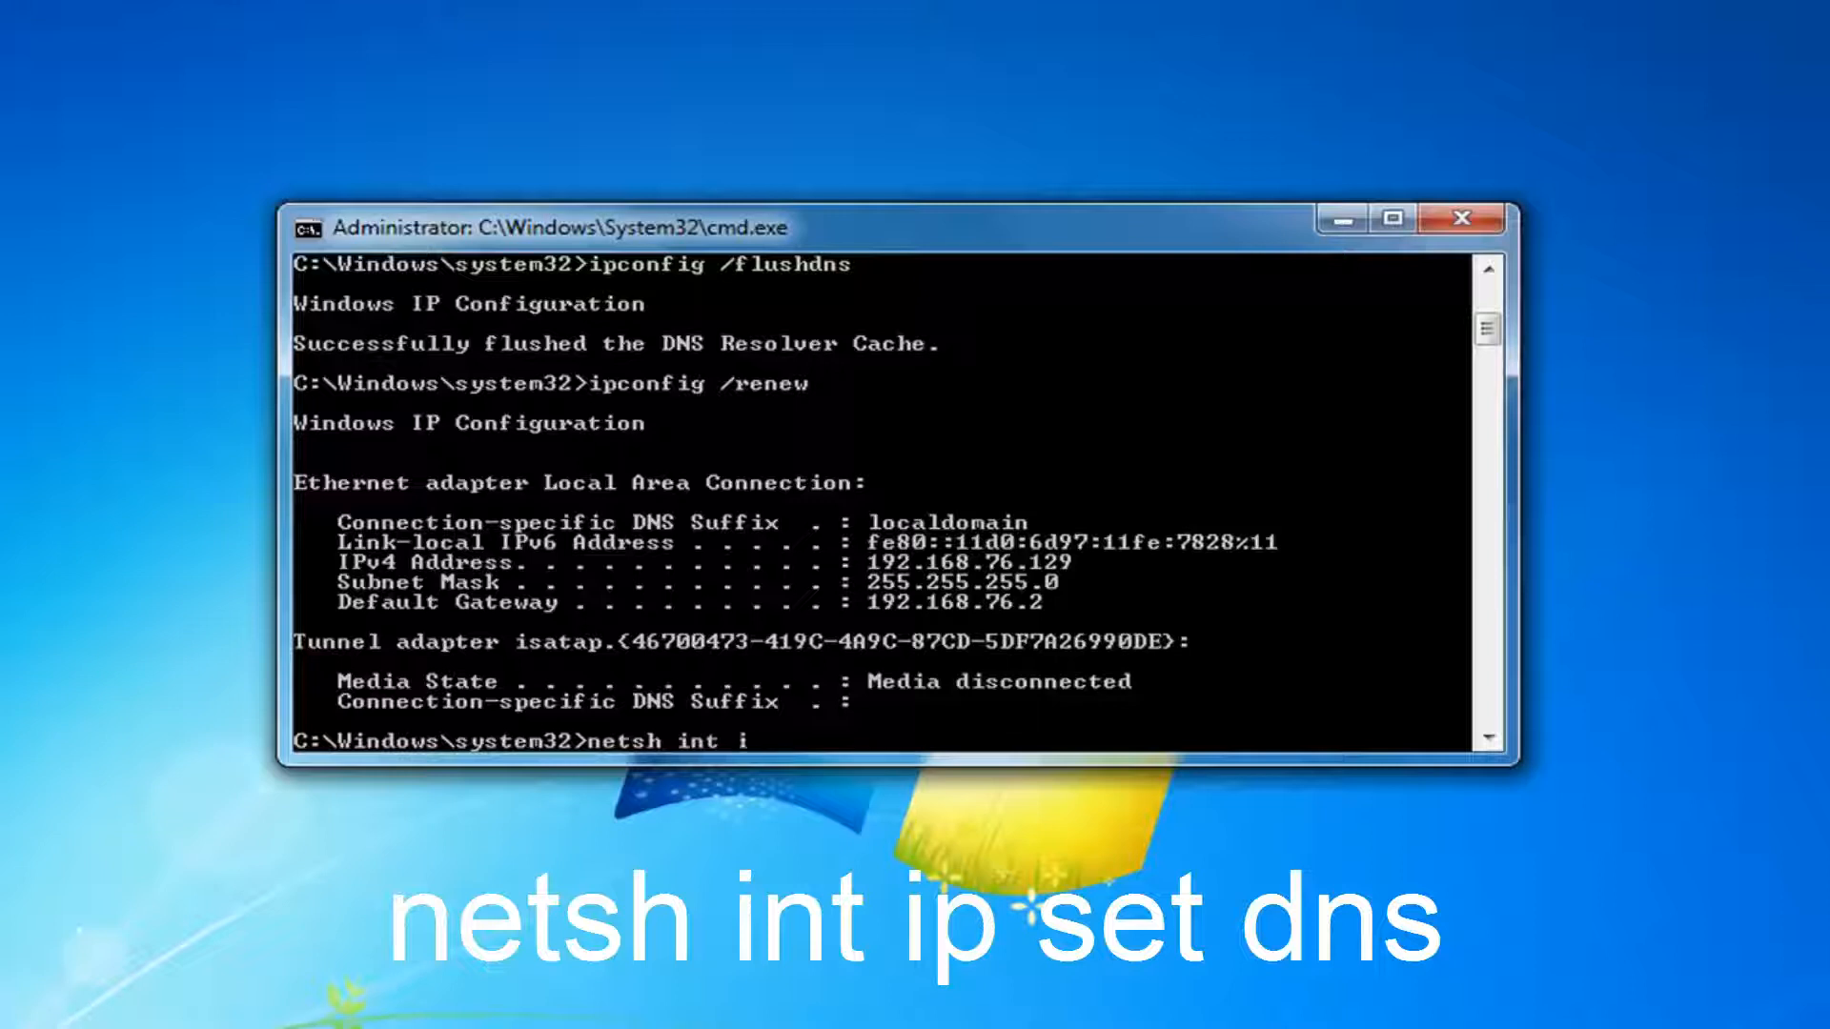
pyautogui.write('p set d')
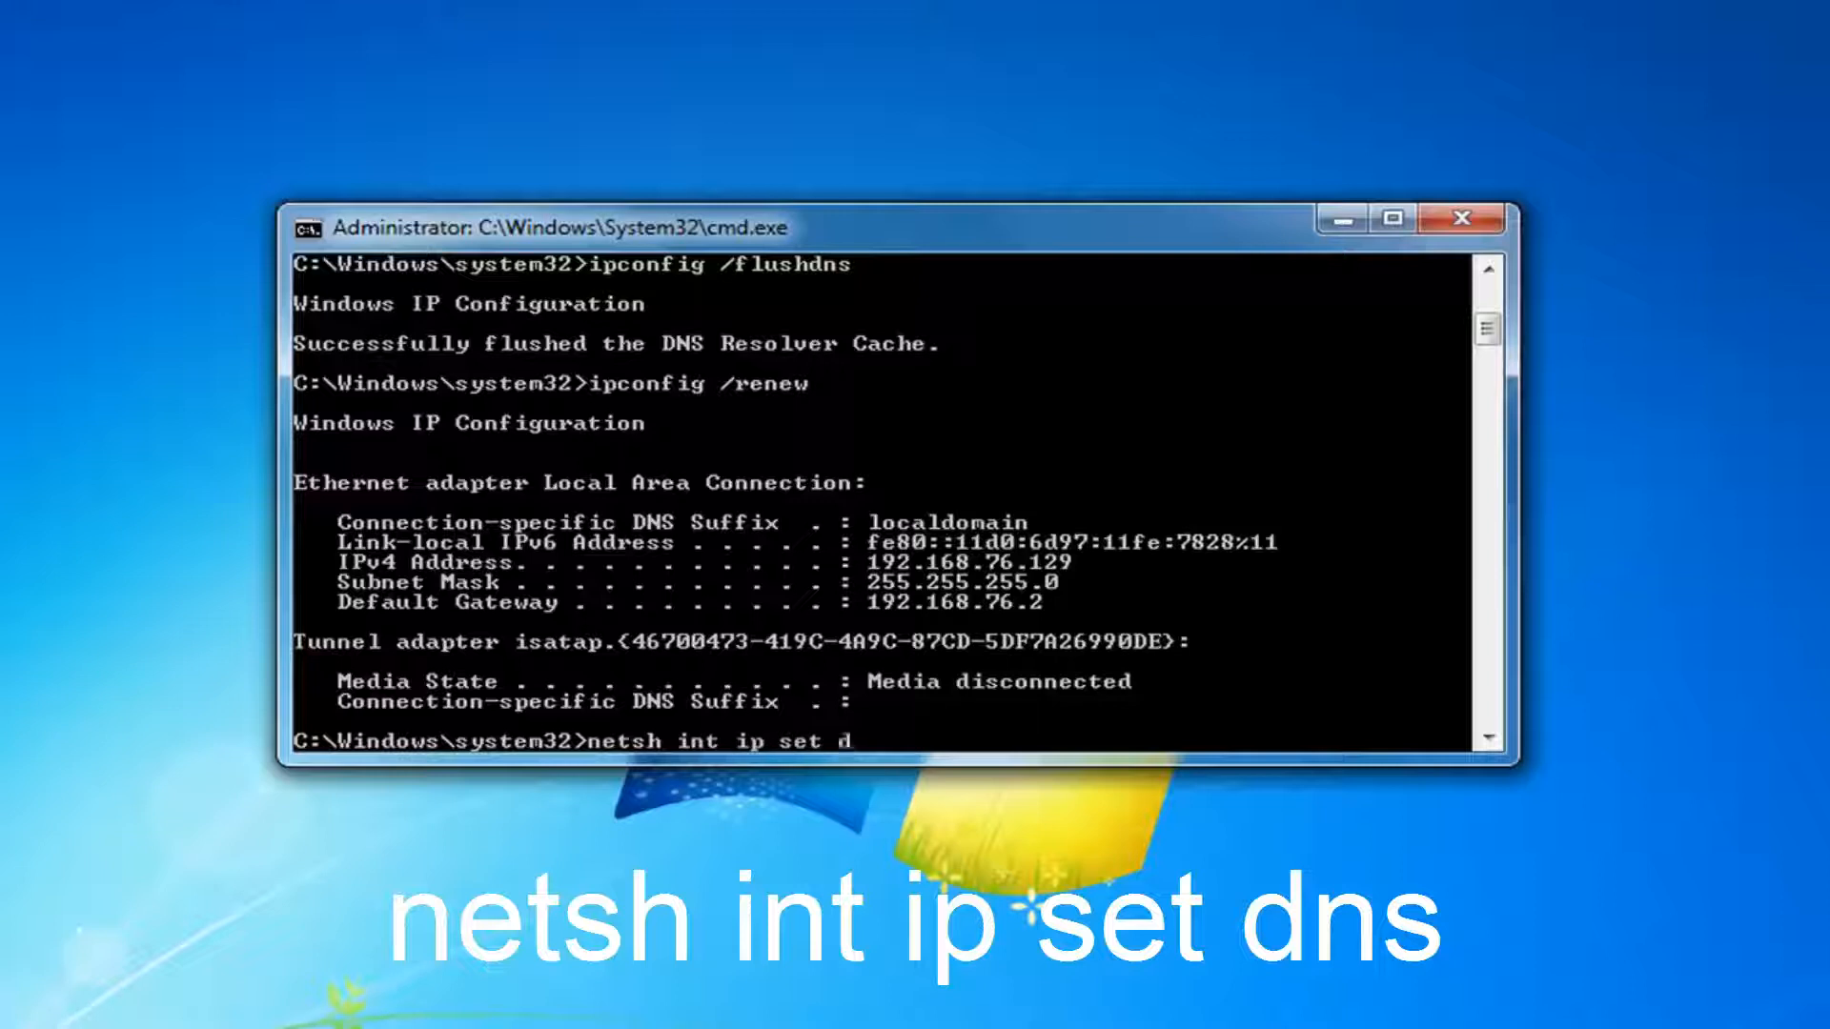
pyautogui.write('ns')
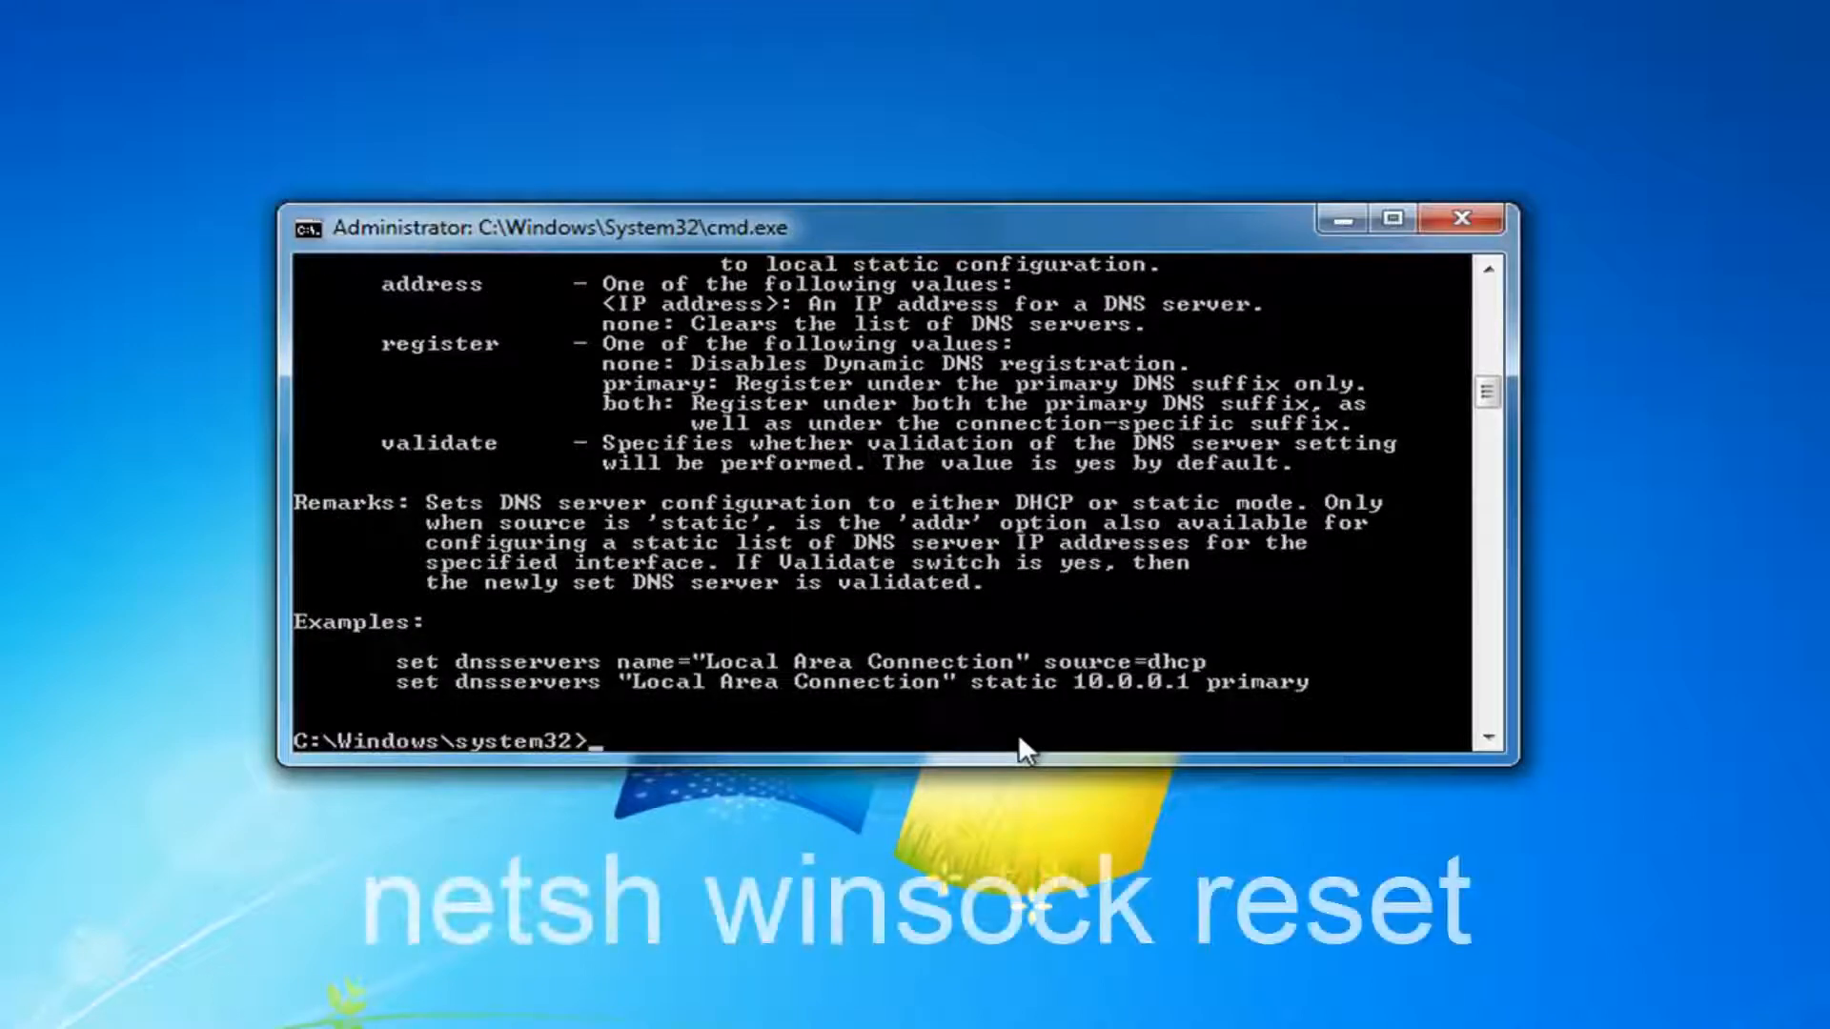
# Run netsh winsock reset successfully and close the Command Prompt window.
pyautogui.write('netsh winsock reset')
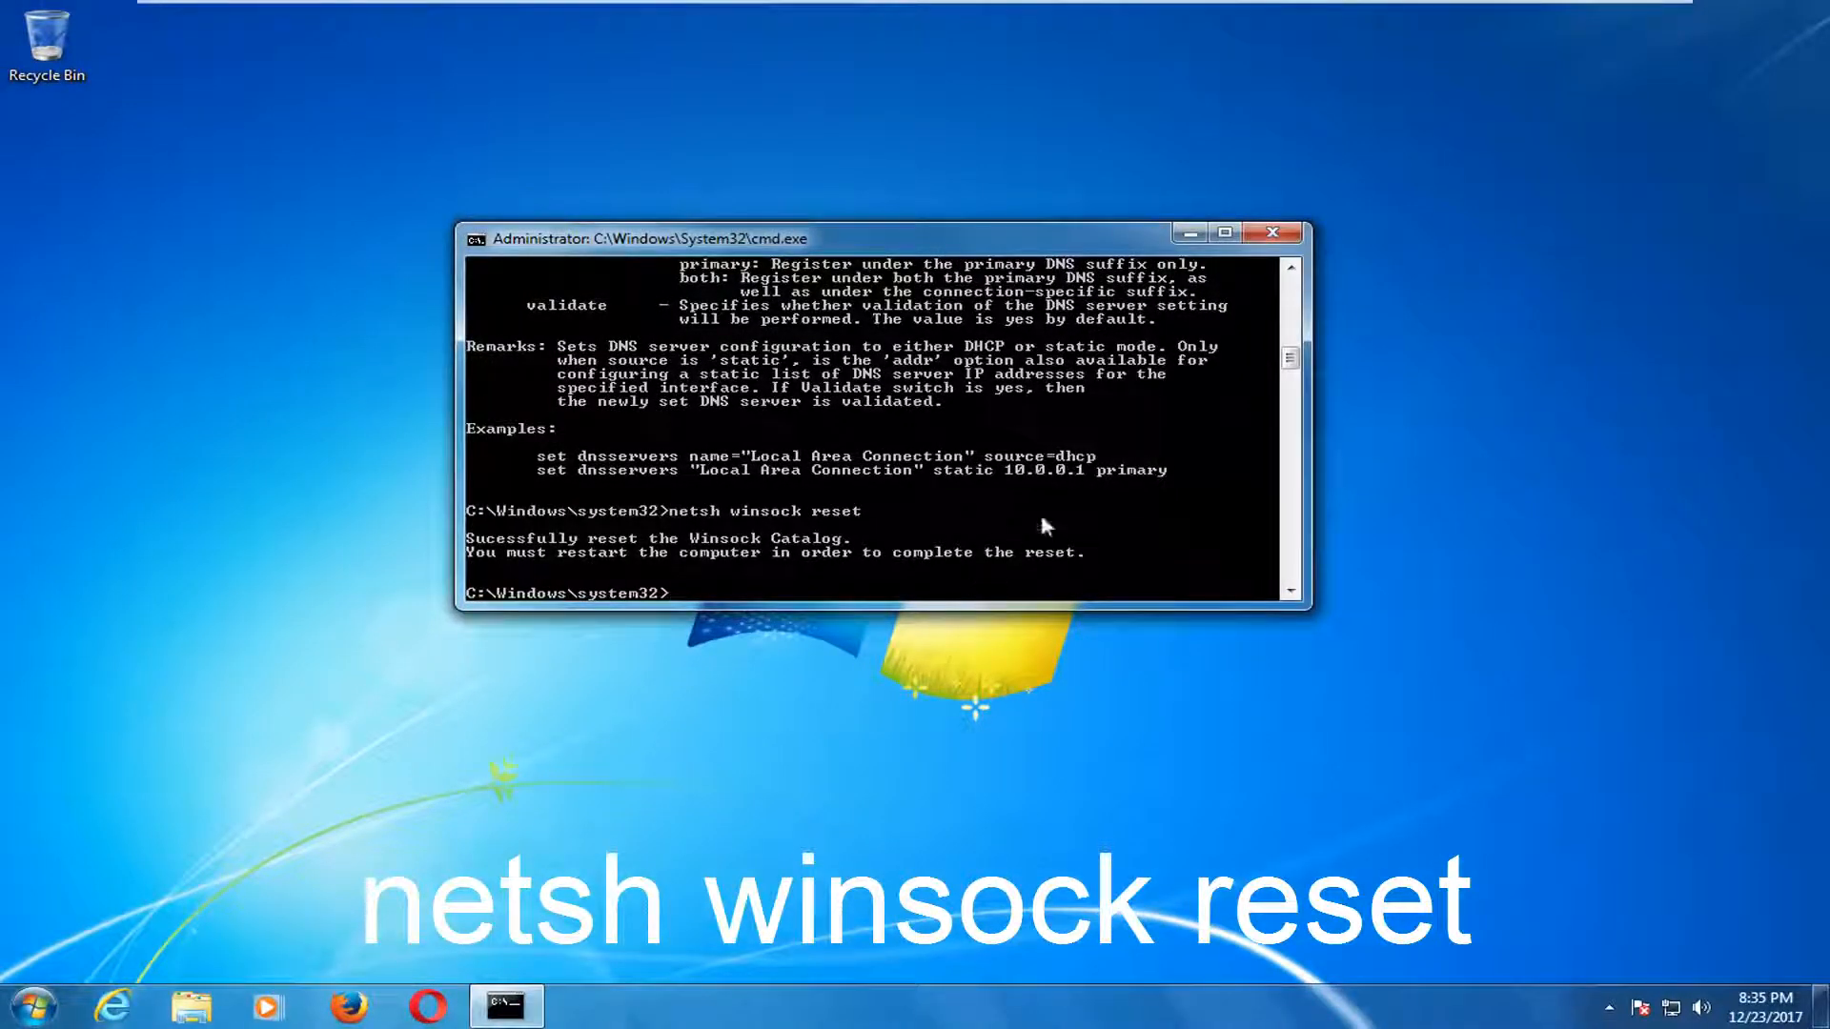
pyautogui.click(1272, 233)
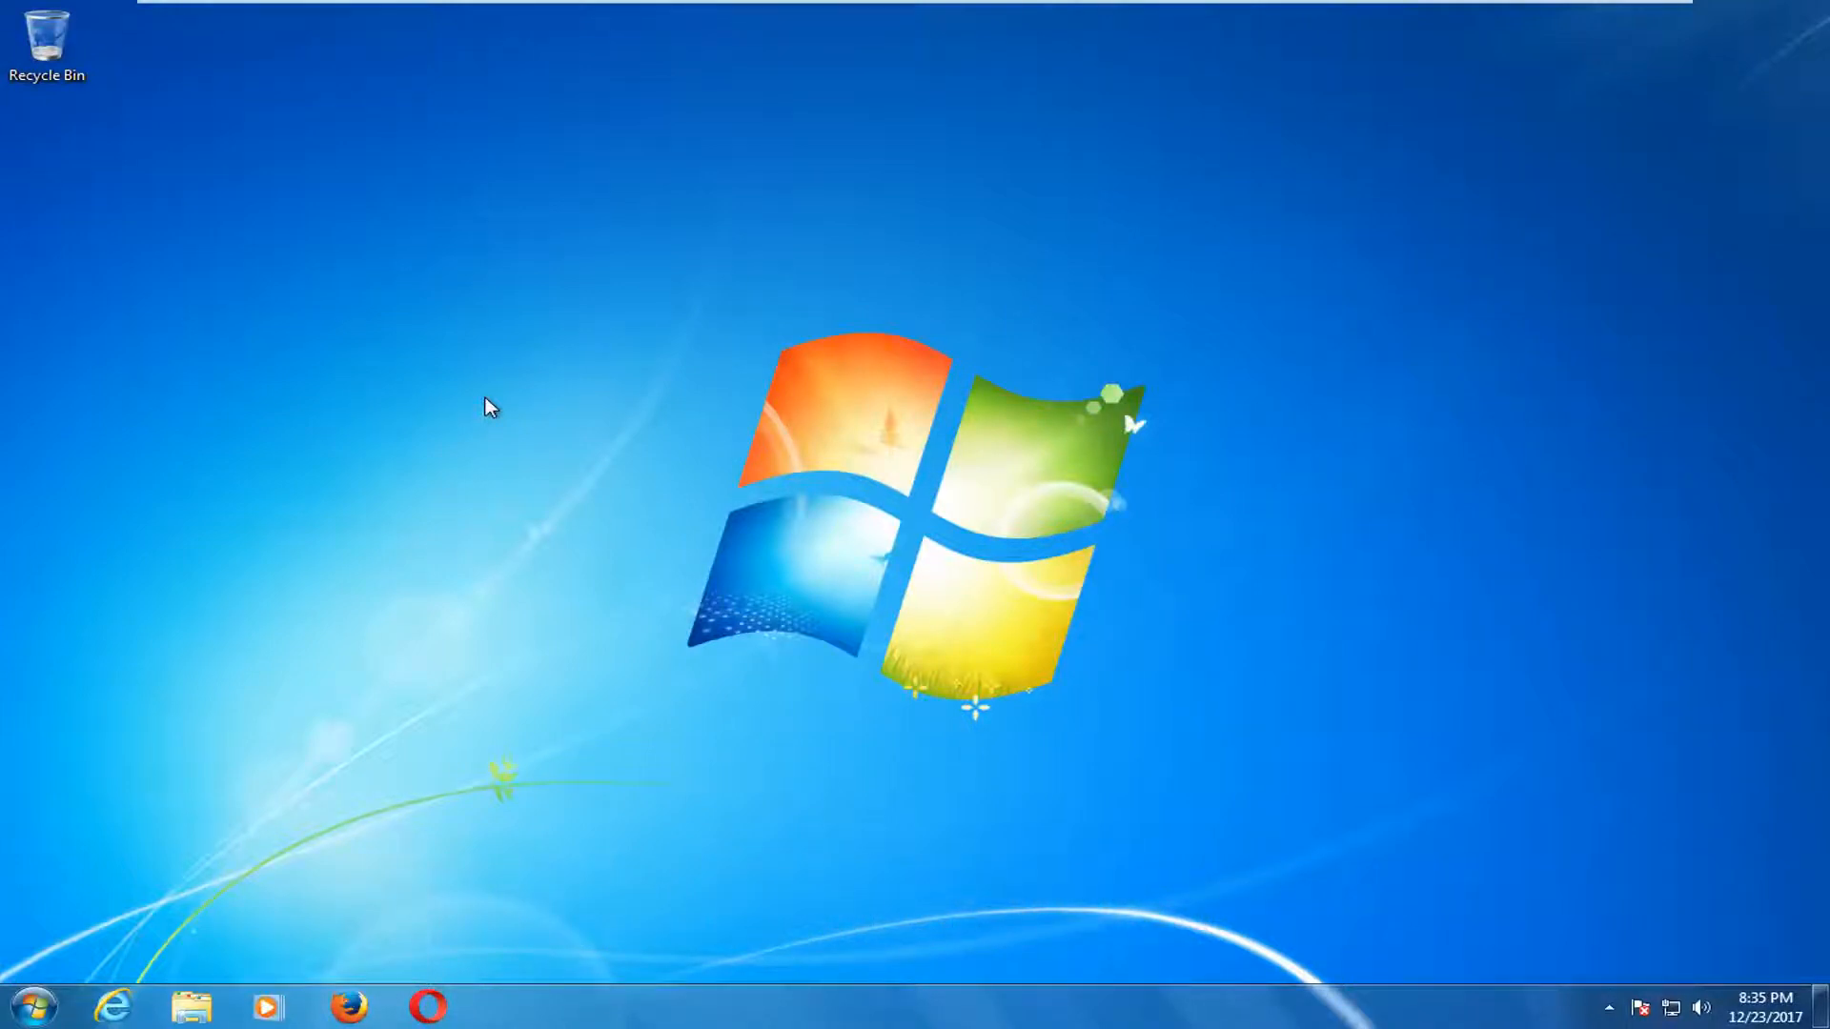
# Search 'uninstall' from the Start menu and show Programs and Features.
pyautogui.click(29, 1005)
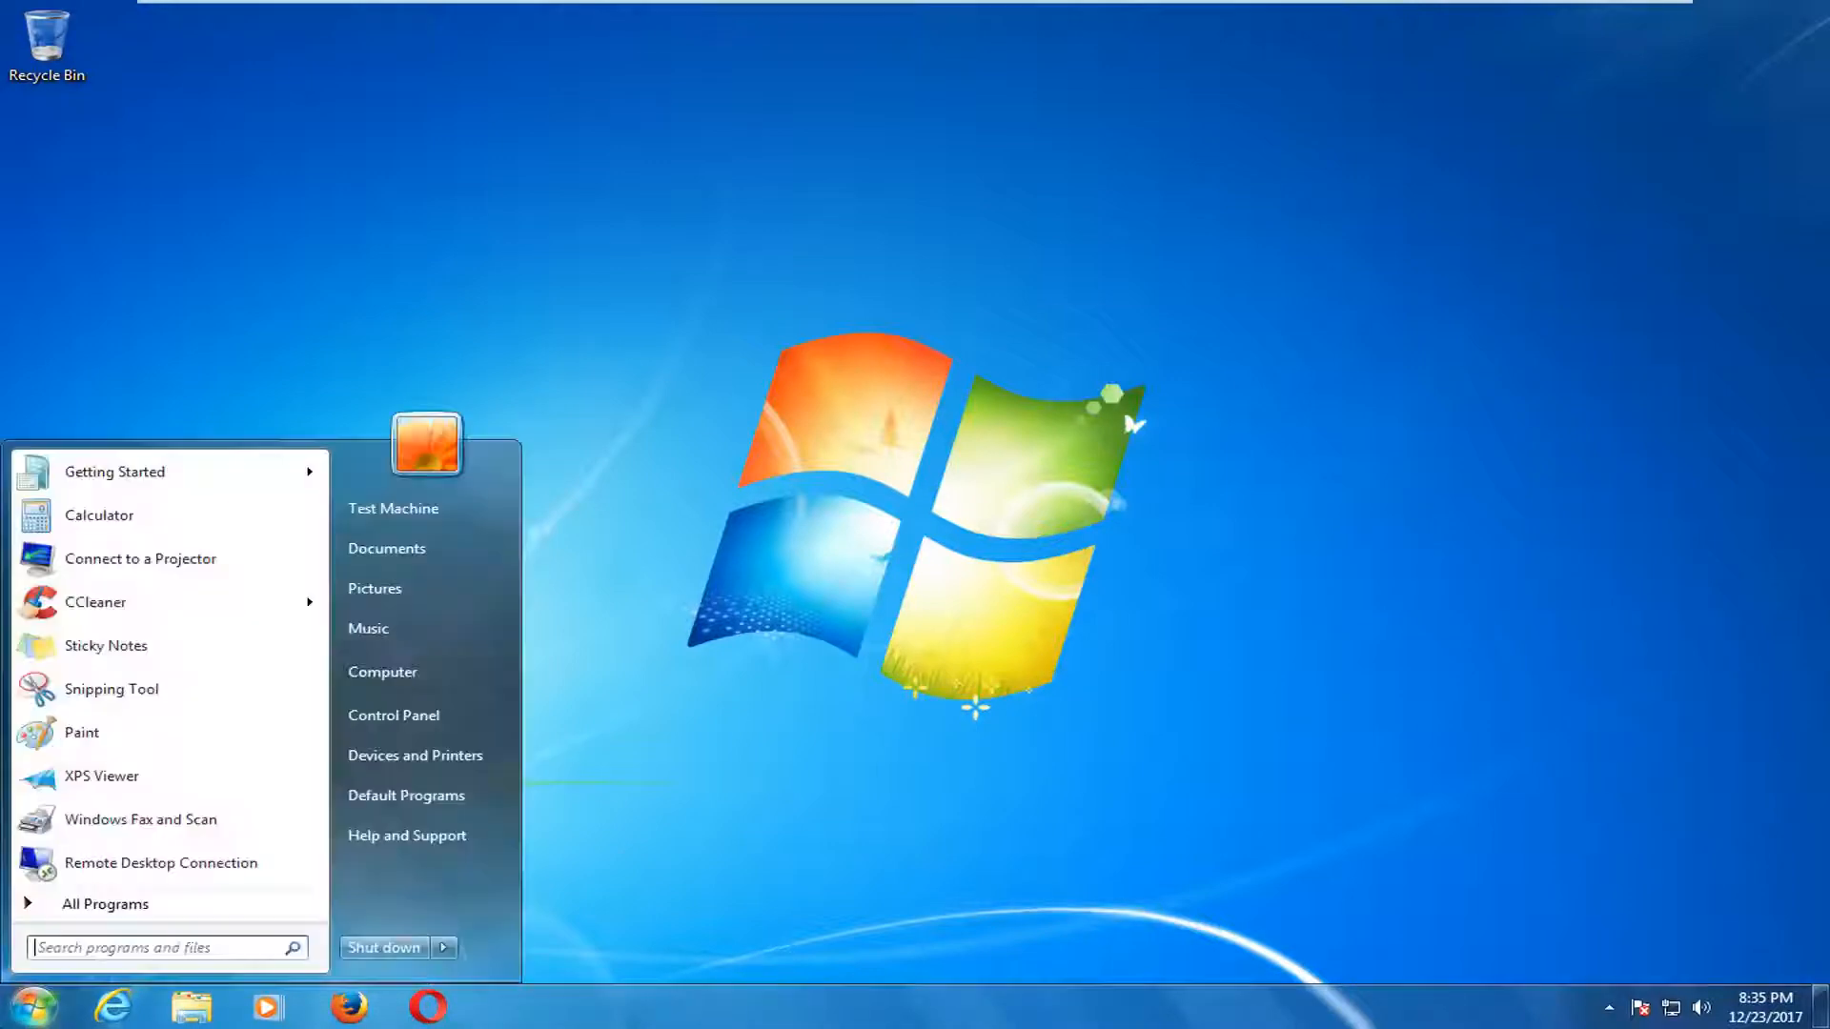
pyautogui.write('uninstall')
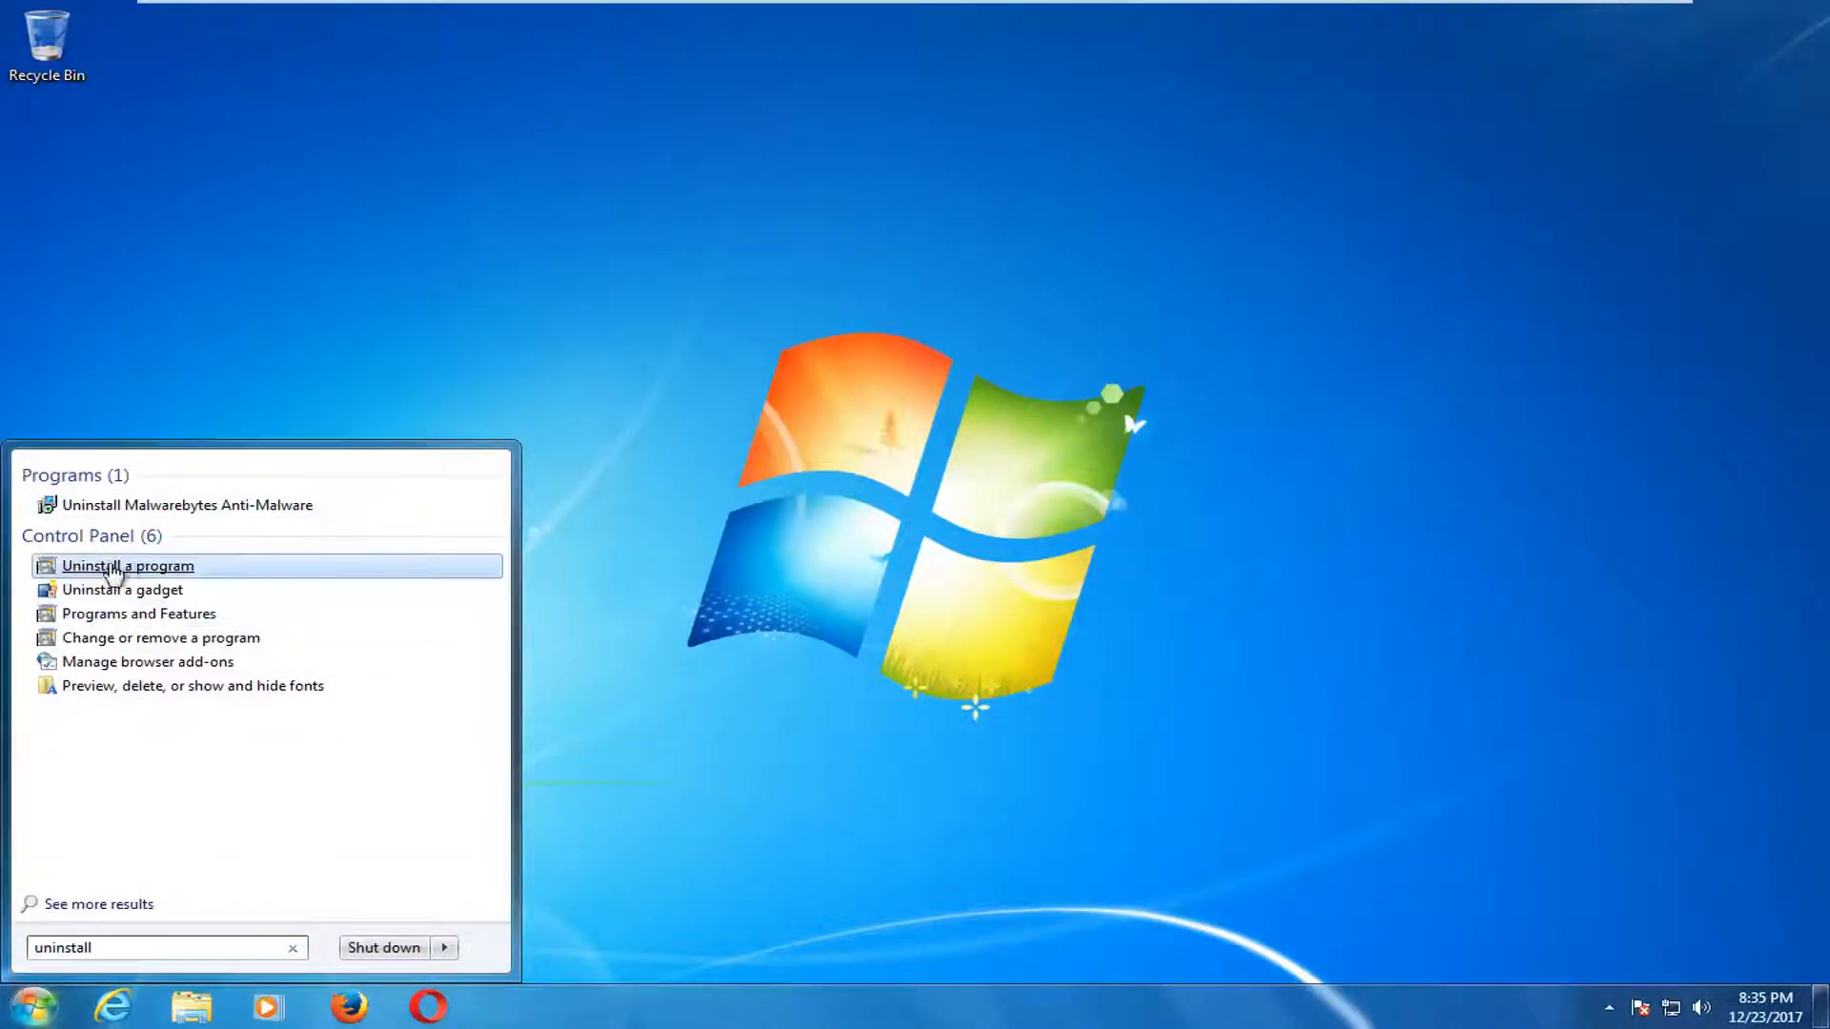
pyautogui.click(128, 566)
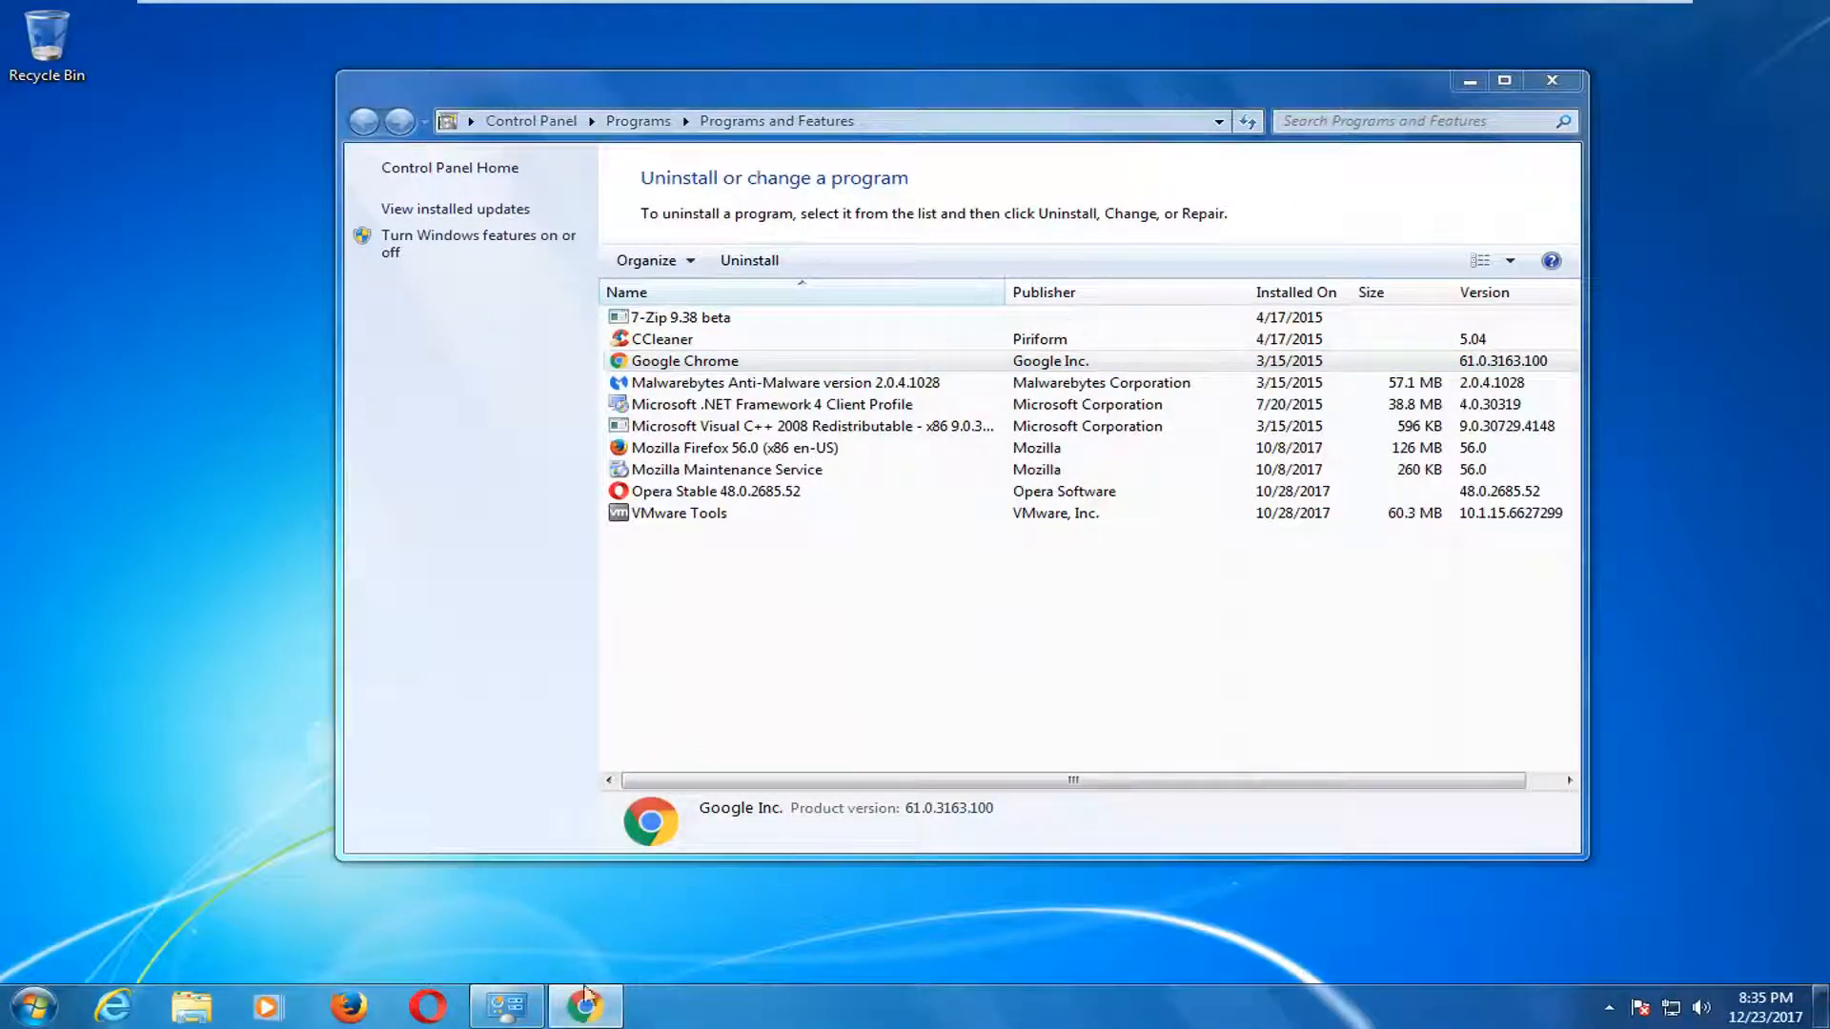
# Start and dismiss the Google Chrome uninstall confirmation, then close Programs and Features.
pyautogui.click(749, 261)
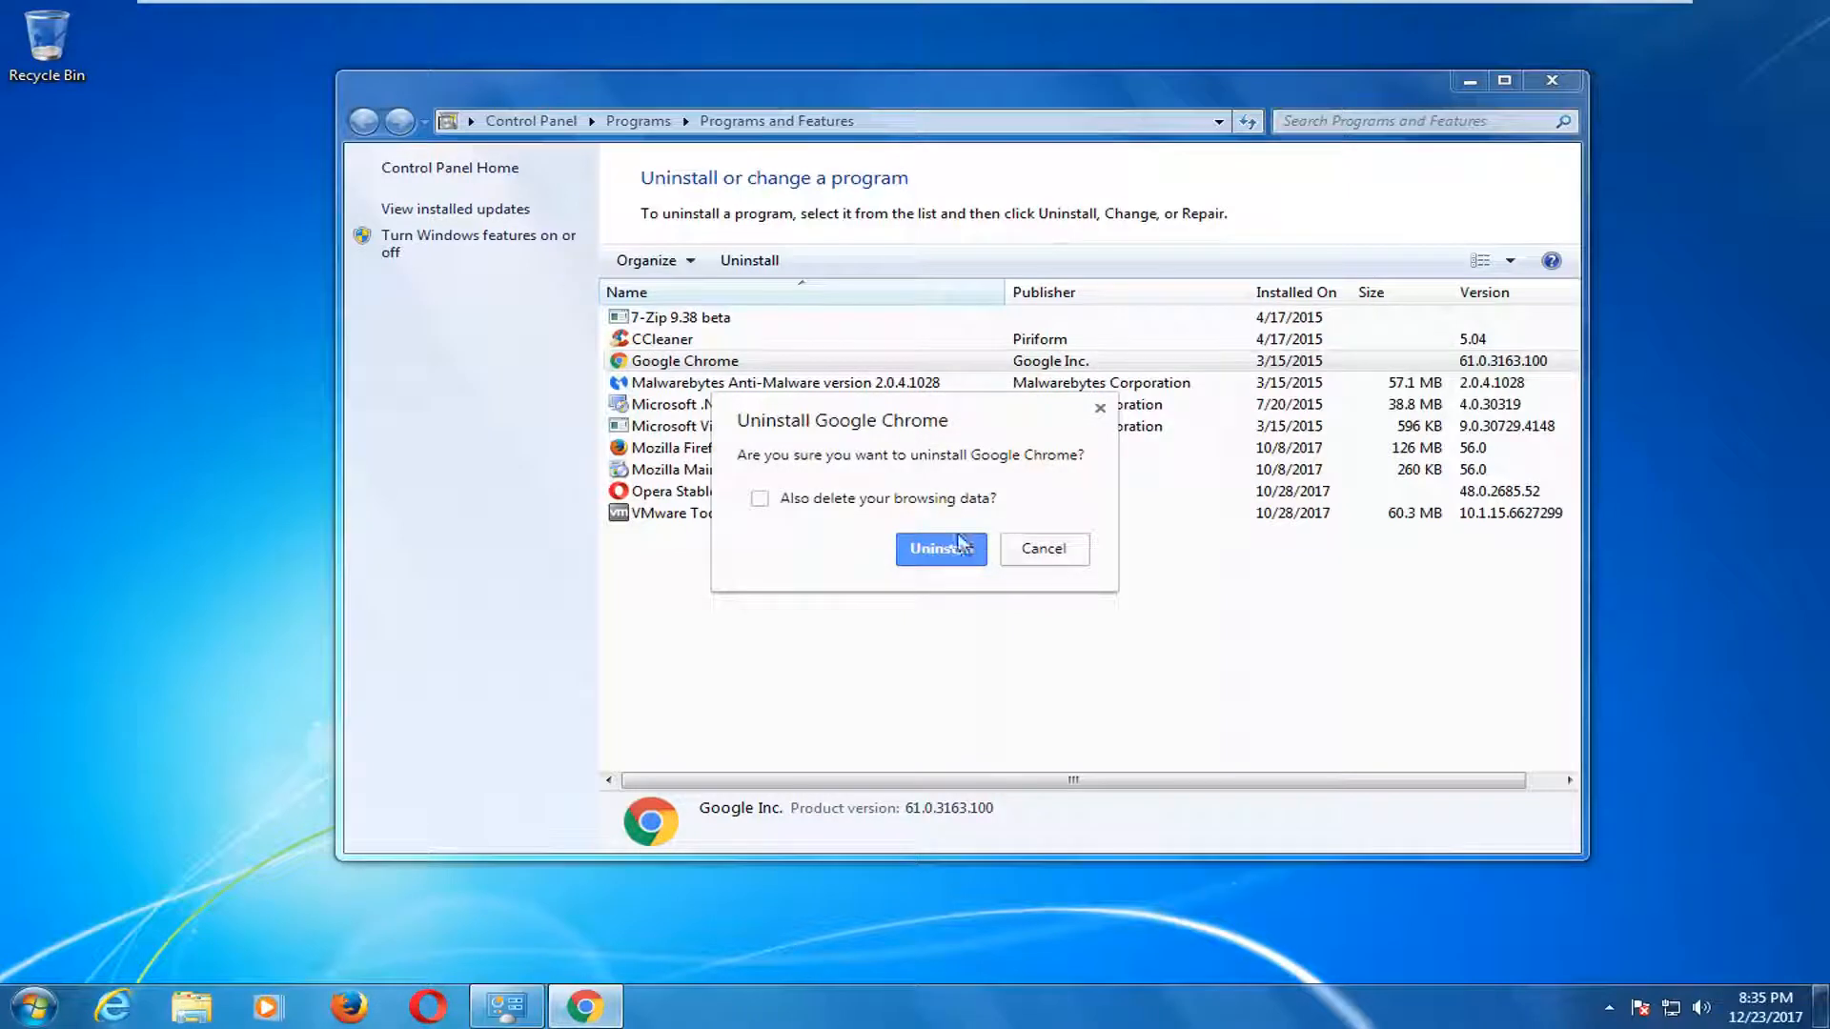
pyautogui.click(1041, 549)
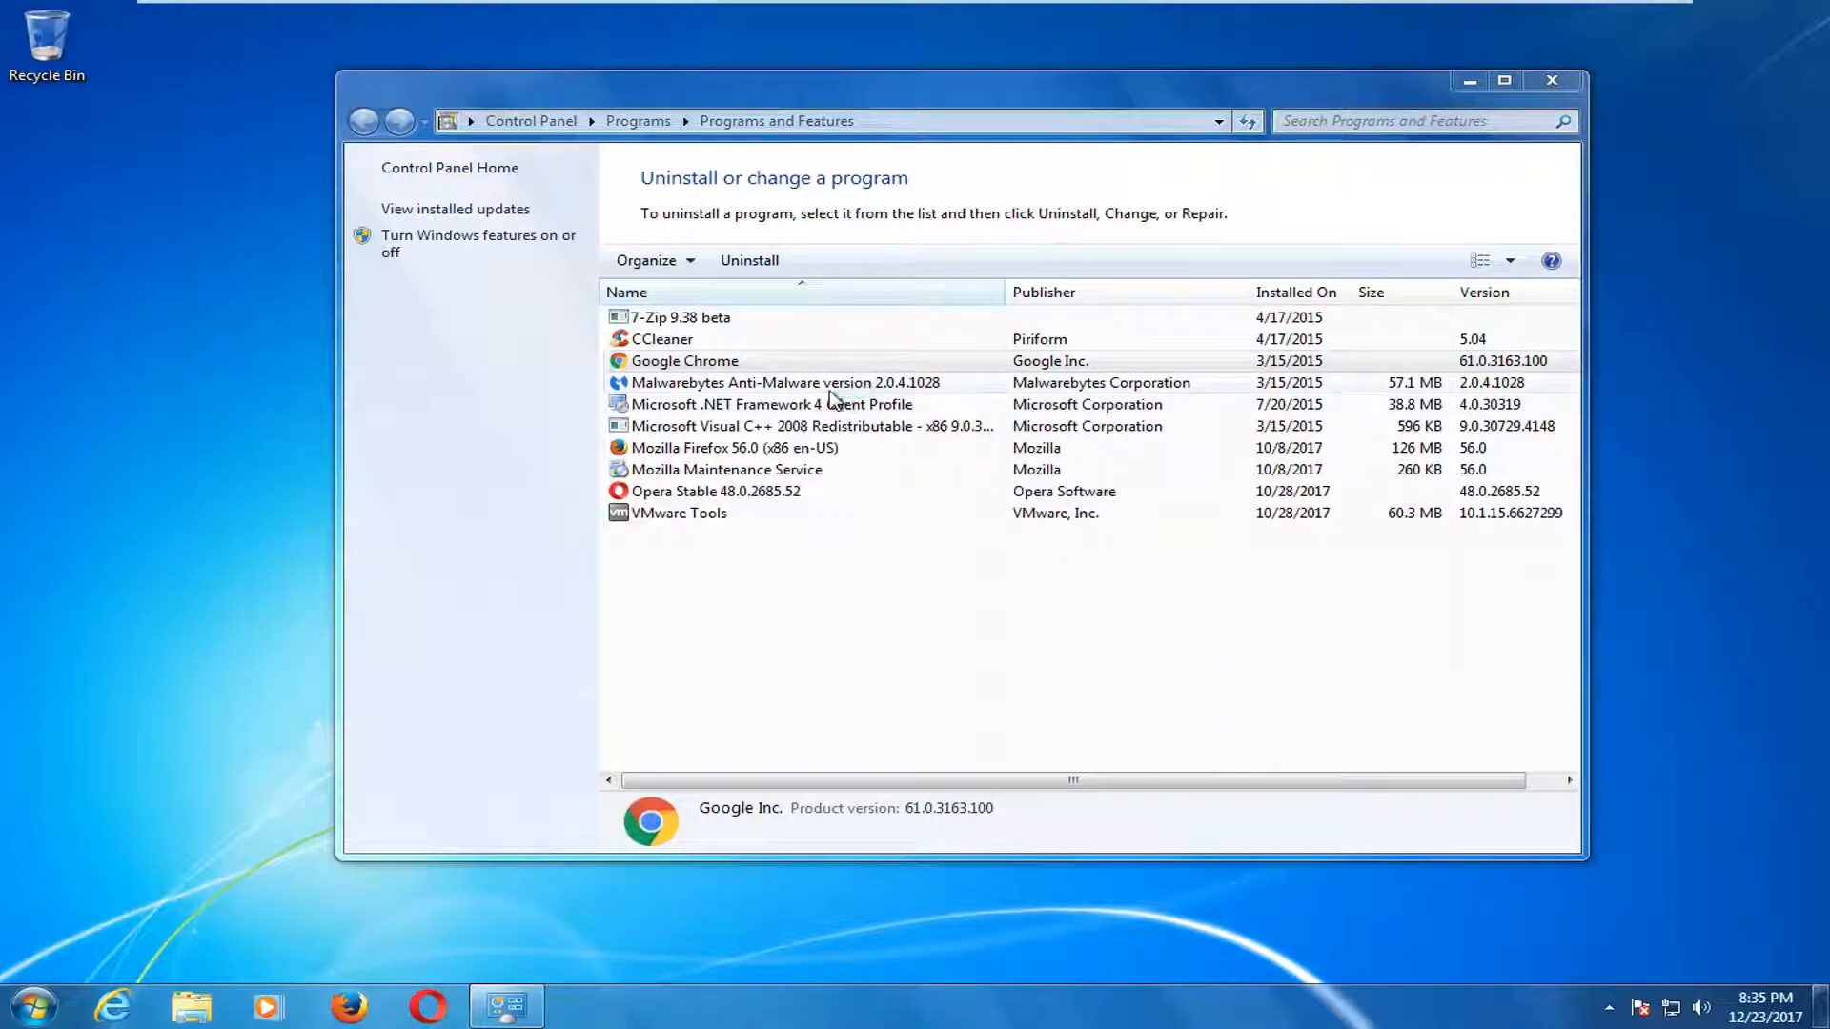
pyautogui.click(684, 361)
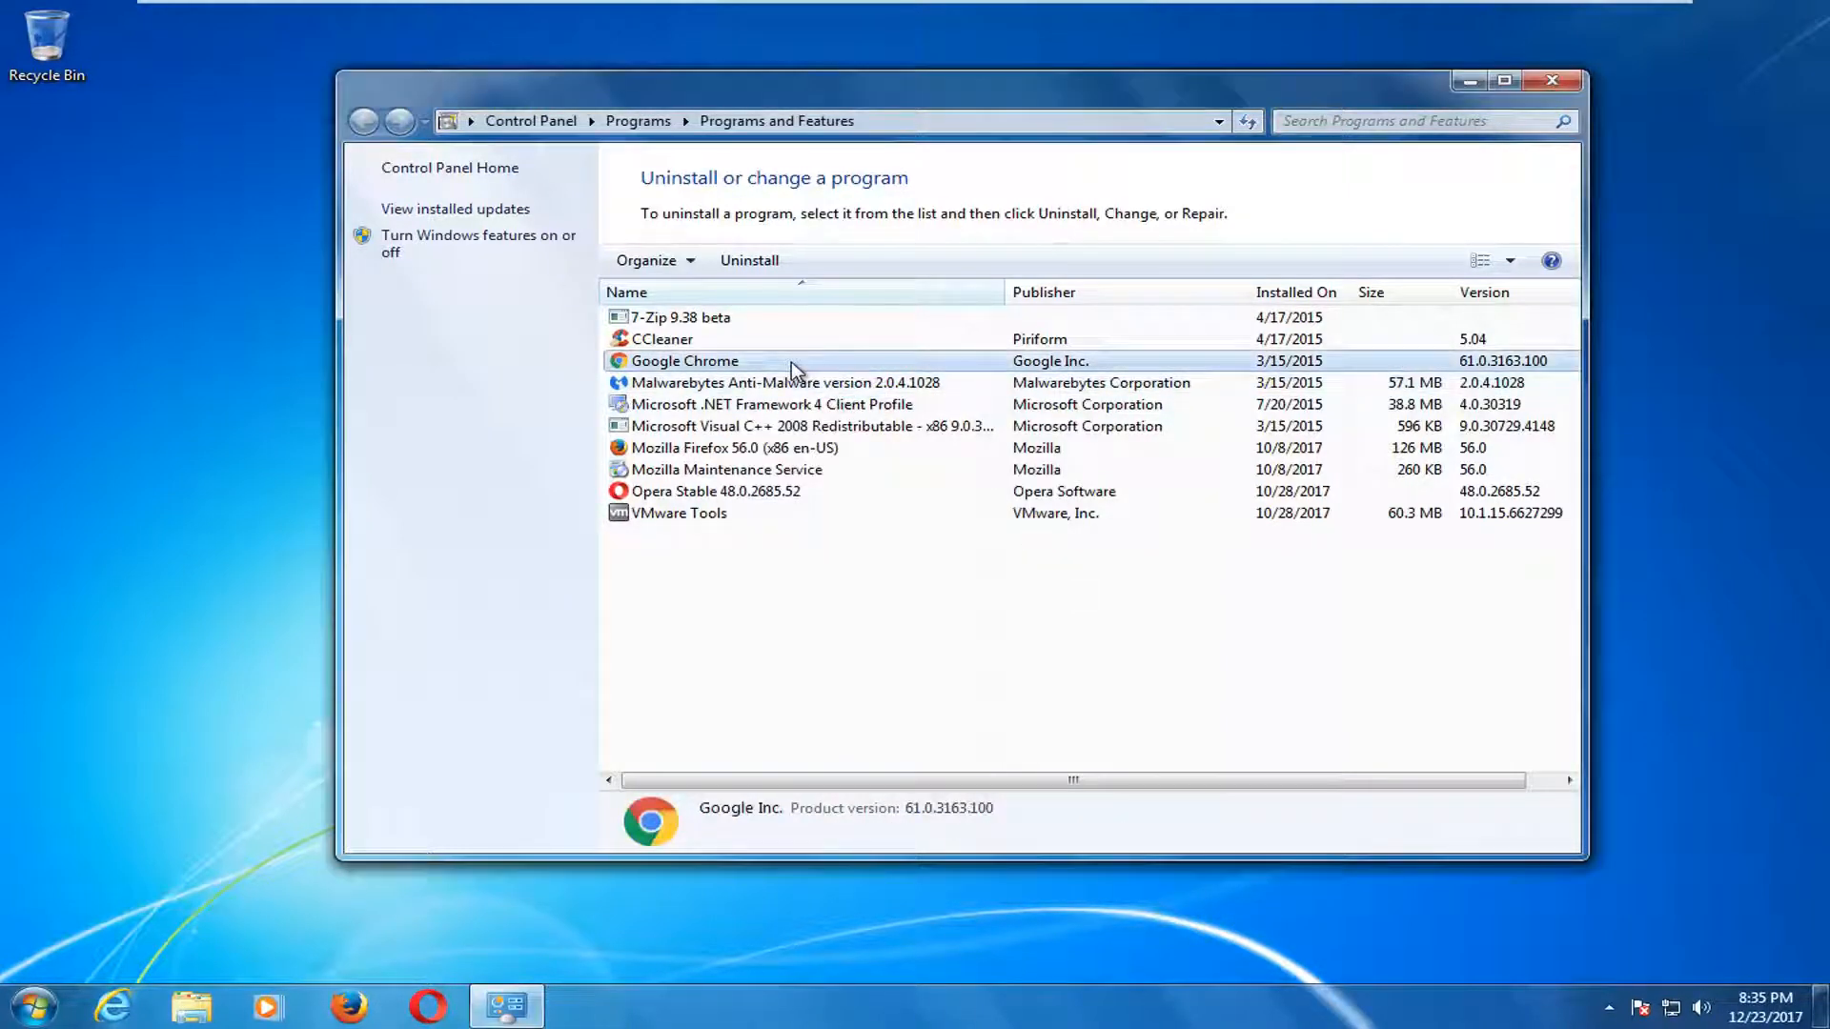
pyautogui.moveTo(1553, 80)
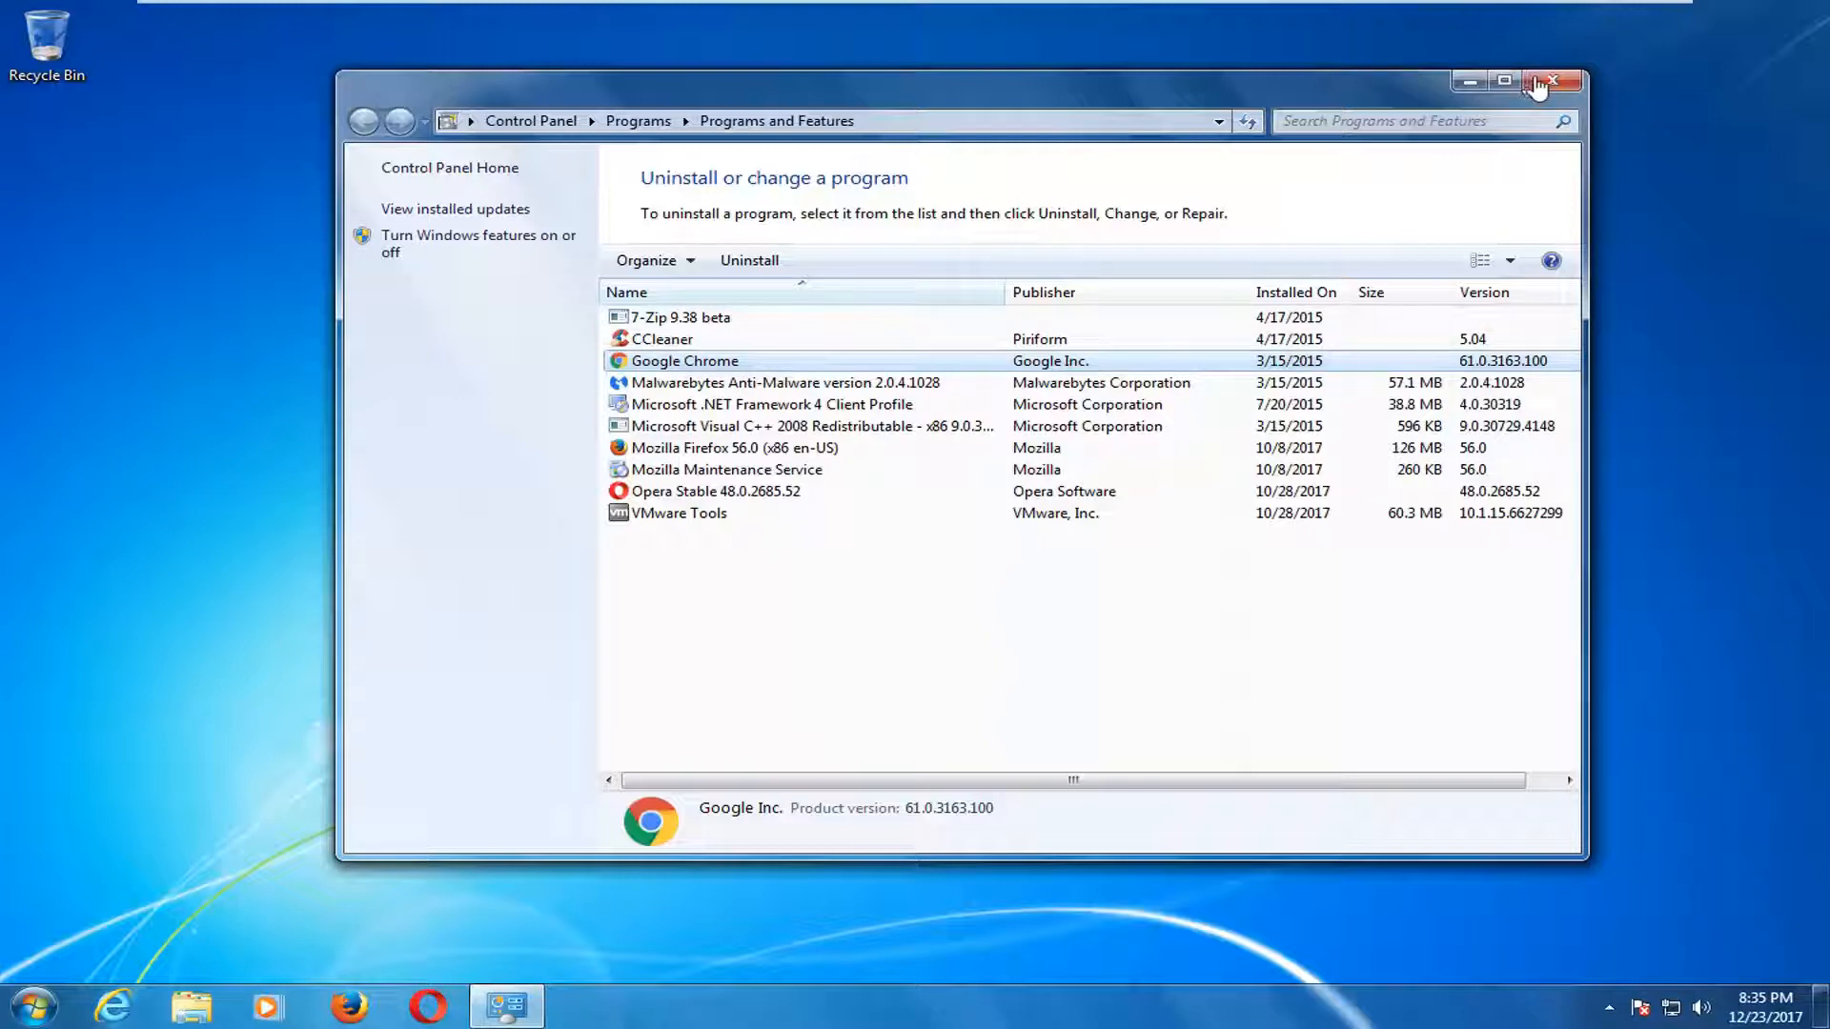
pyautogui.click(1554, 82)
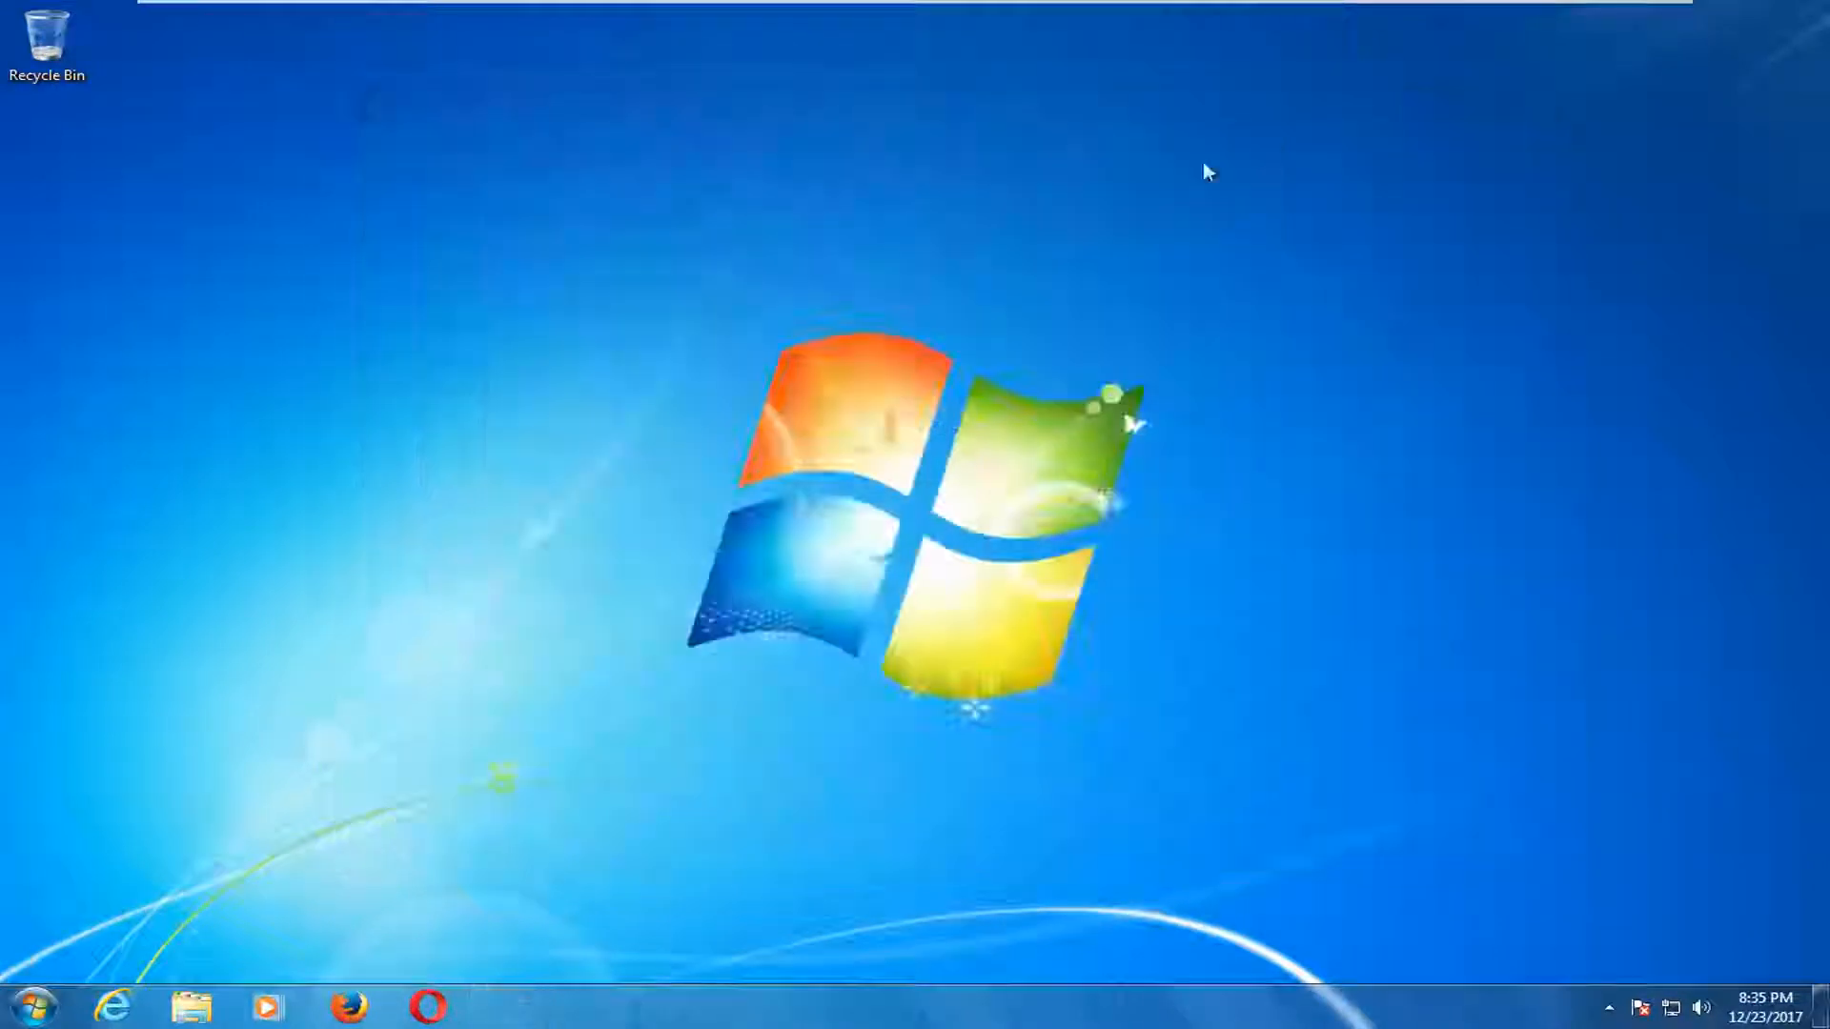